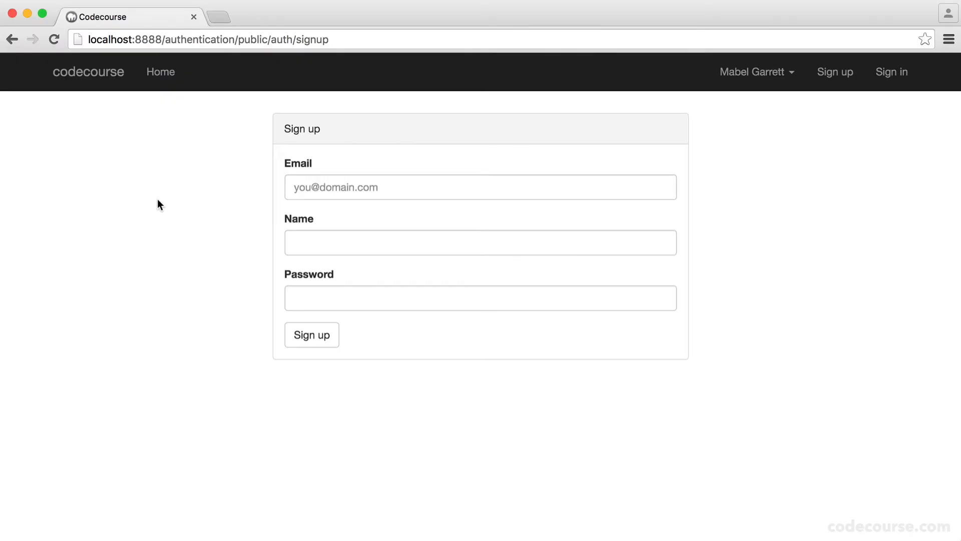
pyautogui.moveTo(116, 241)
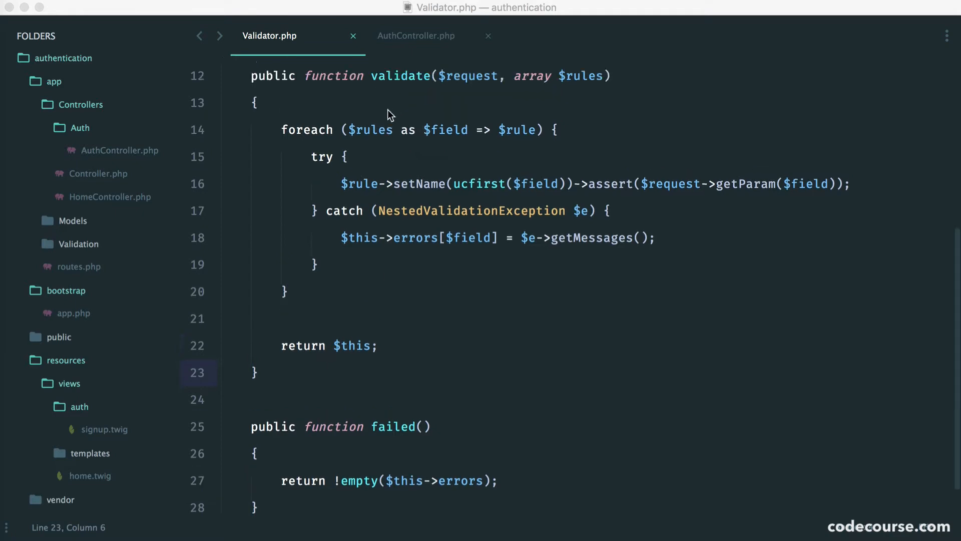
# Step: Open AuthController.php to view the signup validation rules and failure redirect
pyautogui.click(415, 36)
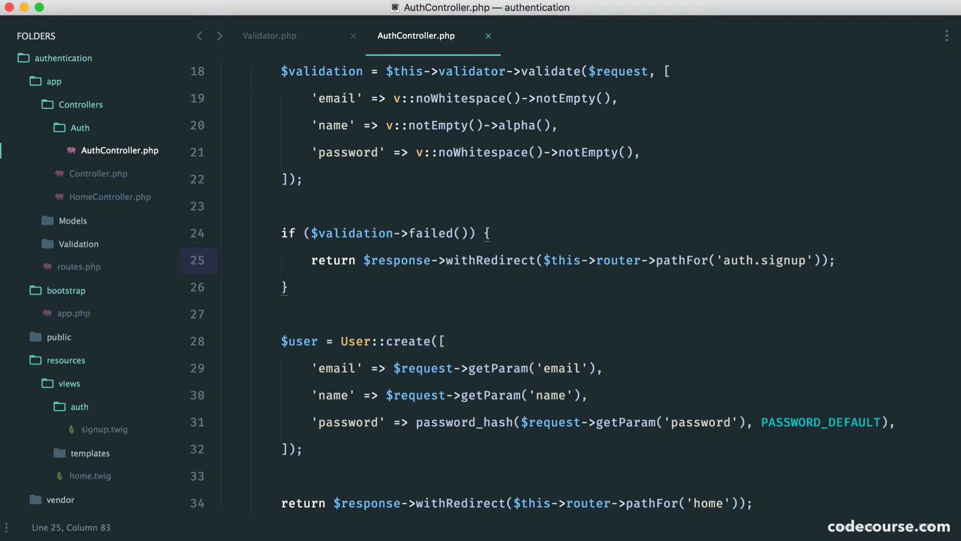
pyautogui.press('cmd+s')
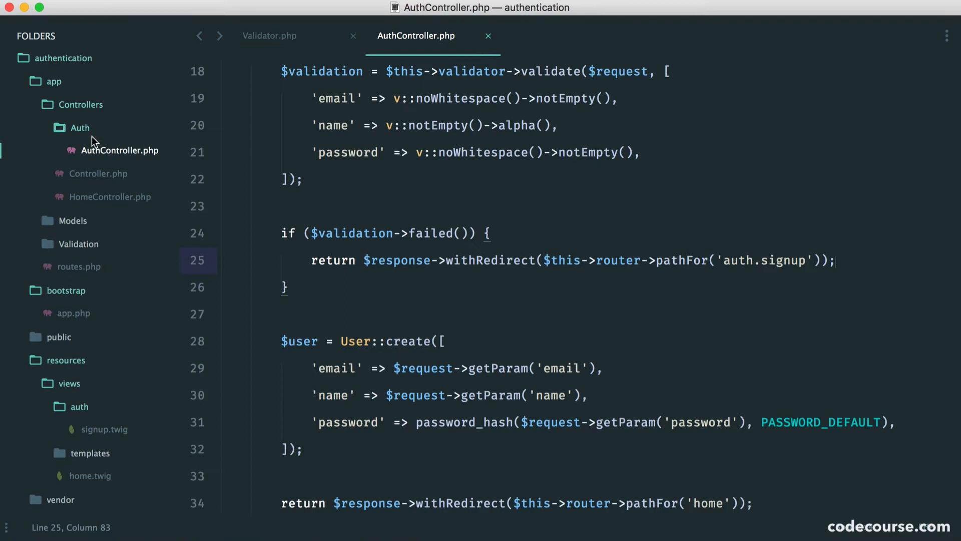
# Step: Create a new Middleware folder inside the app directory
pyautogui.click(269, 36)
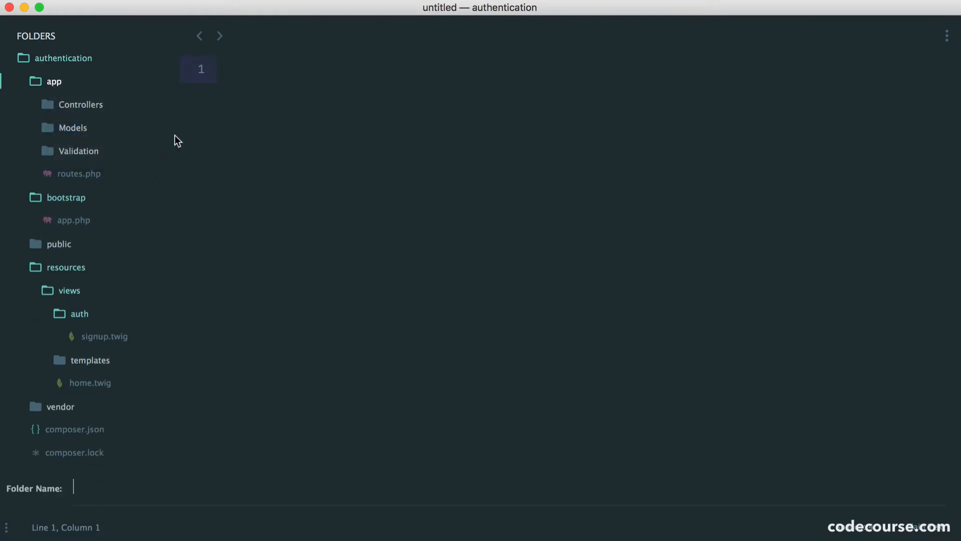
pyautogui.write('Middlew')
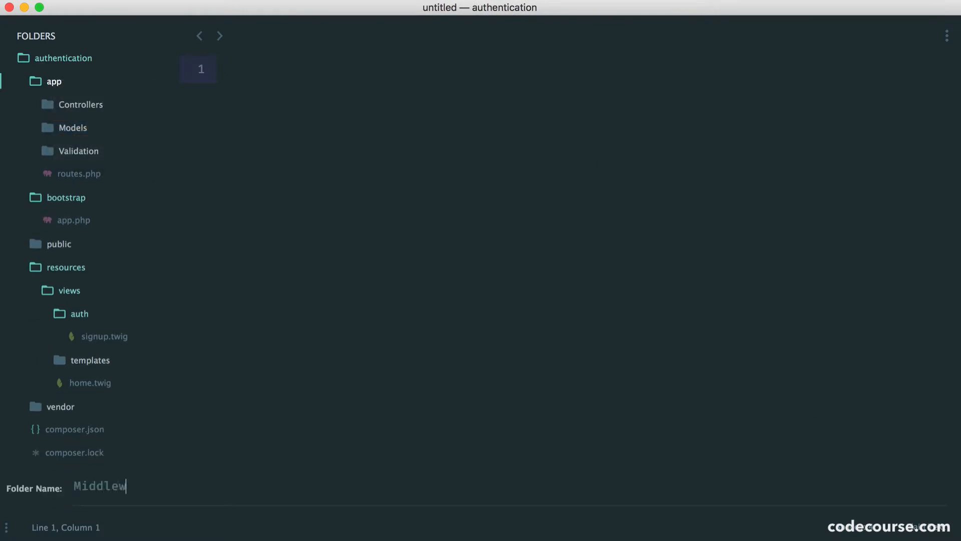
pyautogui.press('Enter')
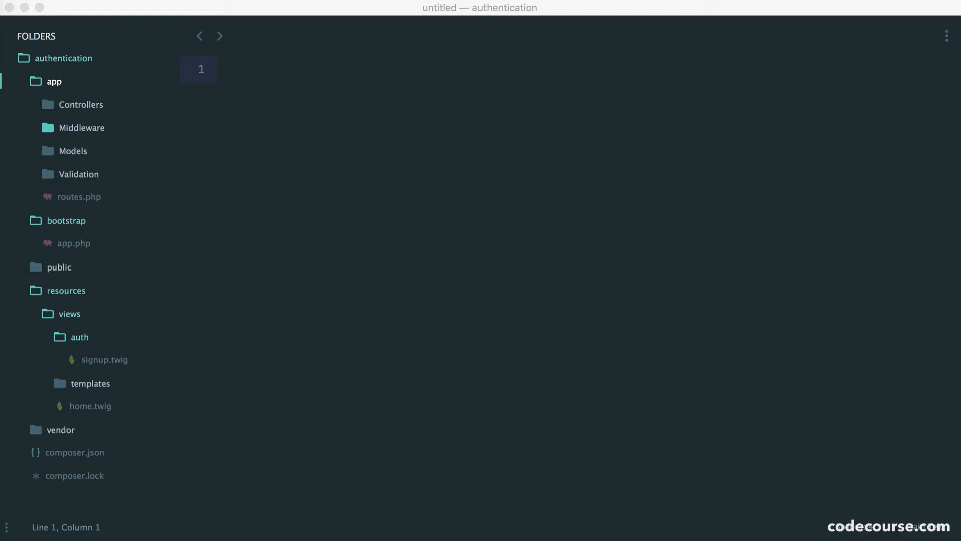
pyautogui.rightClick(80, 128)
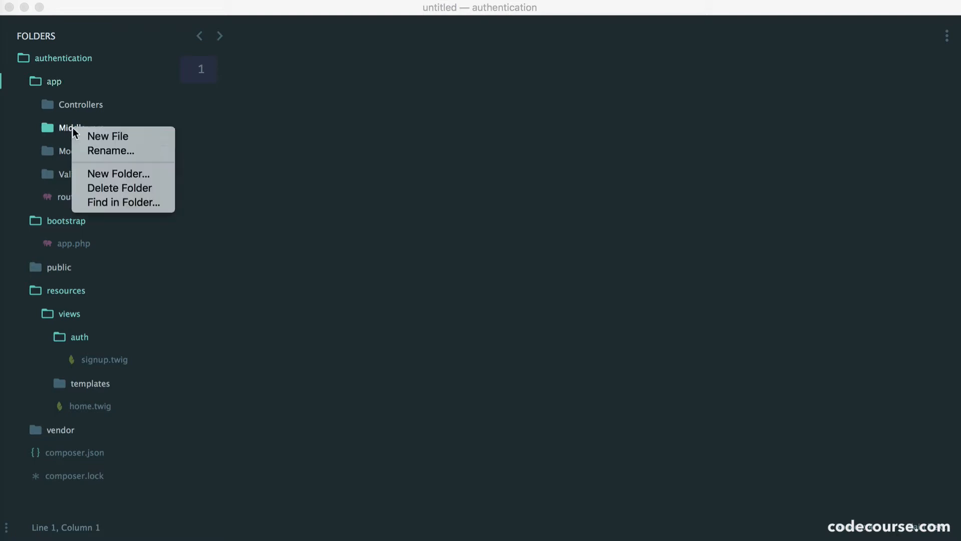
# Step: Add a new file to the Middleware folder and save it as Middleware.php
pyautogui.click(107, 136)
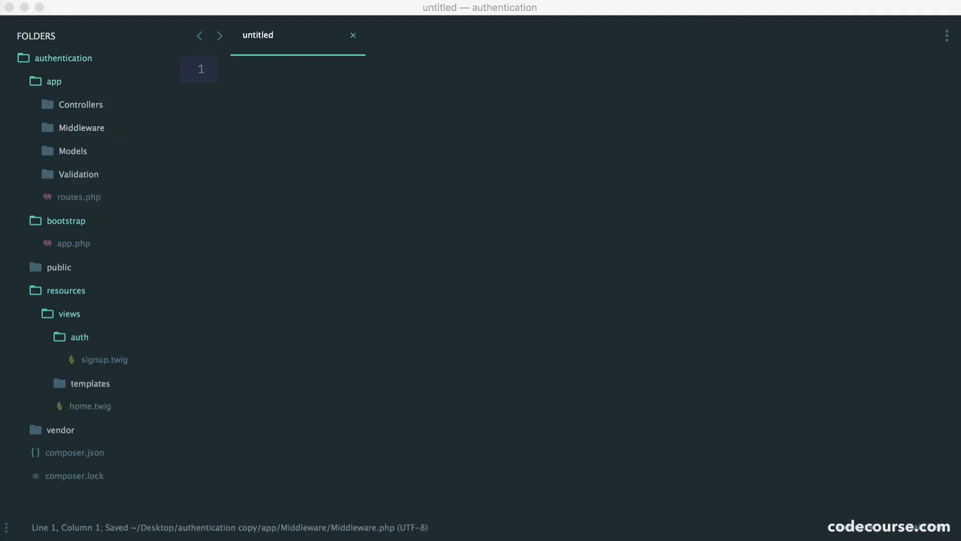
pyautogui.press('cmd+s')
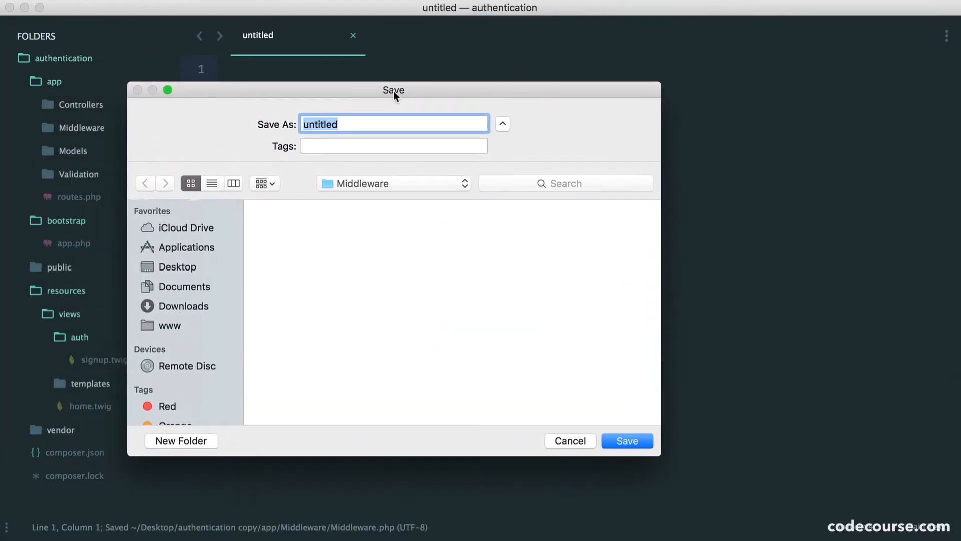
pyautogui.write('Middlewa')
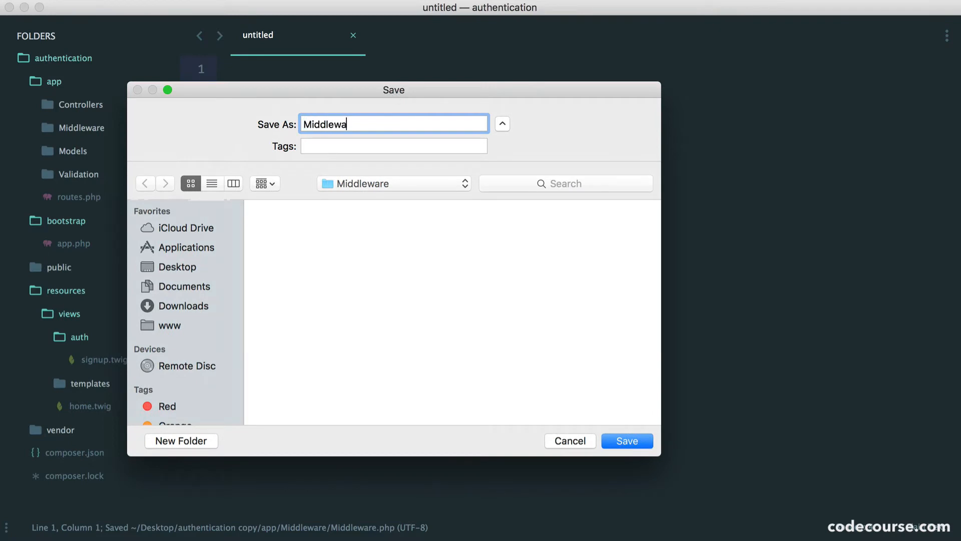
pyautogui.click(627, 440)
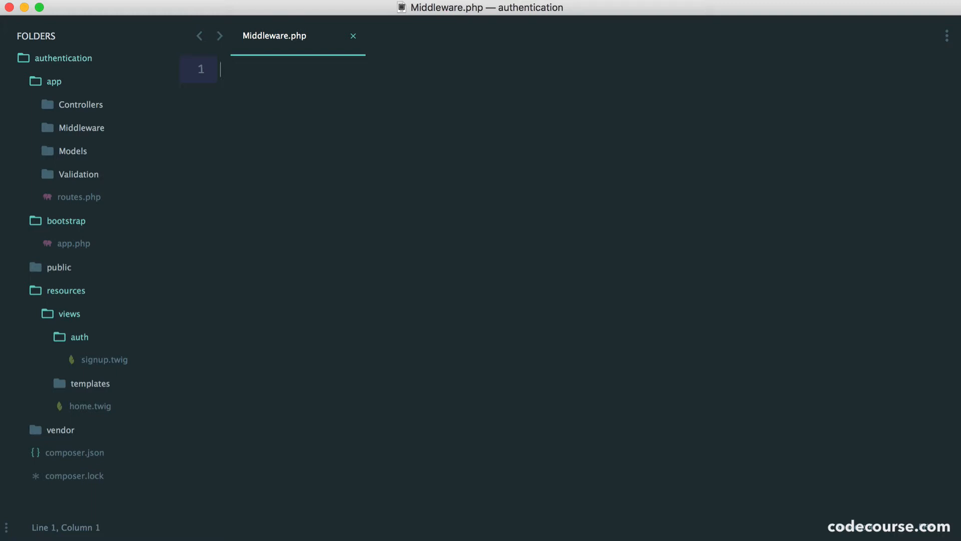
pyautogui.moveTo(488, 141)
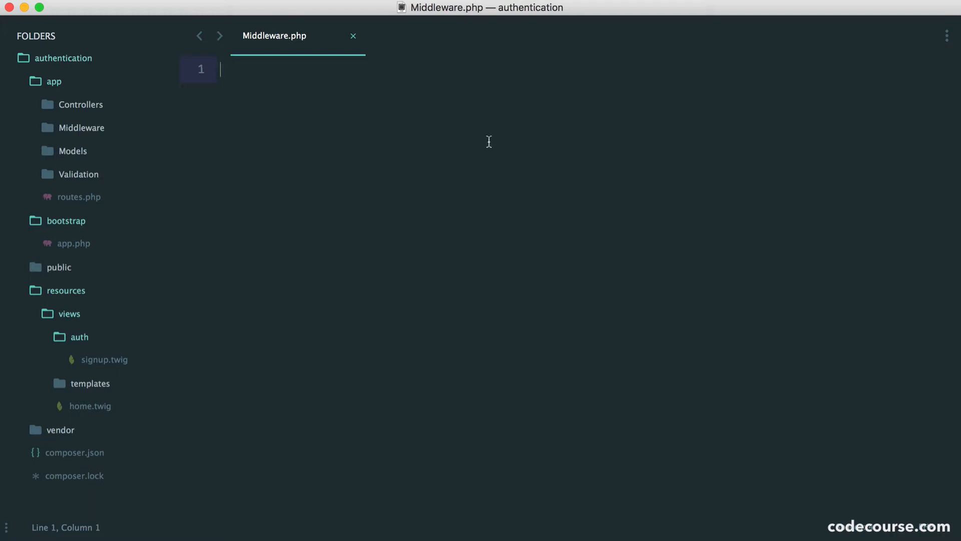
# Step: Write the App\Middleware Middleware class with a protected $container assigned in __construct
pyautogui.write('<?php')
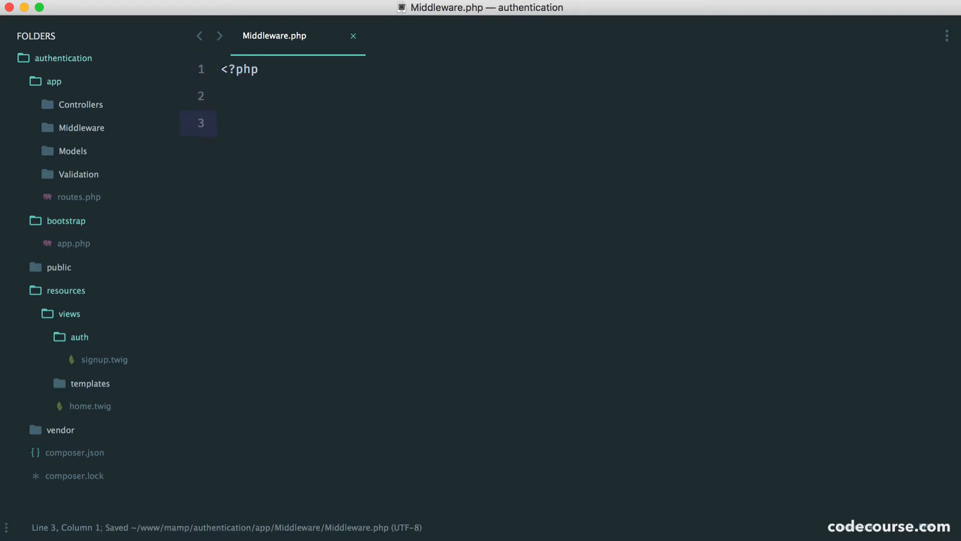
pyautogui.write('name')
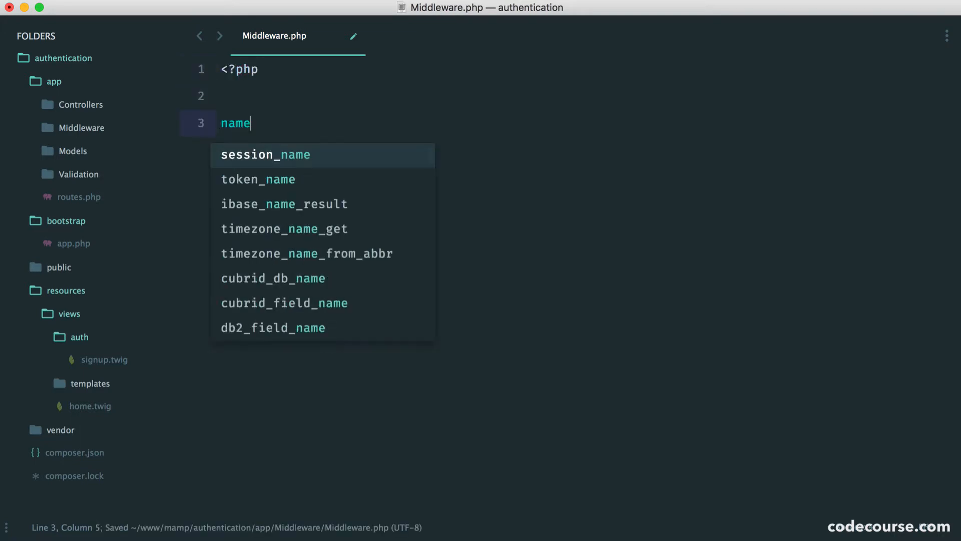
pyautogui.write('namespace App\\Middle')
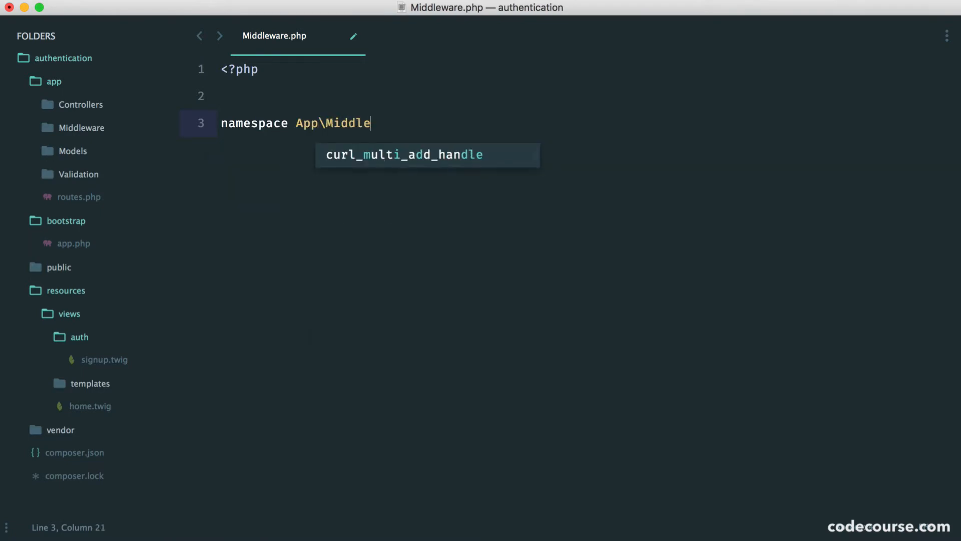
pyautogui.write('ware;')
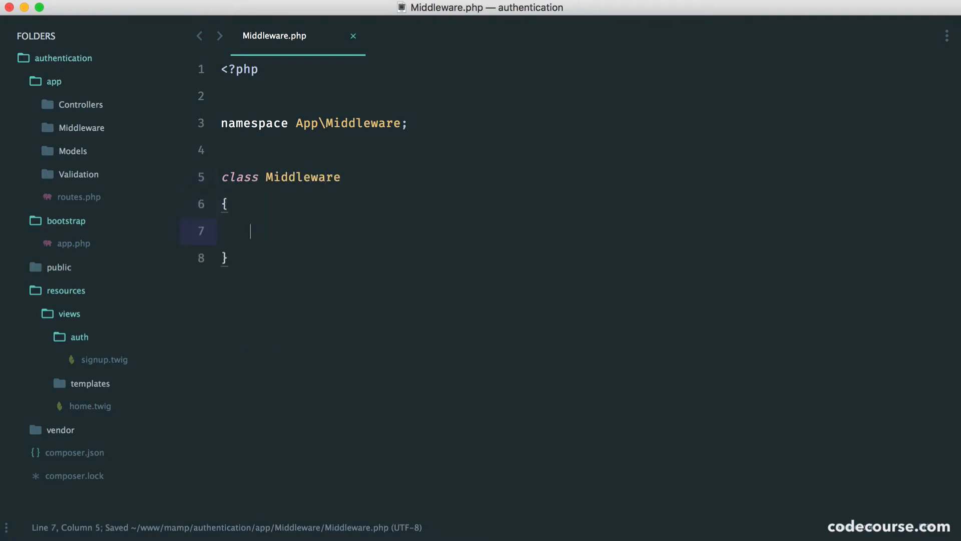
pyautogui.write('protect')
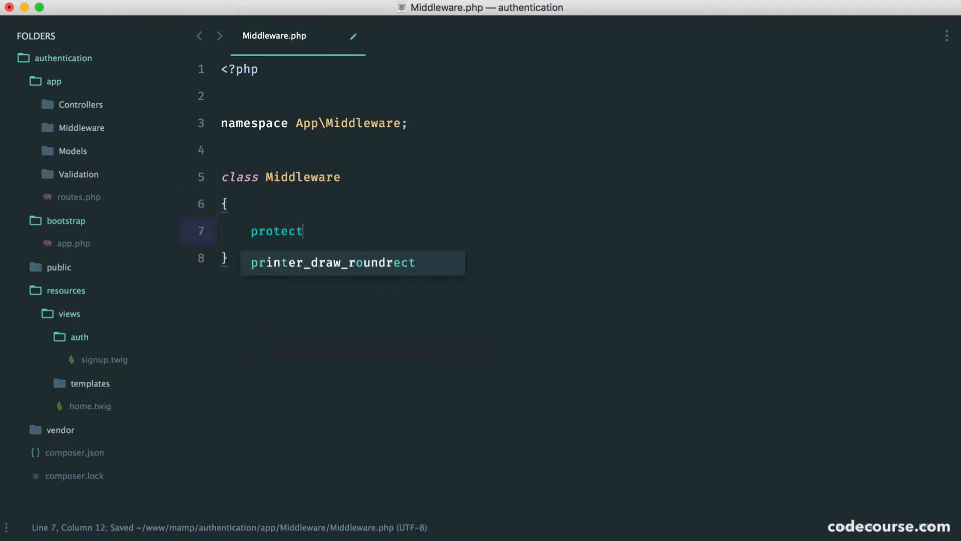
pyautogui.write('ed $container;')
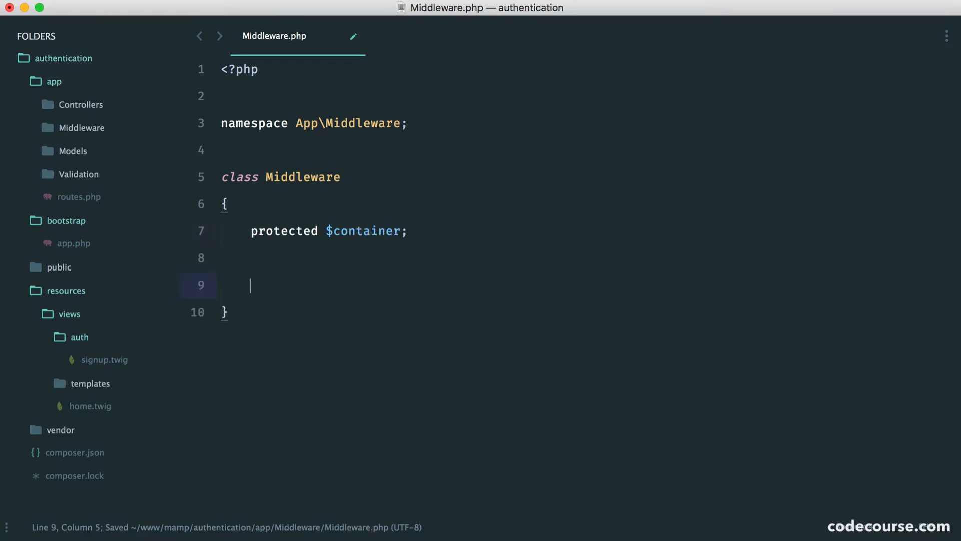
pyautogui.write('public function')
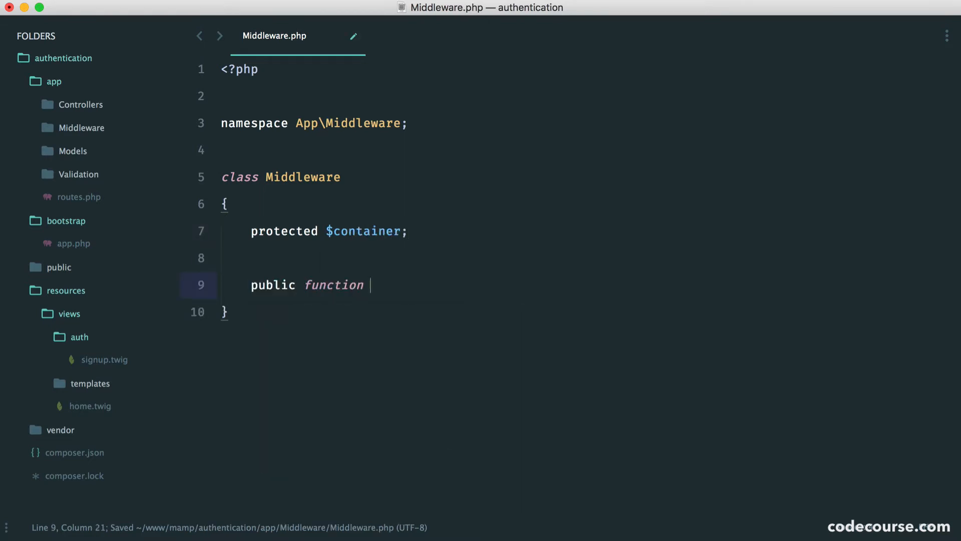
pyautogui.write('__construct()')
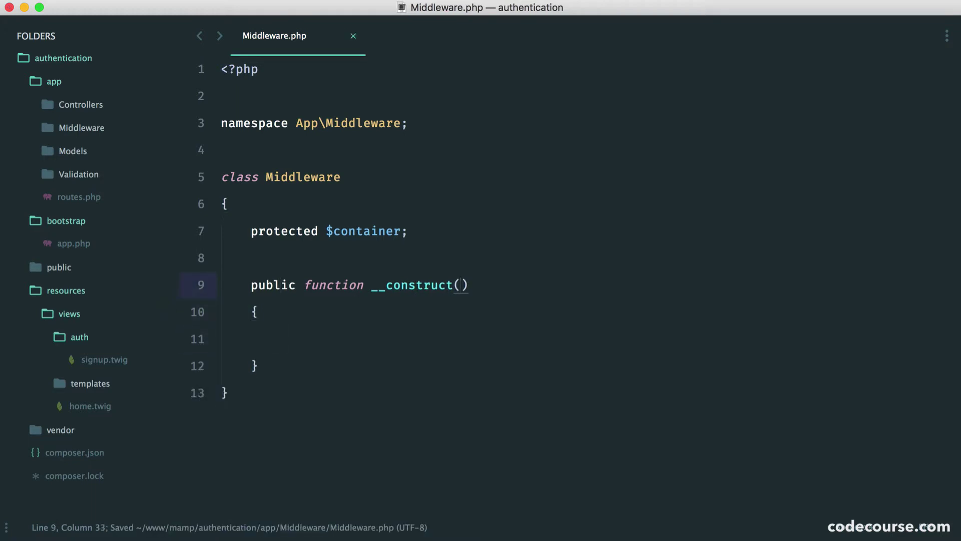
pyautogui.write('$container')
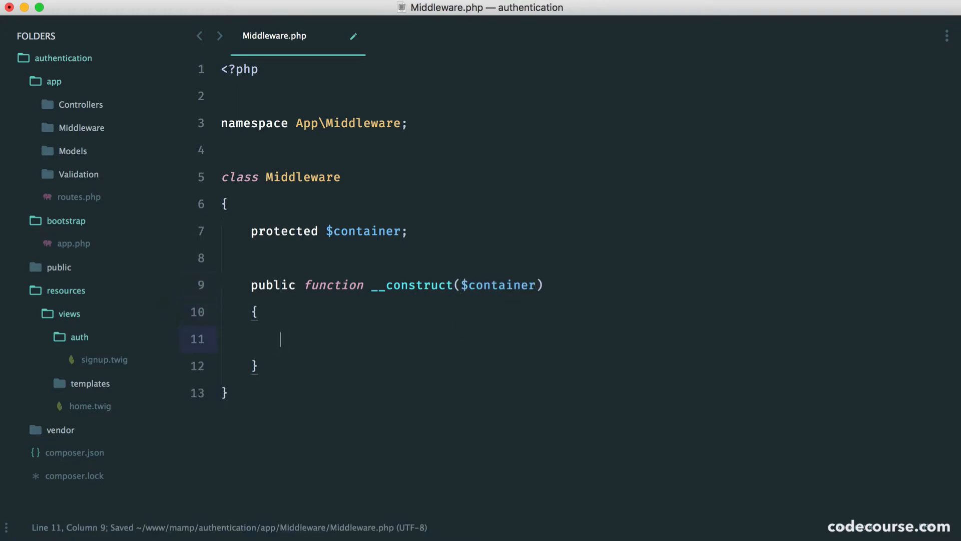
pyautogui.write('$this->container = $container;')
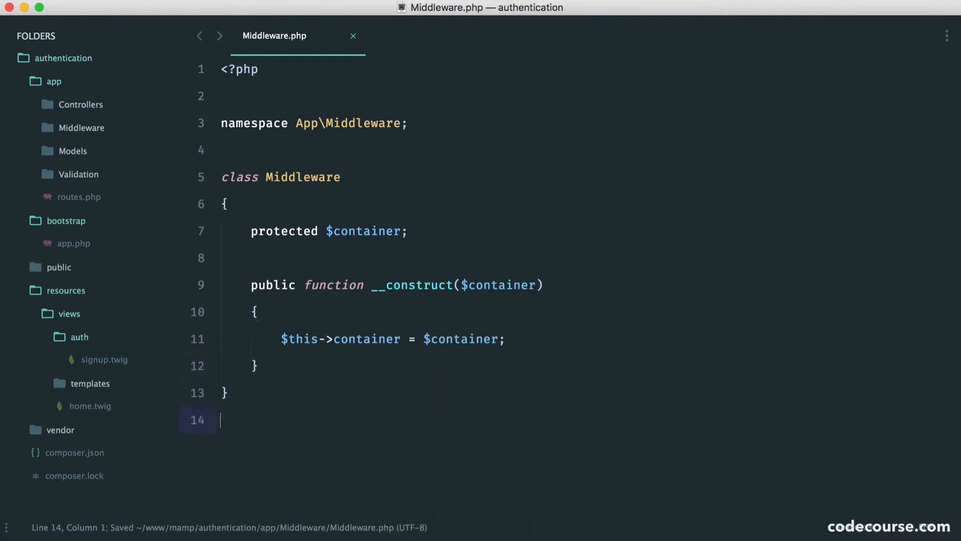
pyautogui.press('cmd+a')
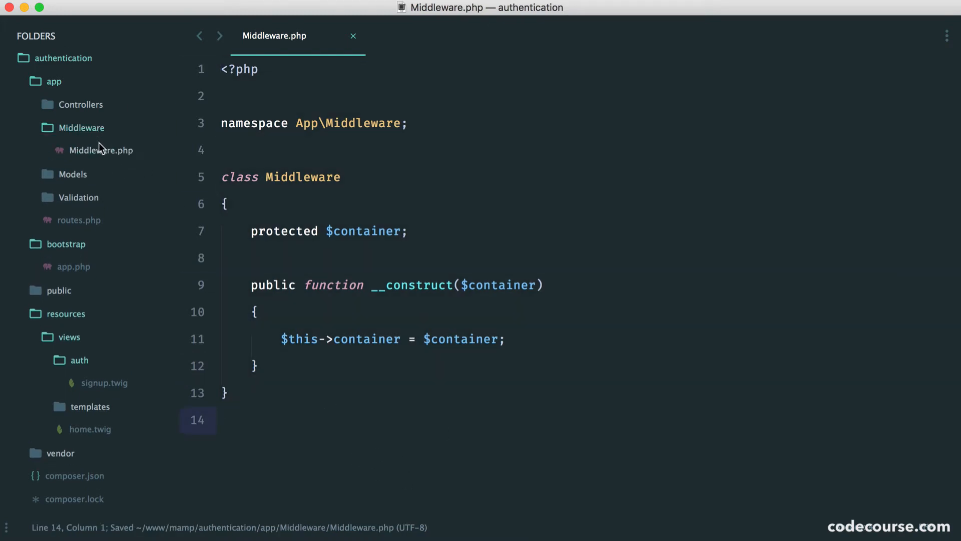
pyautogui.moveTo(96, 155)
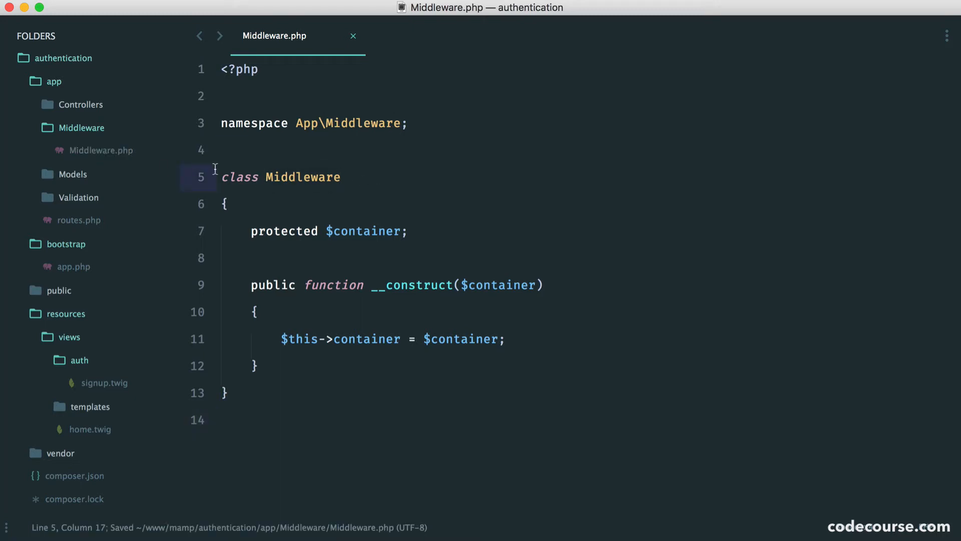
pyautogui.moveTo(133, 162)
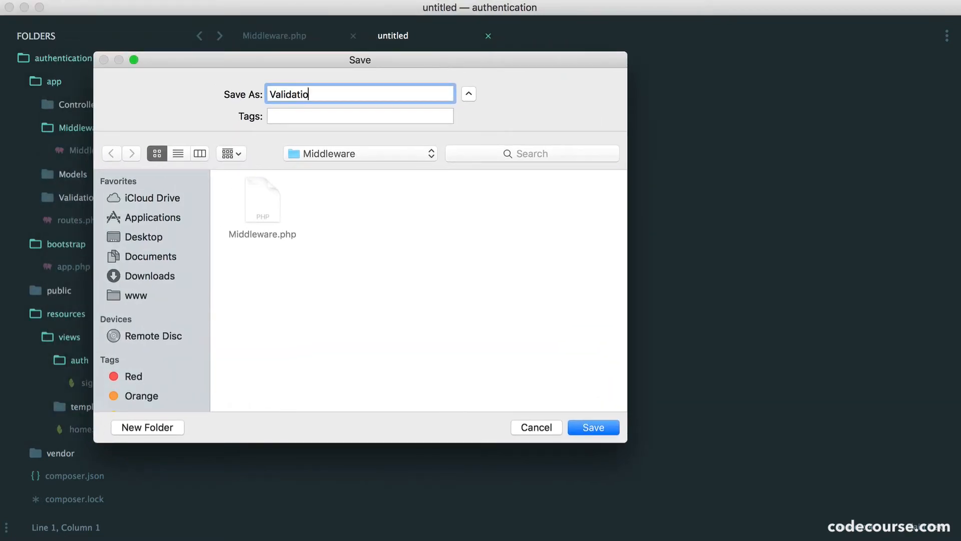
# Step: Save a new empty file as ValidationErrorsMiddleware.php in the Middleware folder
pyautogui.write('nErrorsMidd')
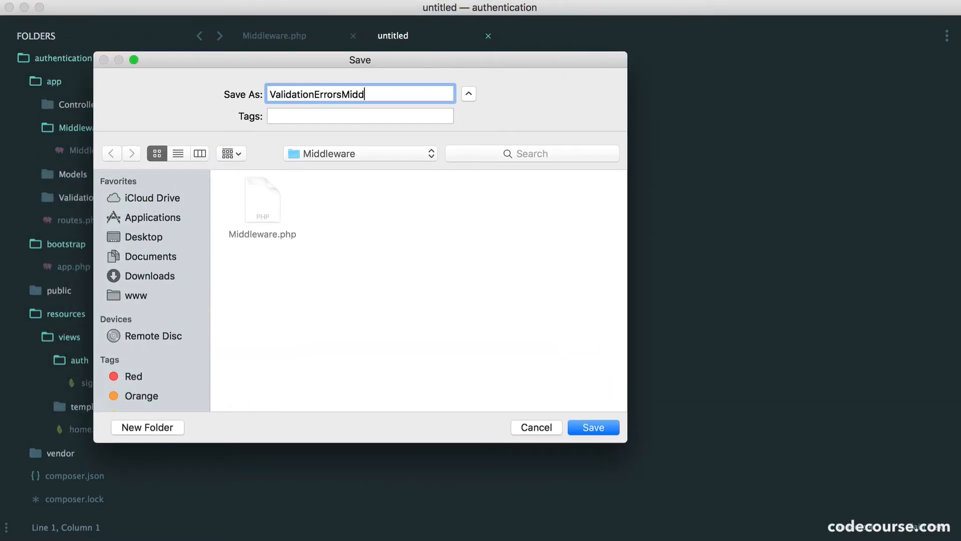
pyautogui.click(593, 427)
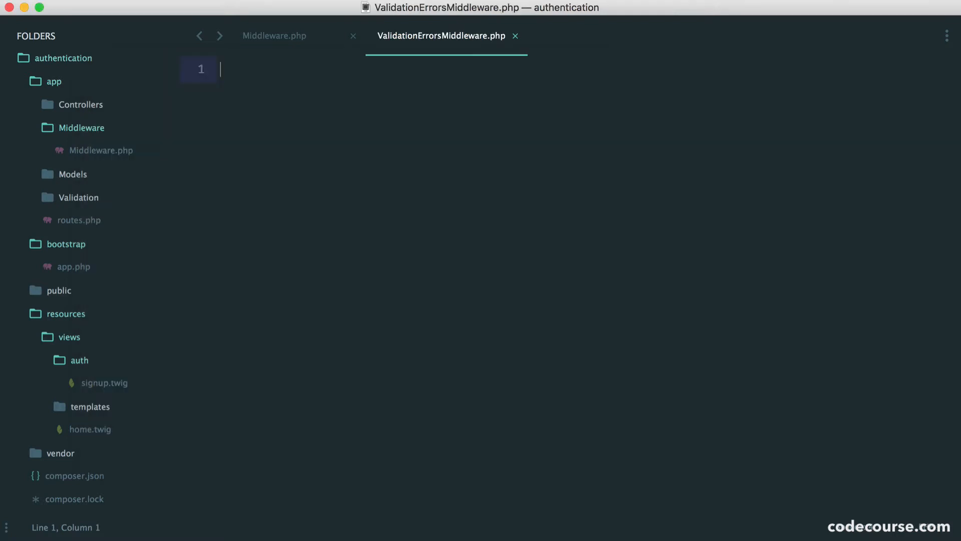
# Step: Declare the ValidationErrorsMiddleware class extending Middleware
pyautogui.write('<?php')
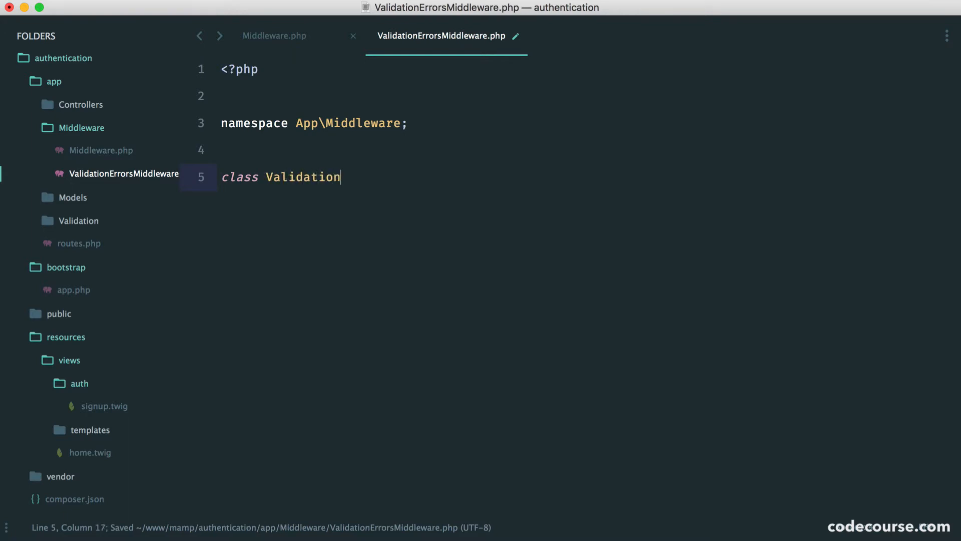
pyautogui.write('ErrorsMiddleware extends')
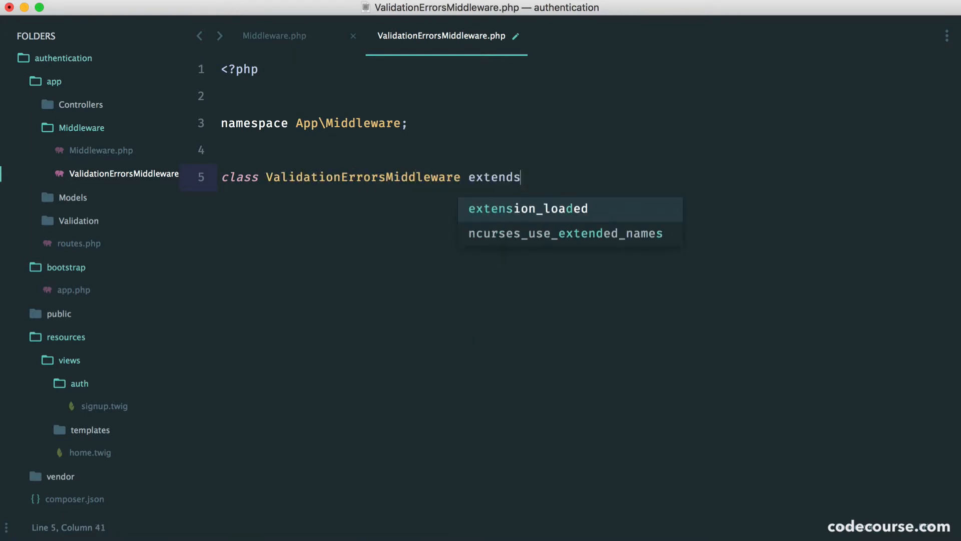
pyautogui.write('Middleware')
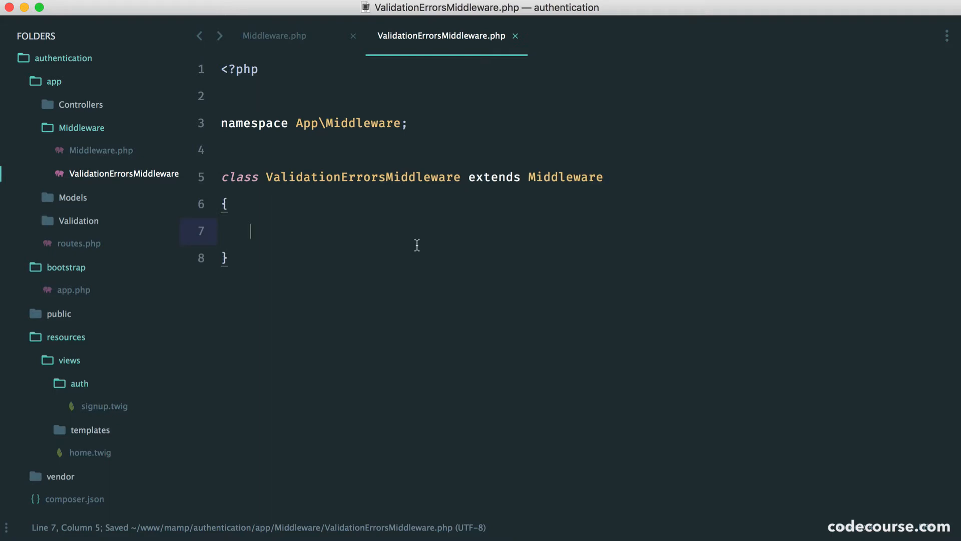
# Step: Add __invoke($request, $response, $next) containing var_dump('middleware')
pyautogui.write('public function __i')
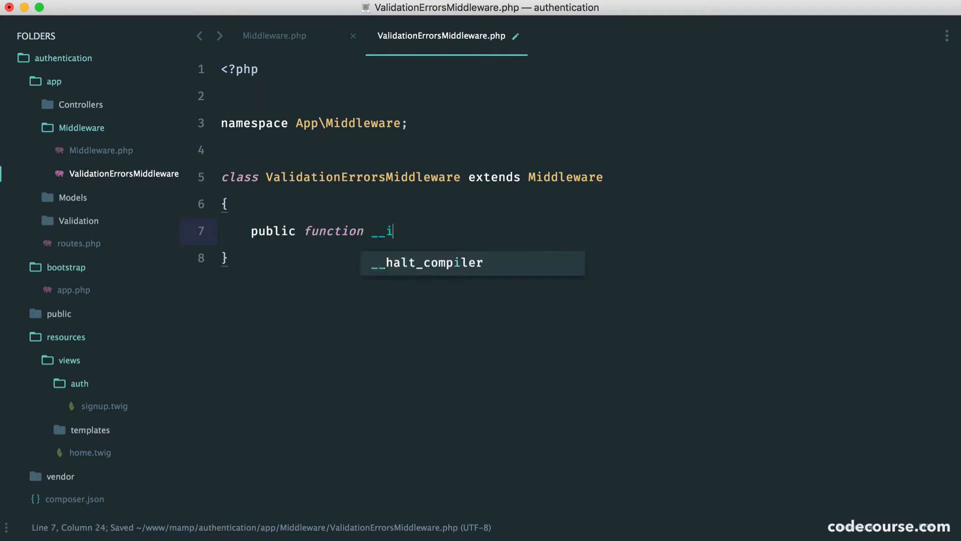
pyautogui.write('nvoke()')
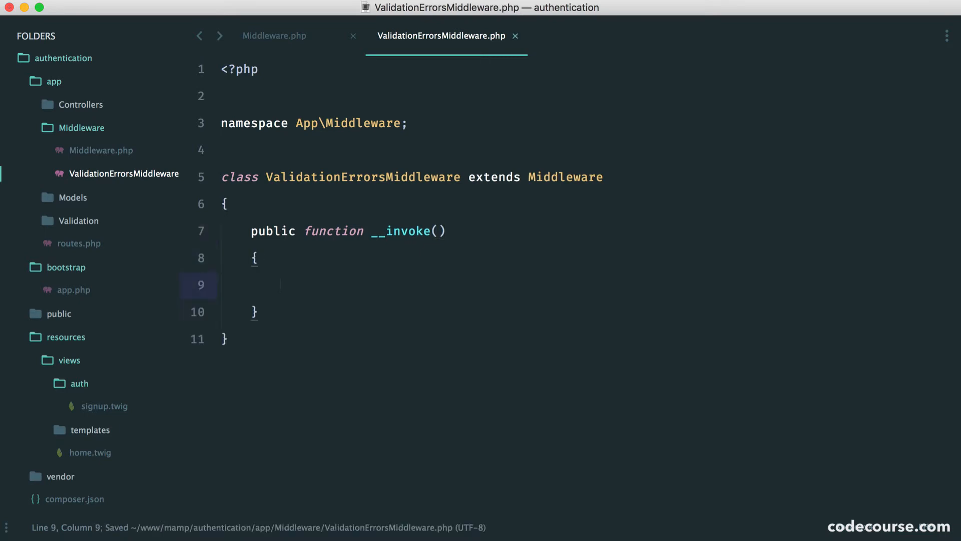
pyautogui.write('$request, $r')
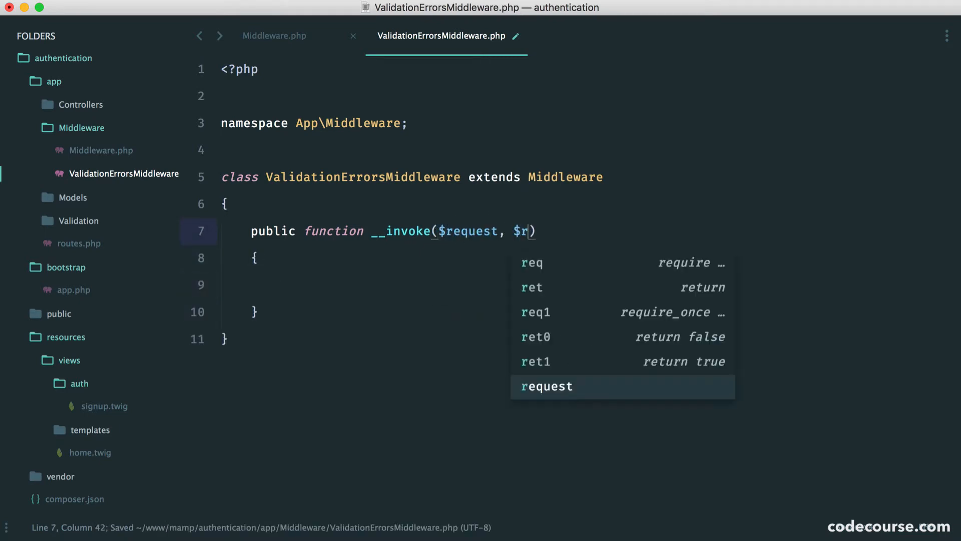
pyautogui.write('esponse,')
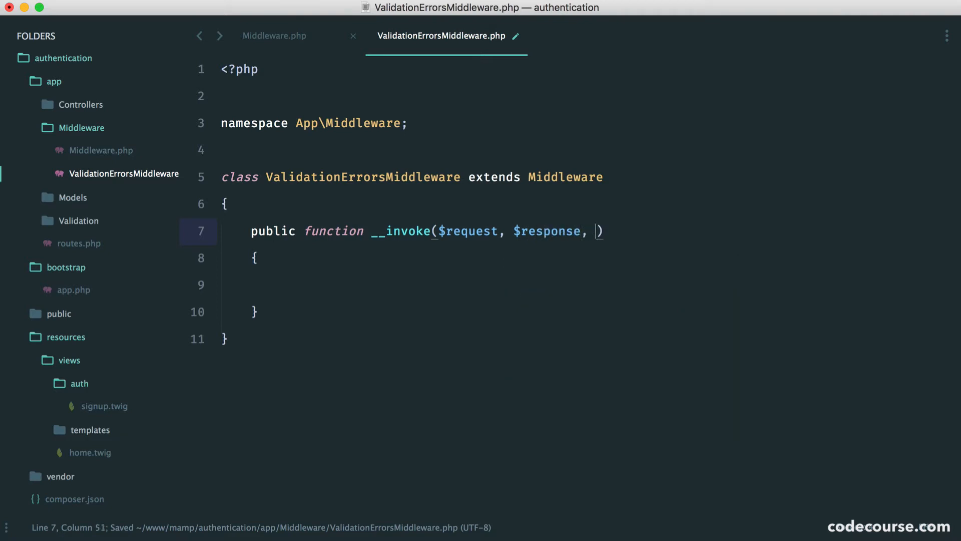
pyautogui.write('$next')
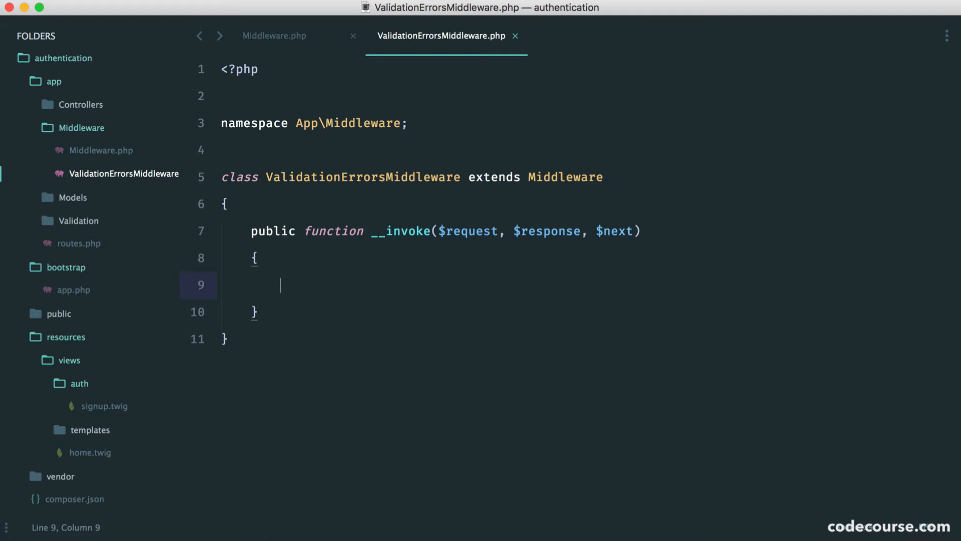
pyautogui.write("var_dump('');")
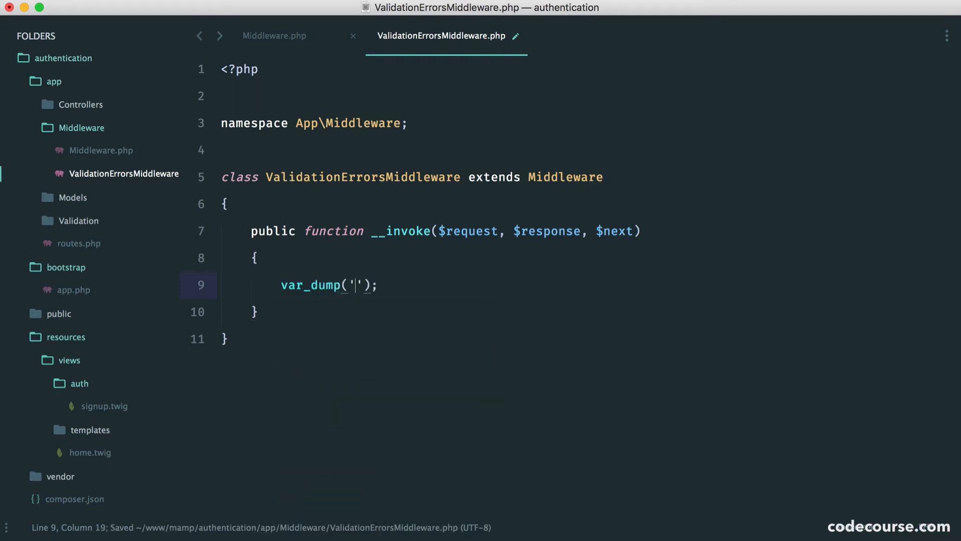
pyautogui.write('middleware')
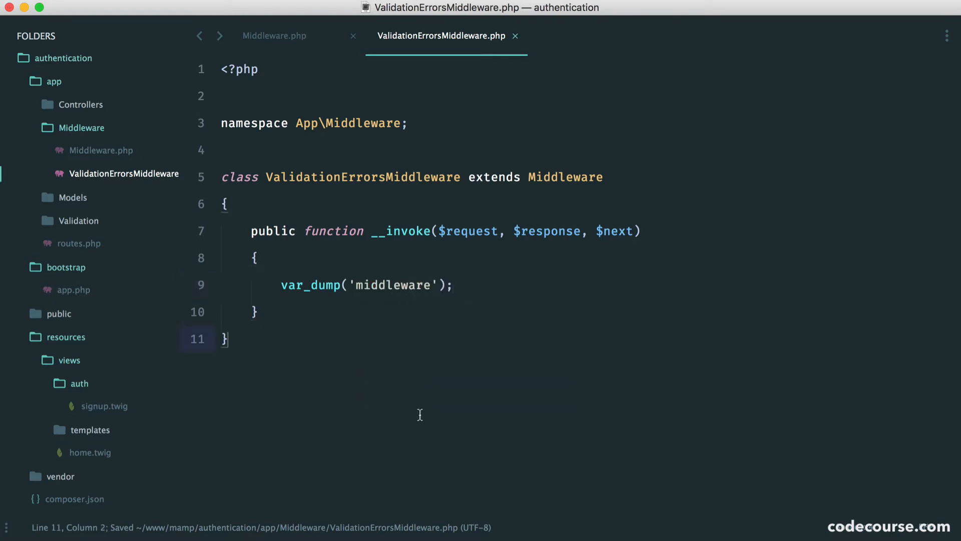
# Step: Register new \App\Middleware\ValidationErrorsMiddleware($container) with $app->add in bootstrap/app.php
pyautogui.press('Return')
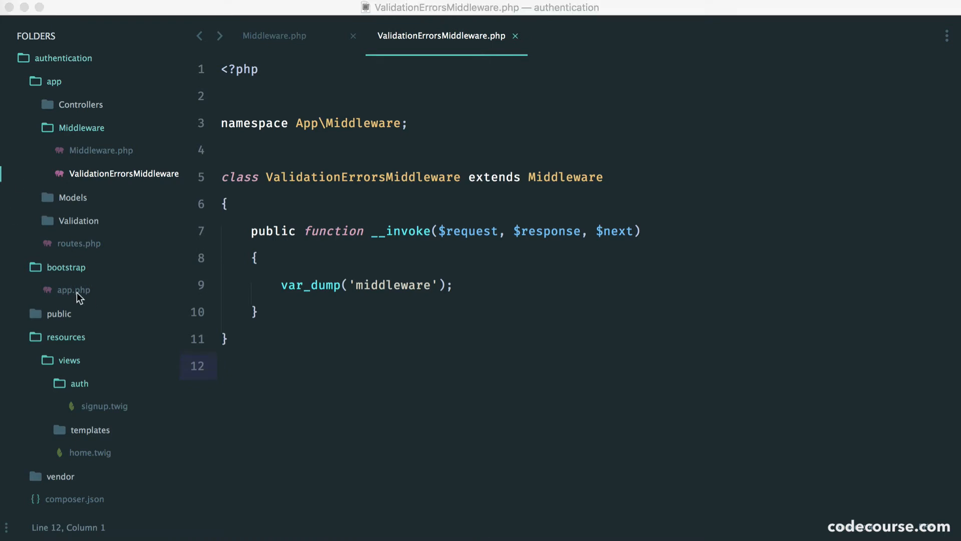
pyautogui.click(73, 290)
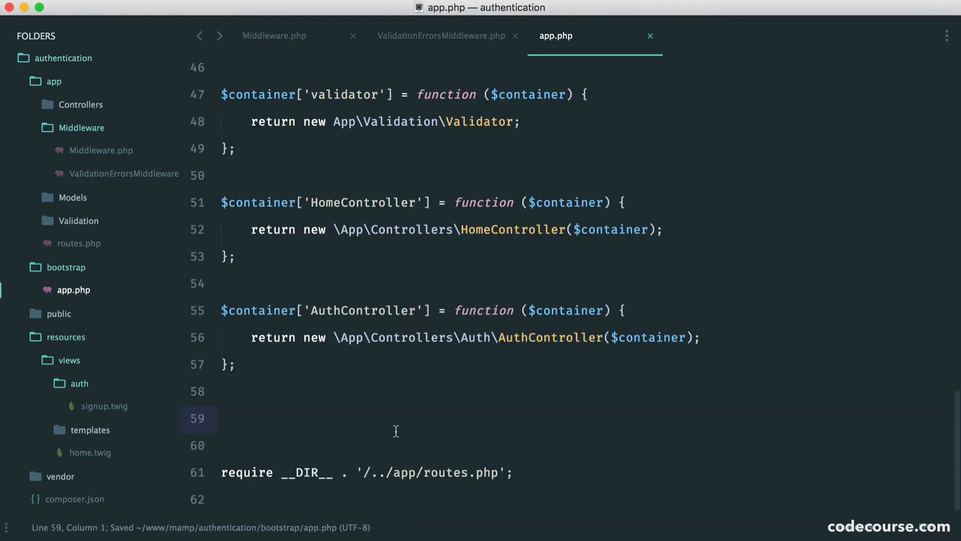
pyautogui.write('$app->add();')
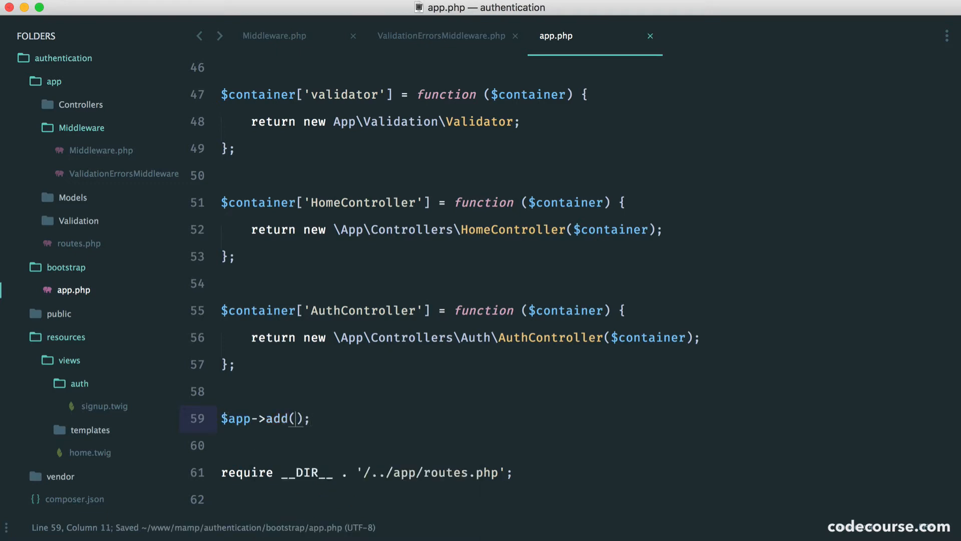
pyautogui.write('new \\')
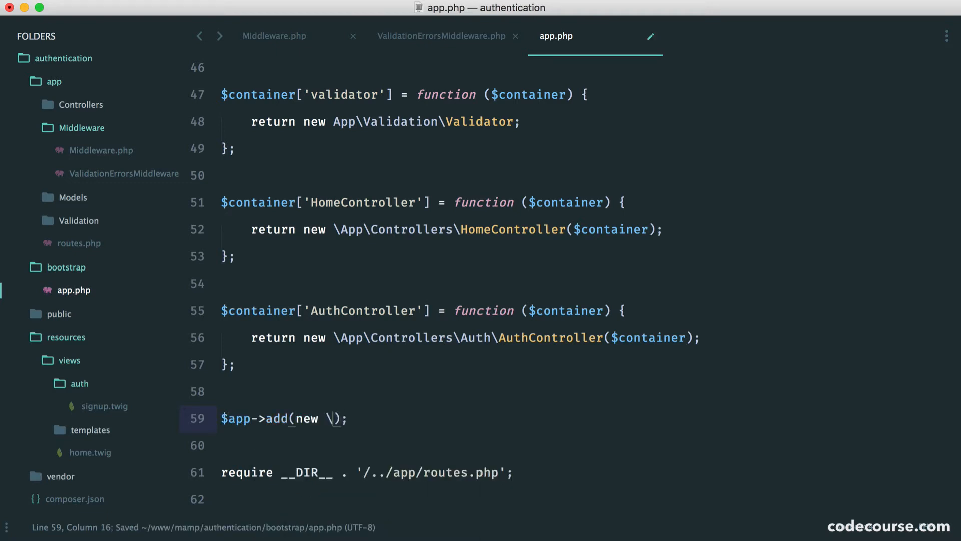
pyautogui.write('App\\Middlear')
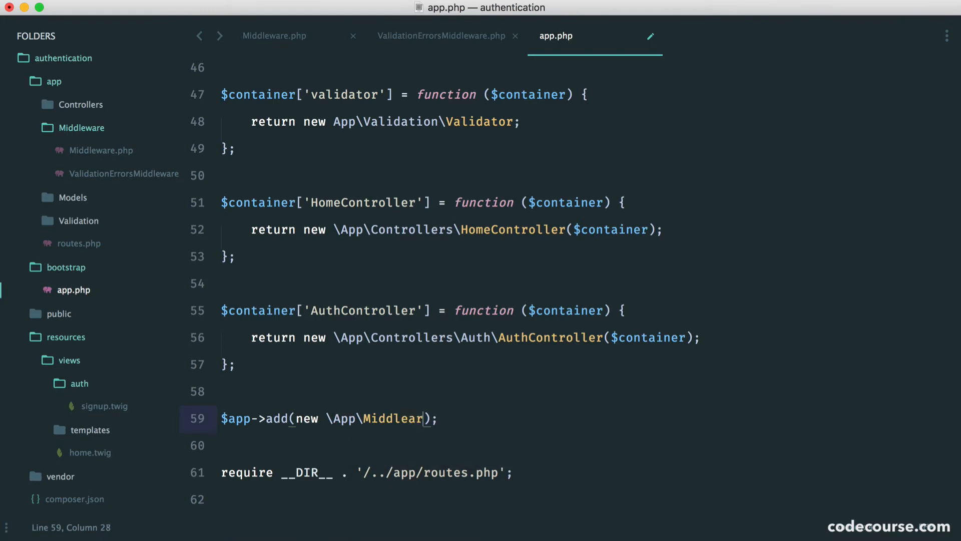
pyautogui.write('ware\\V')
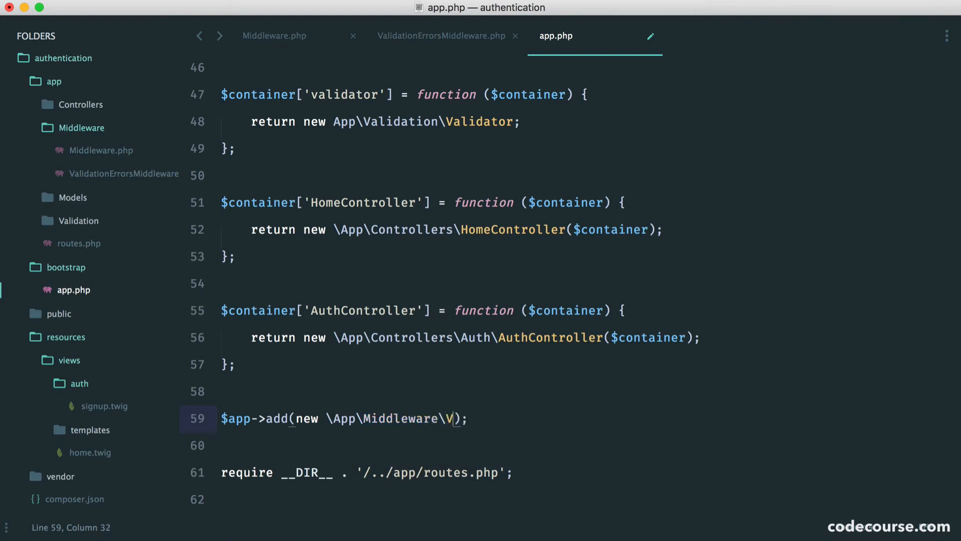
pyautogui.write('alidationErrors')
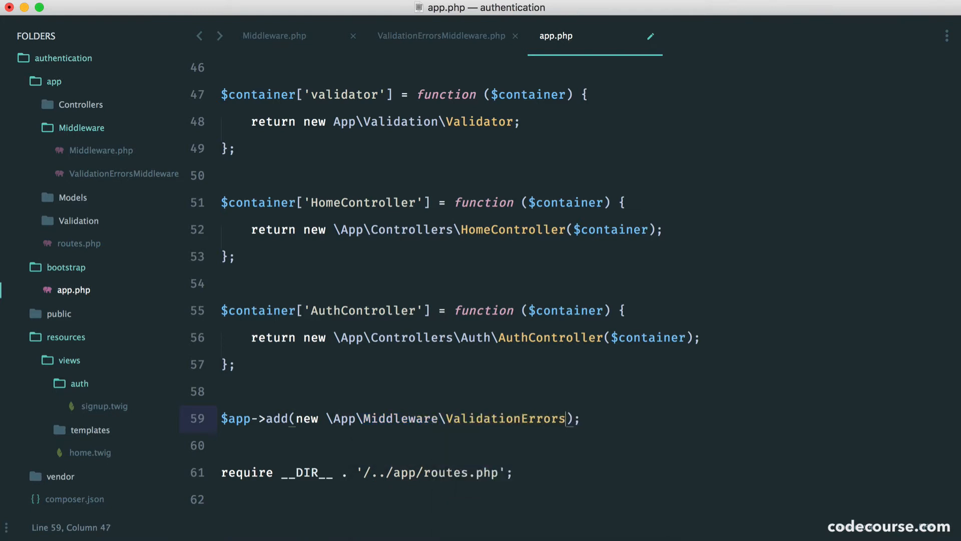
pyautogui.write('Middleware()')
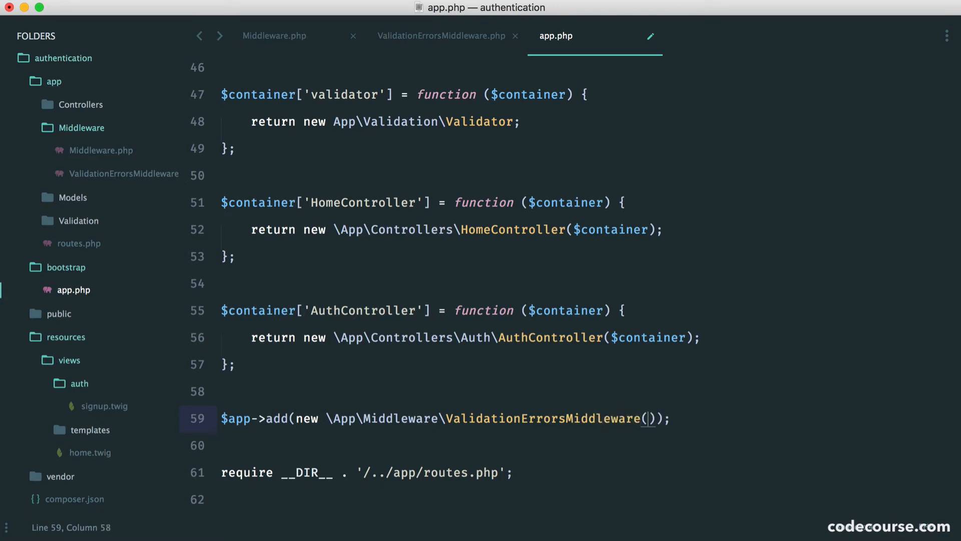
pyautogui.press('cmd+s')
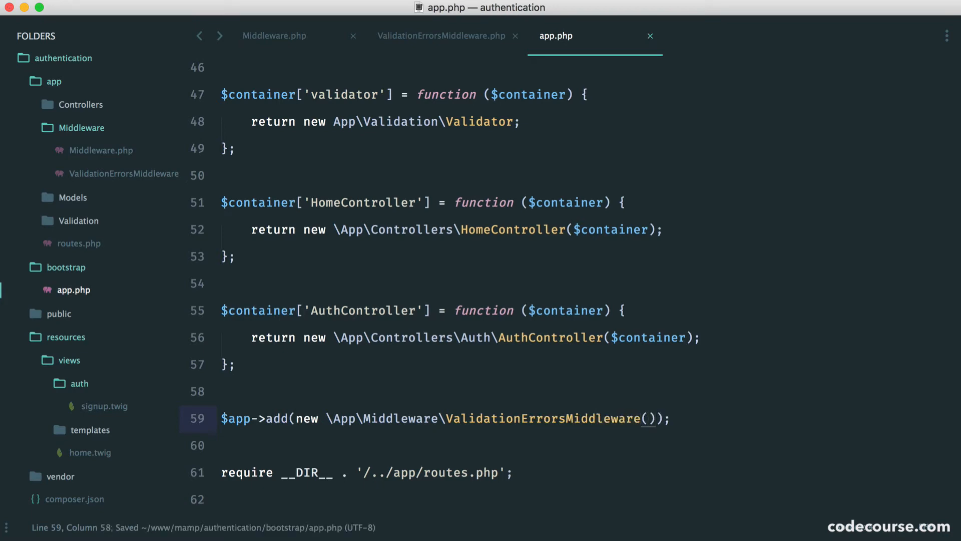
pyautogui.write('$container')
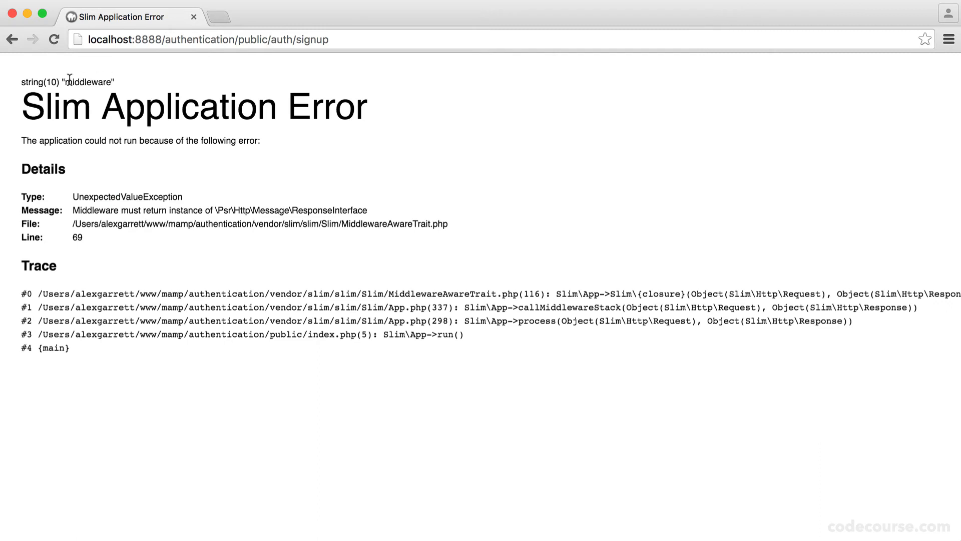
pyautogui.moveTo(168, 87)
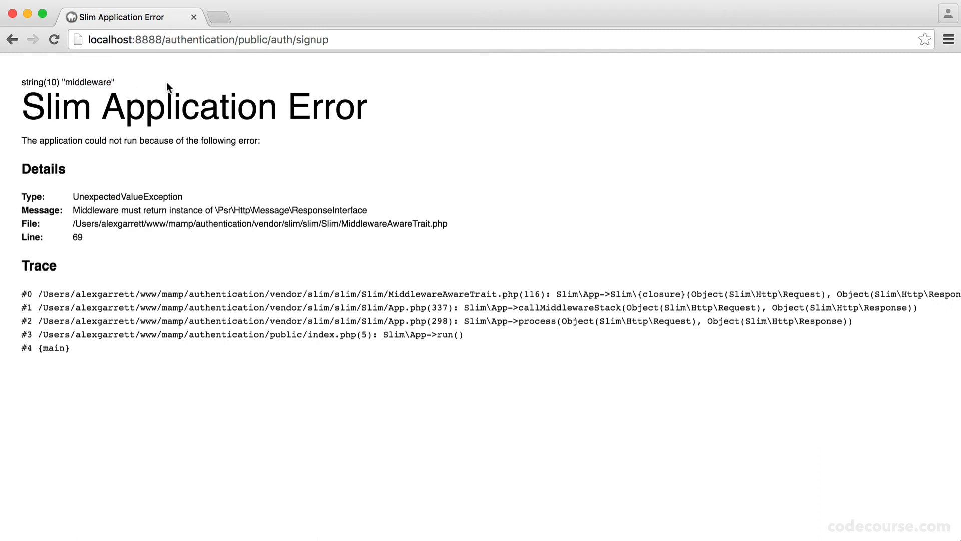
pyautogui.moveTo(172, 212)
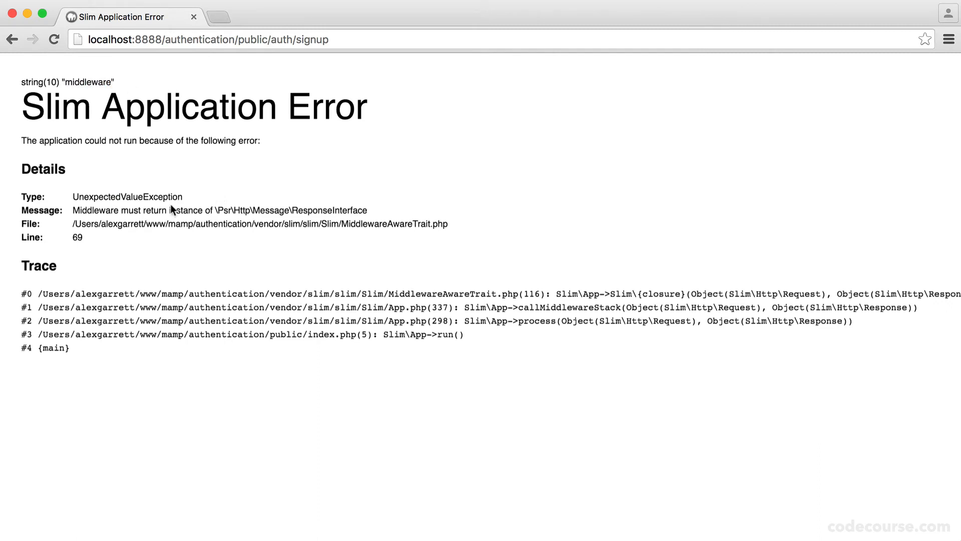
pyautogui.moveTo(190, 210)
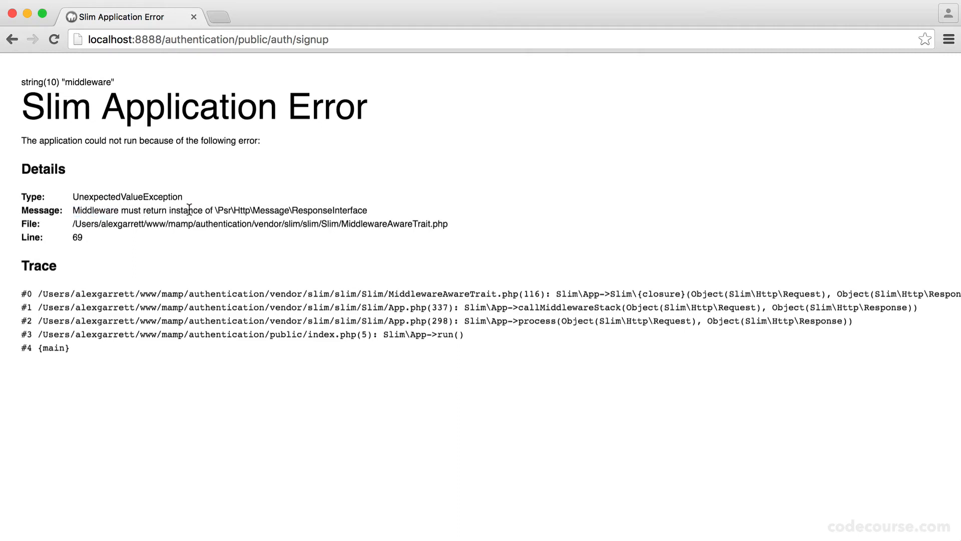
pyautogui.moveTo(432, 212)
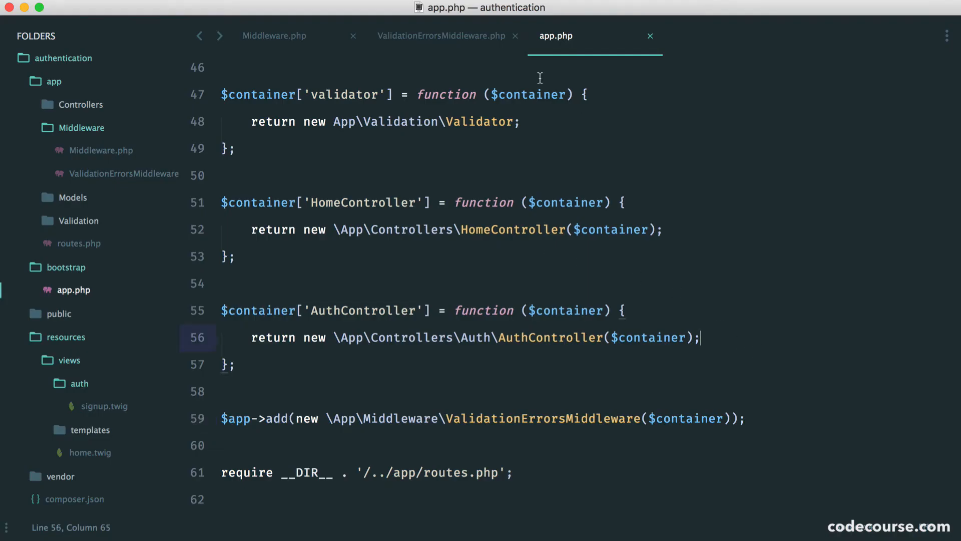
# Step: Make __invoke call $next($request, $response), return $response, and drop the debug dump
pyautogui.click(439, 36)
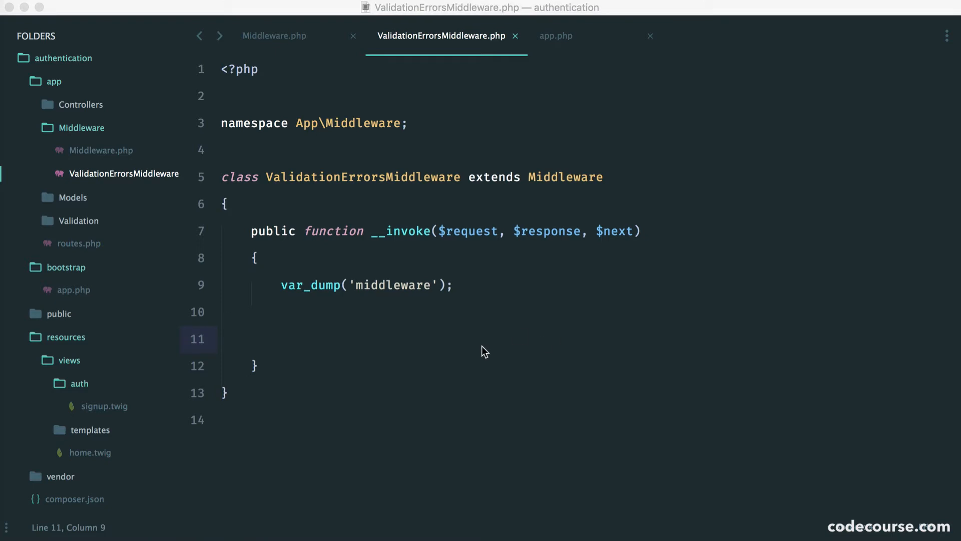
pyautogui.write('$response')
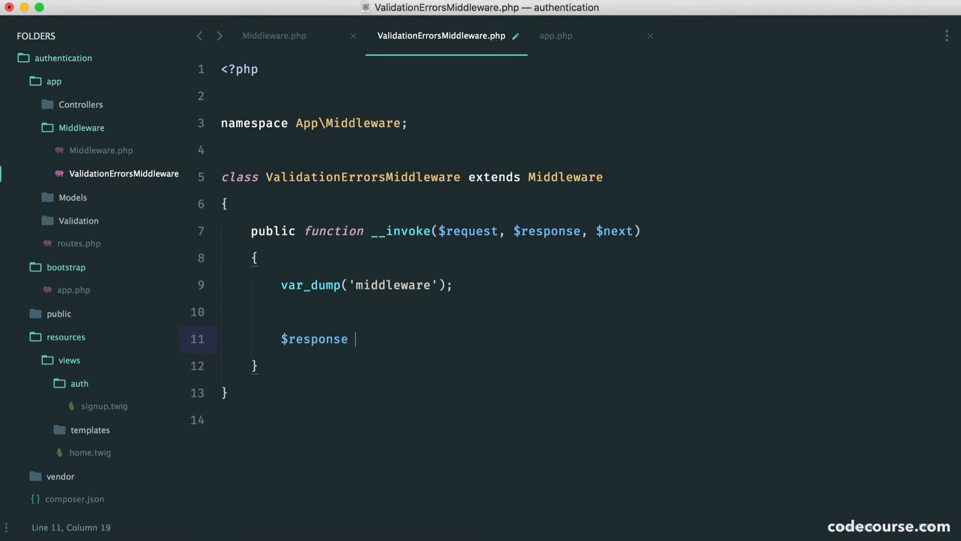
pyautogui.write('= $next();')
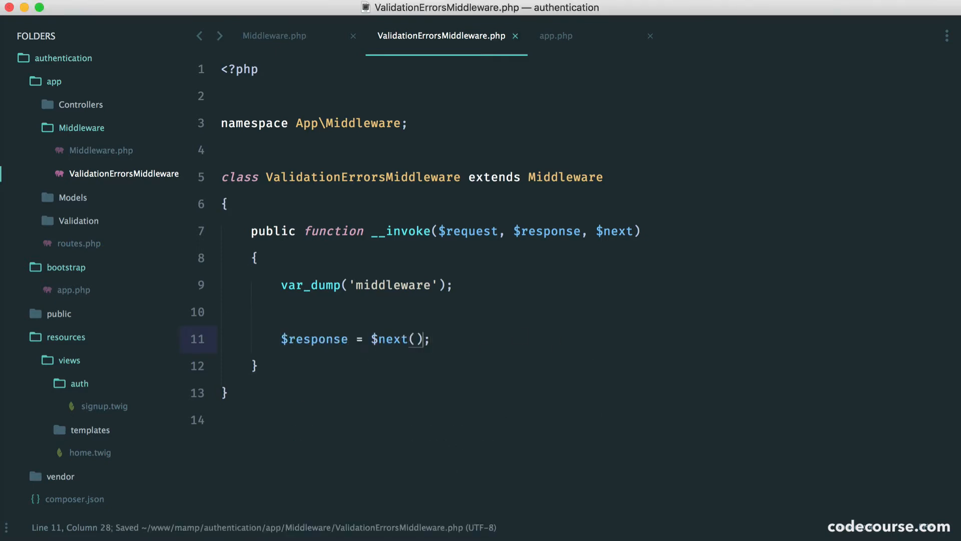
pyautogui.write('$request, $respons')
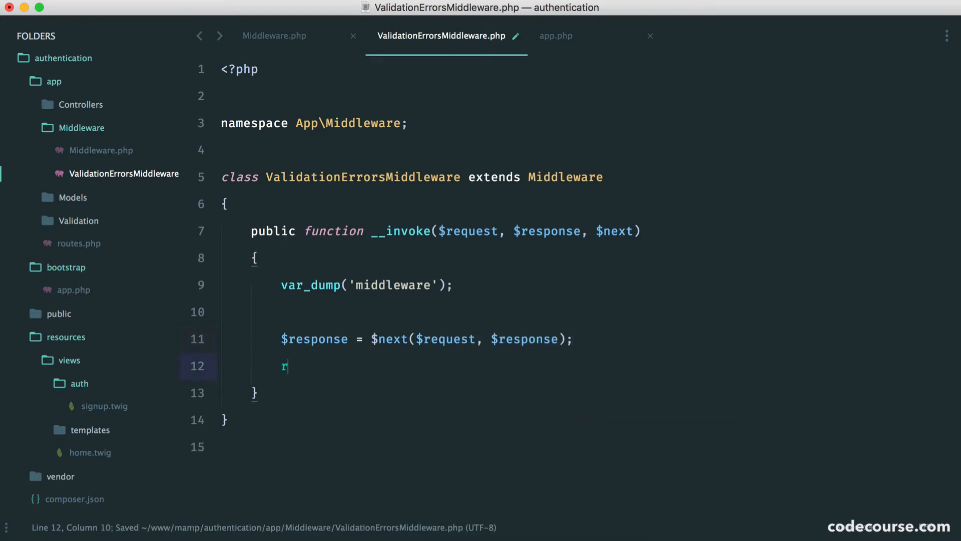
pyautogui.write('eturn $response')
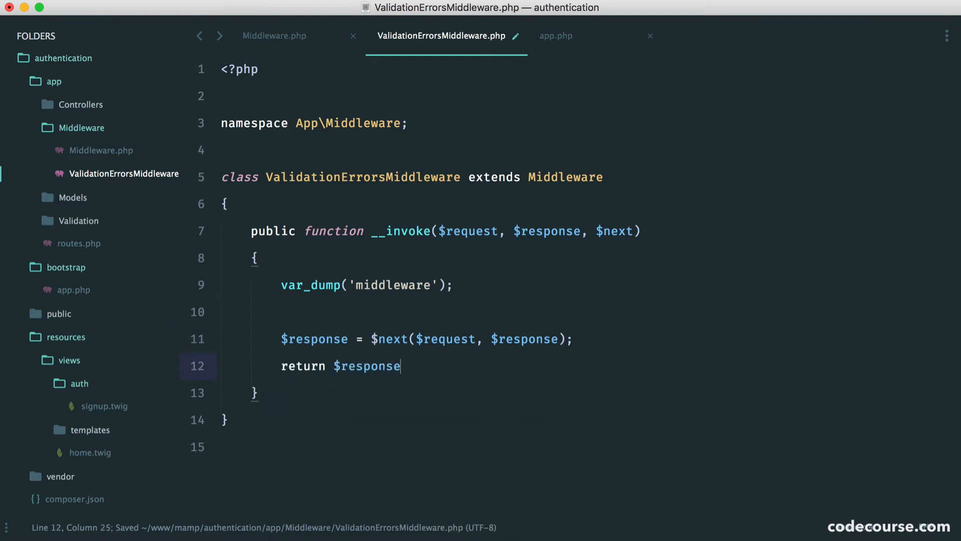
pyautogui.write(';')
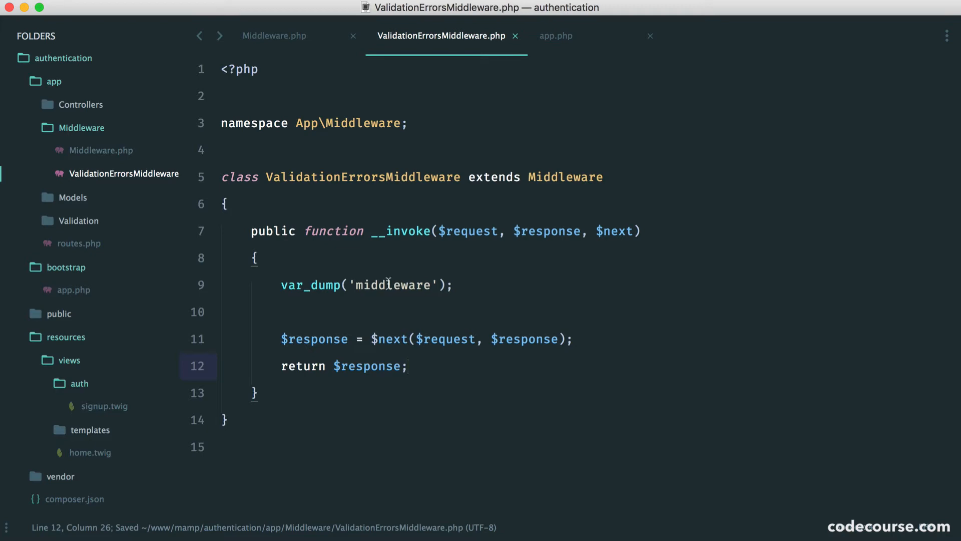
pyautogui.moveTo(573, 363)
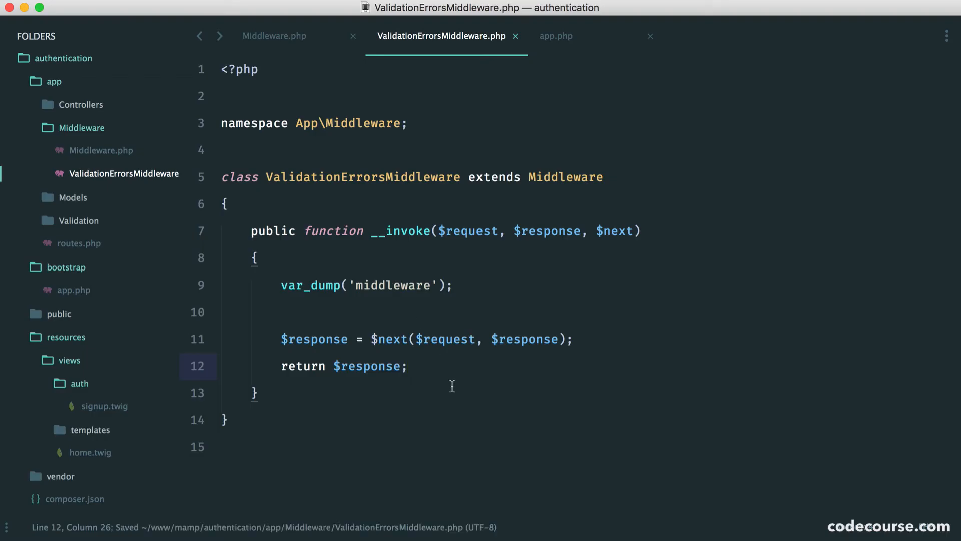
pyautogui.press('Backspace')
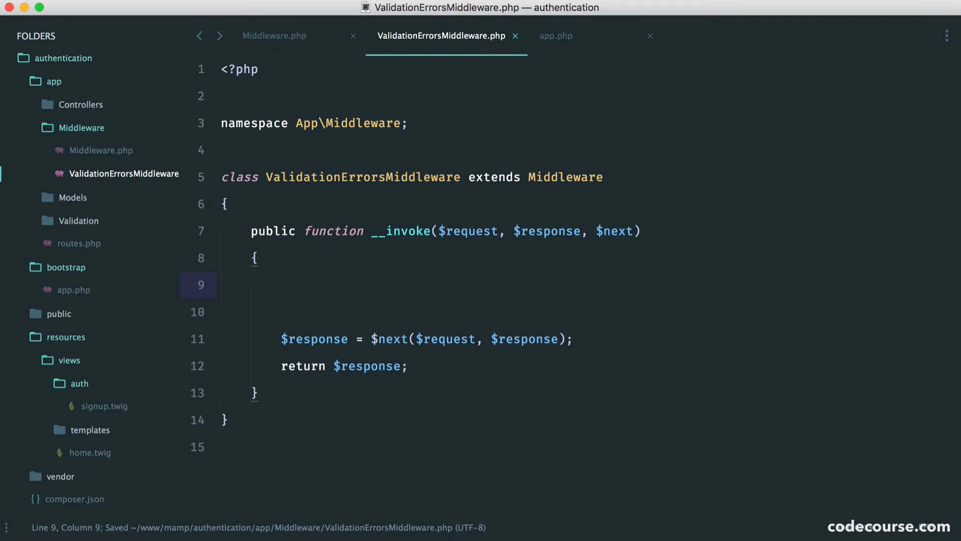
pyautogui.moveTo(411, 207)
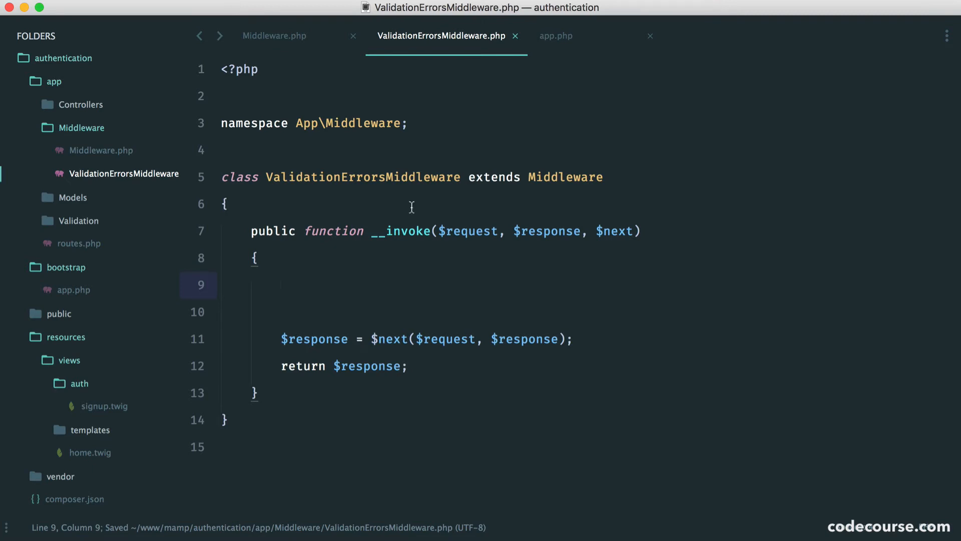
# Step: In Validator.php's validate method, assign $this->errors to $_SESSION['errors'] before returning
pyautogui.click(78, 220)
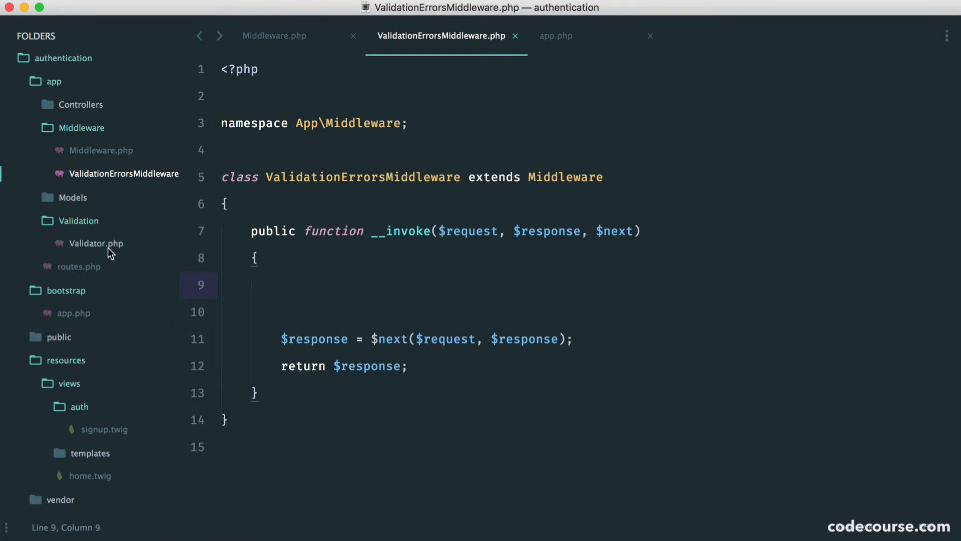
pyautogui.click(96, 243)
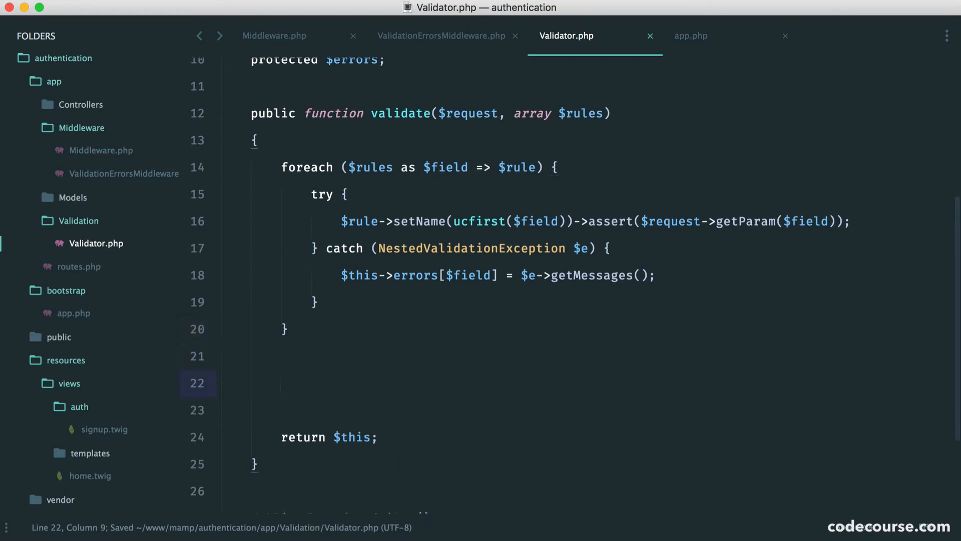
pyautogui.write('//')
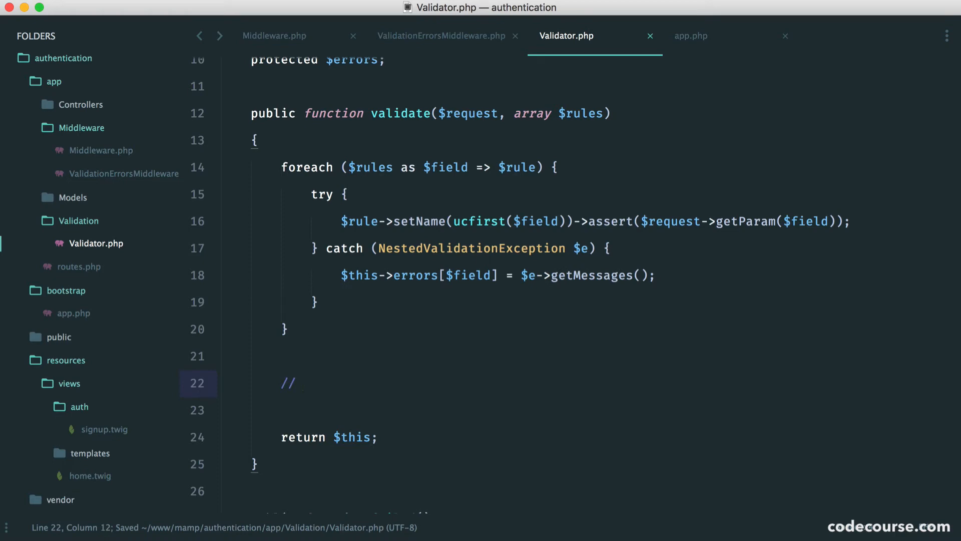
pyautogui.click(440, 36)
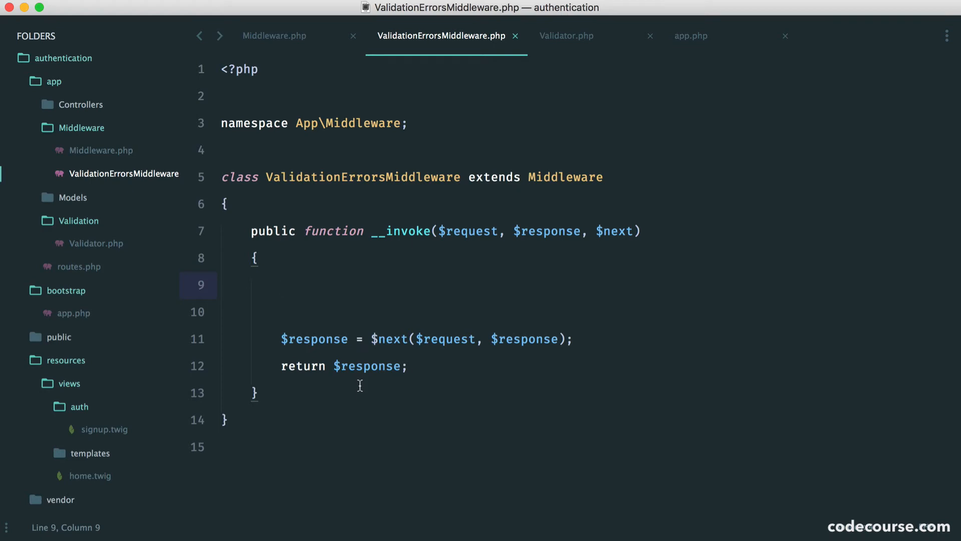
pyautogui.click(566, 36)
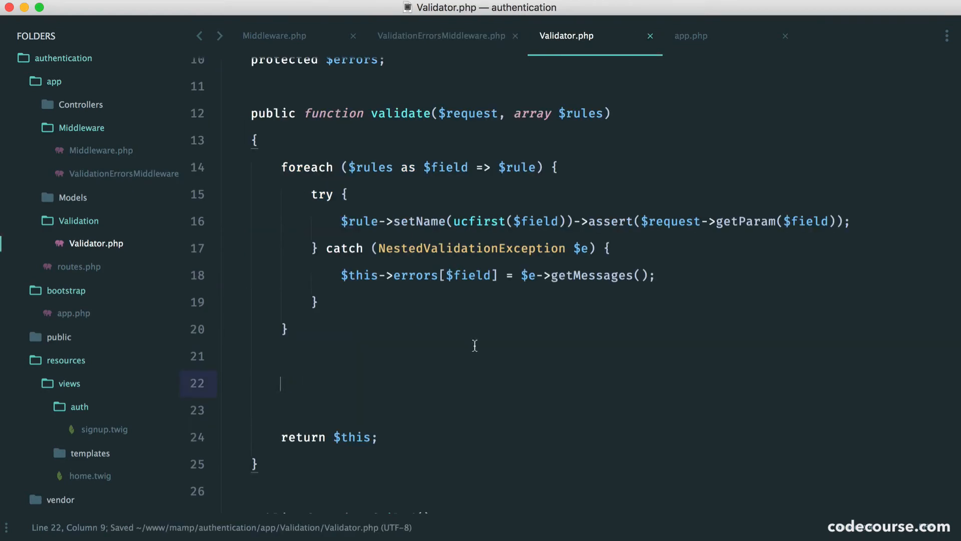
pyautogui.write('$_SES')
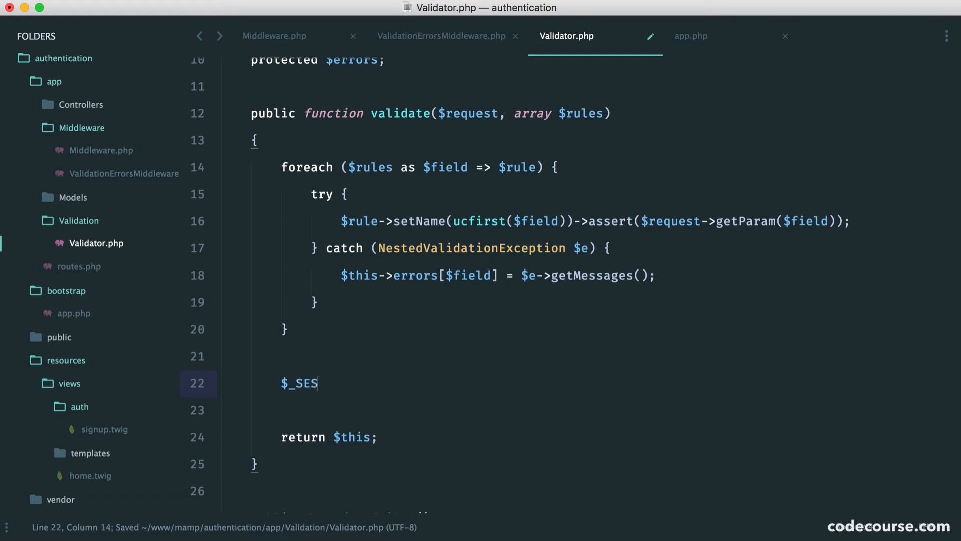
pyautogui.write("SION['error'] =")
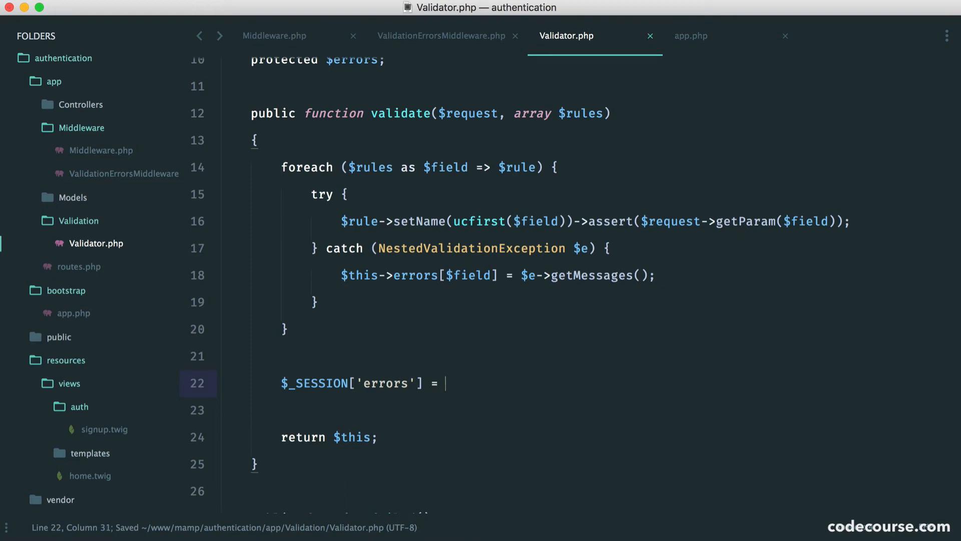
pyautogui.write('$this->errors;')
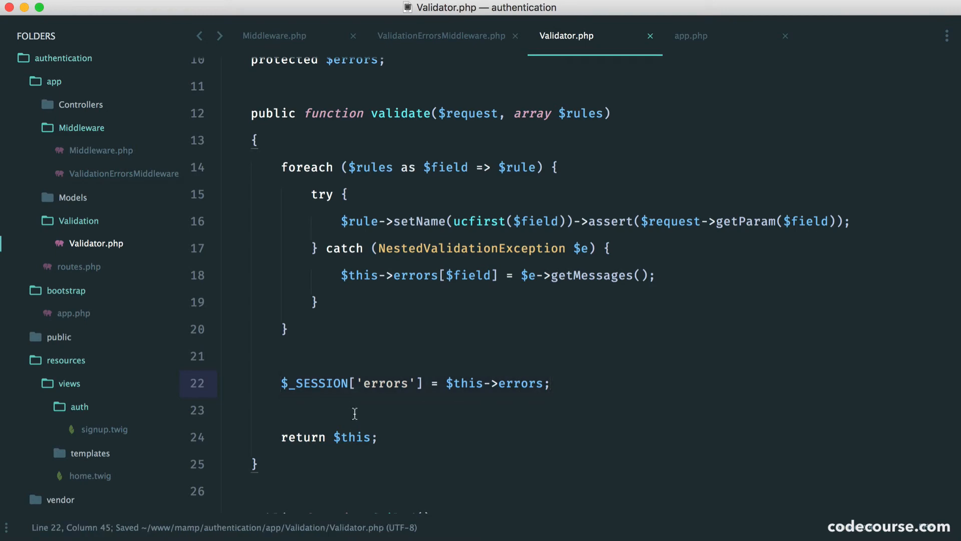
# Step: Add a Twig global 'errors' from $_SESSION['errors'] via the view environment's addGlobal
pyautogui.click(441, 36)
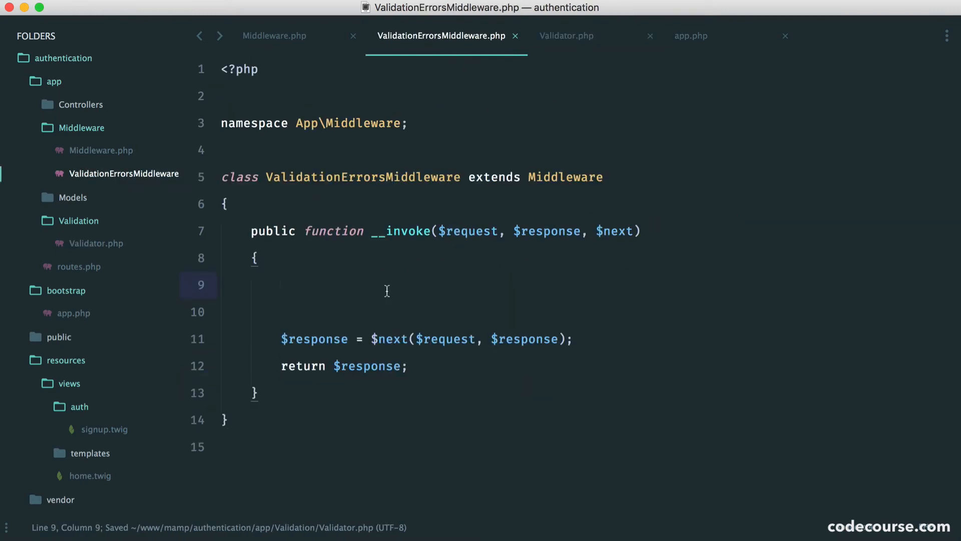
pyautogui.write('//')
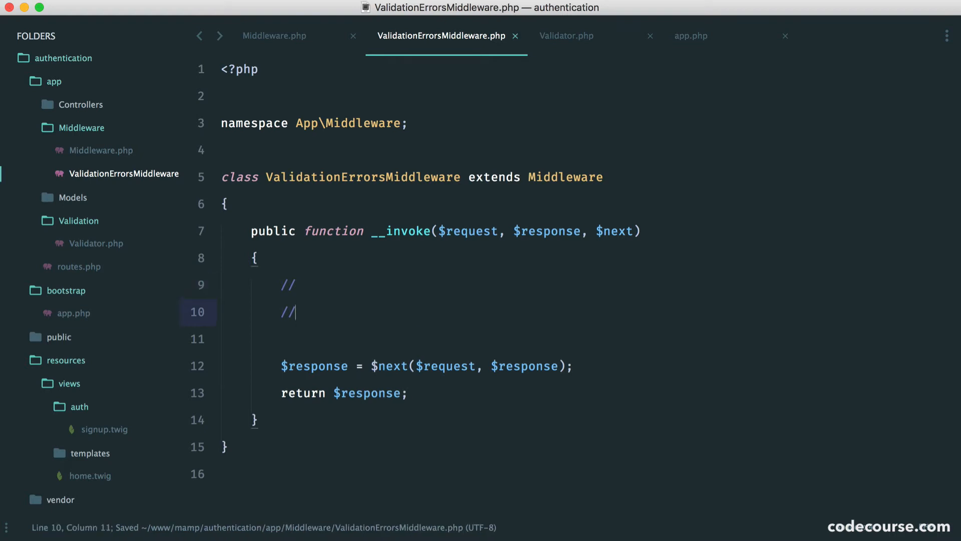
pyautogui.press('Backspace')
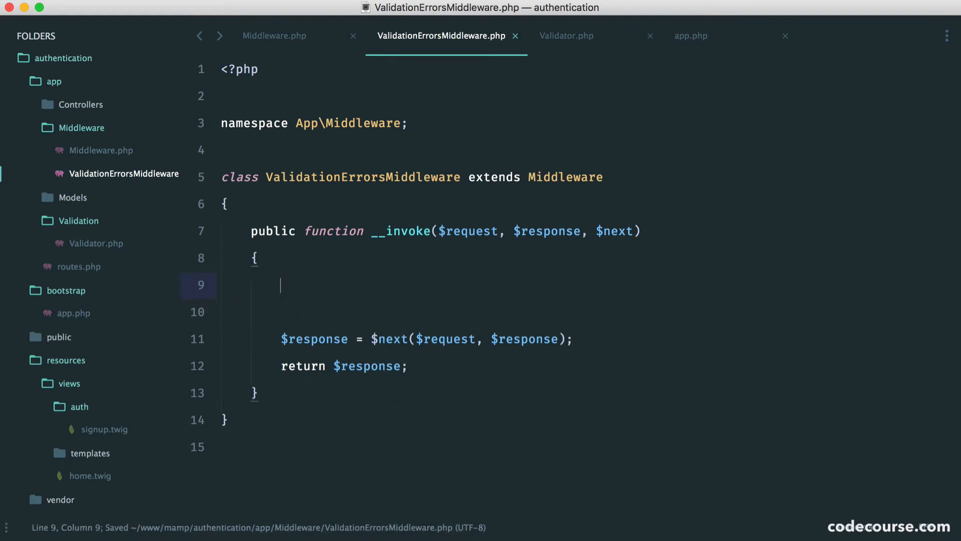
pyautogui.write('$')
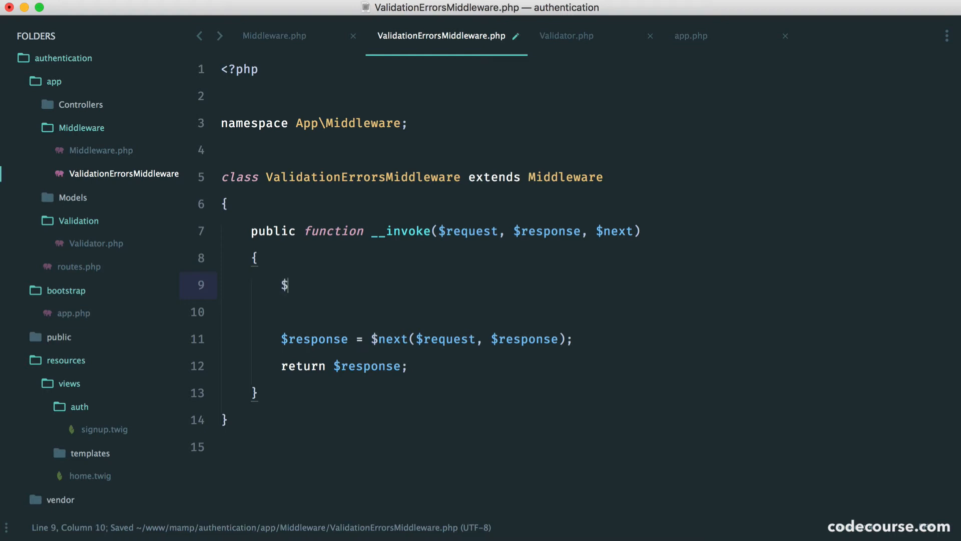
pyautogui.write('this->container->vie')
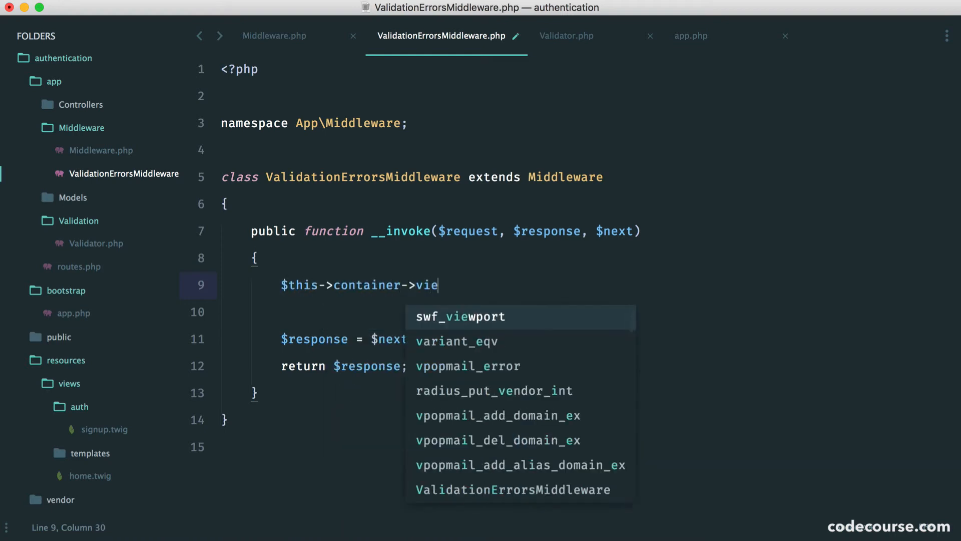
pyautogui.write('w->getE')
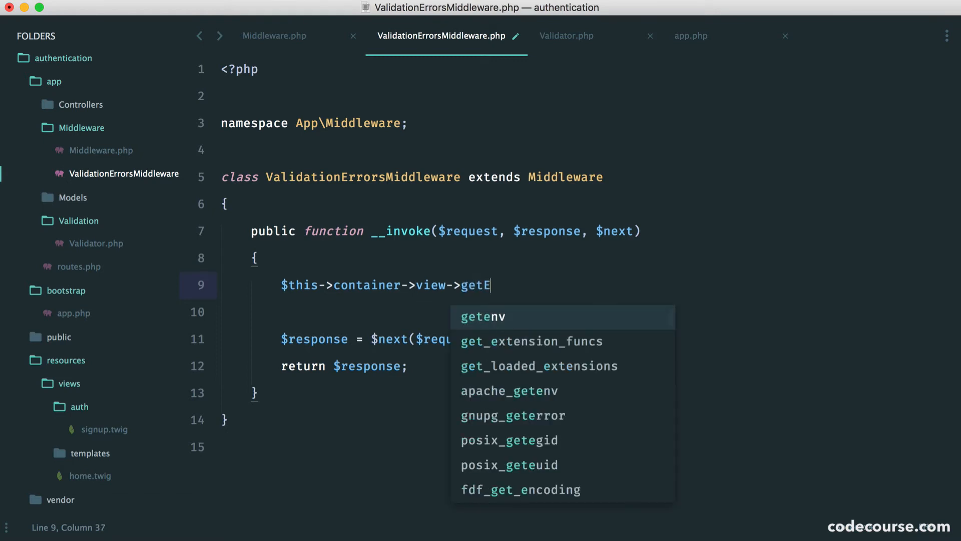
pyautogui.write('nvionement()')
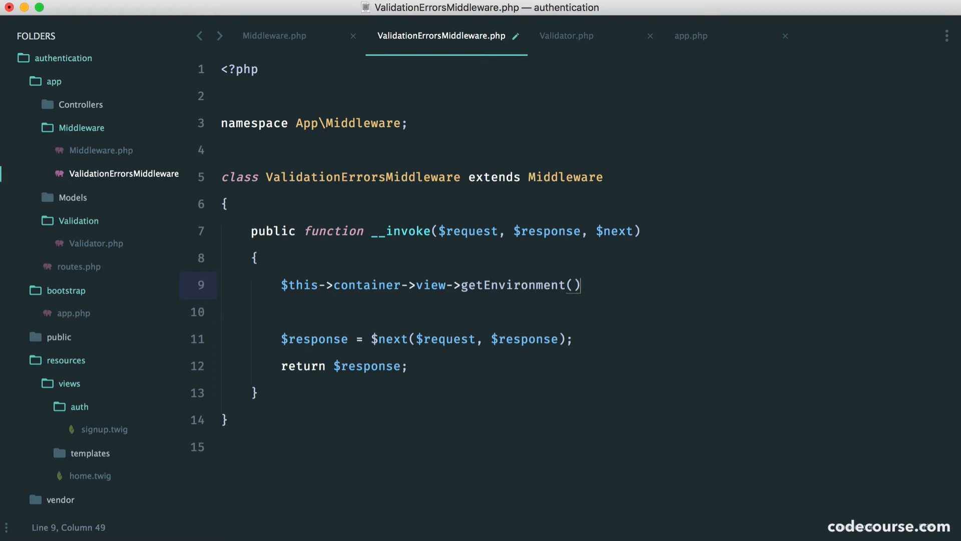
pyautogui.write('->addGlobal')
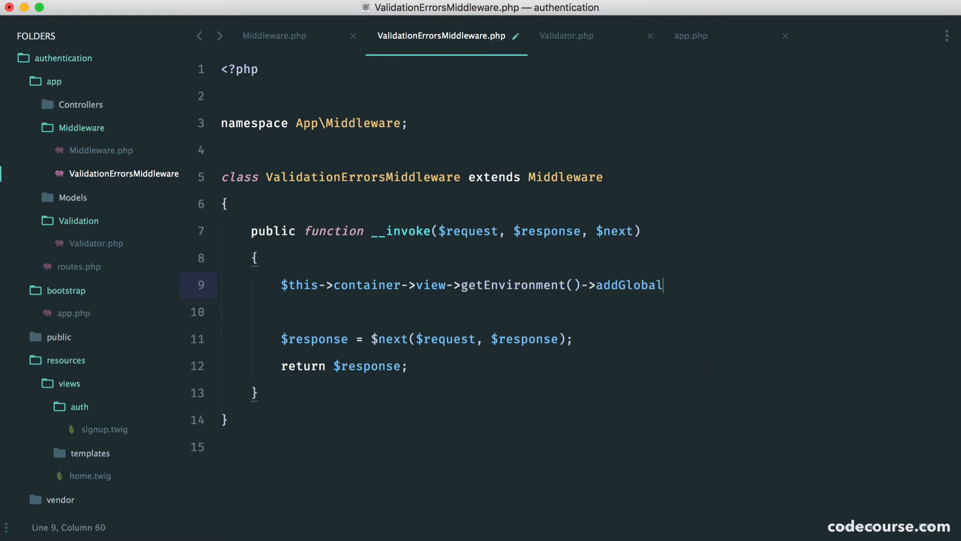
pyautogui.write("('');")
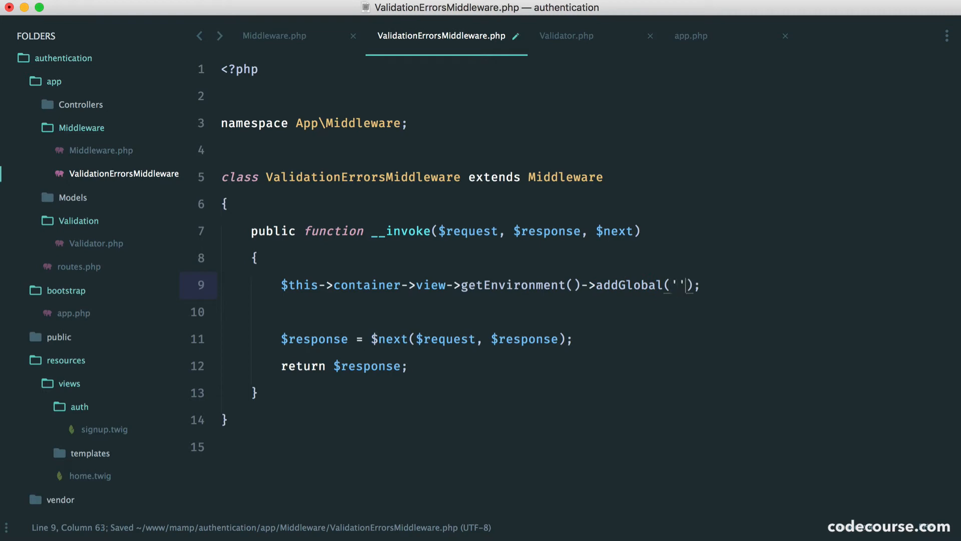
pyautogui.write(", ''")
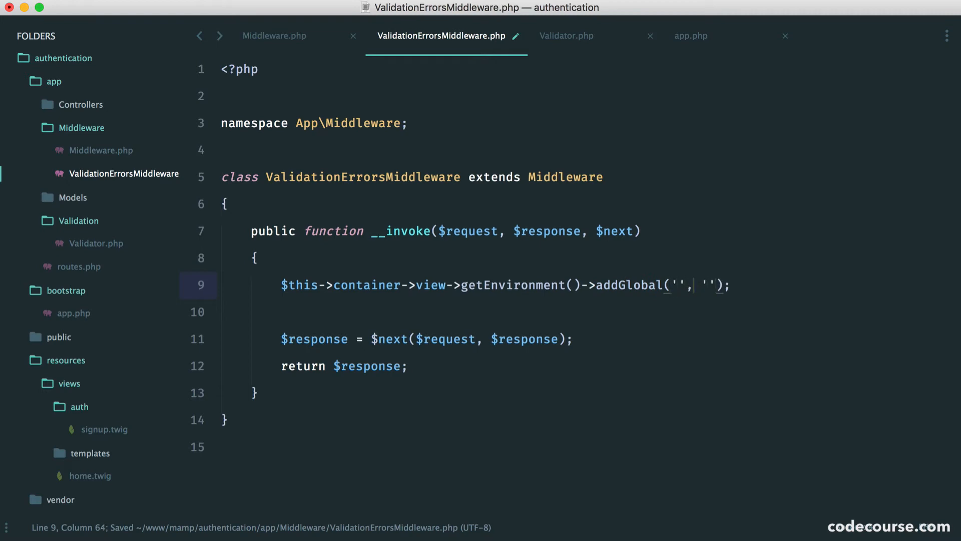
pyautogui.write('errors')
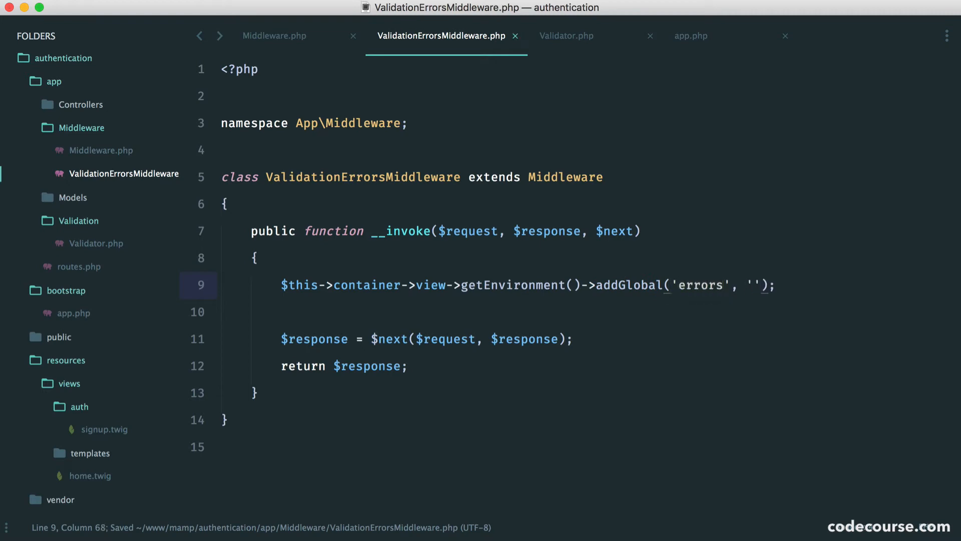
pyautogui.press('Backspace')
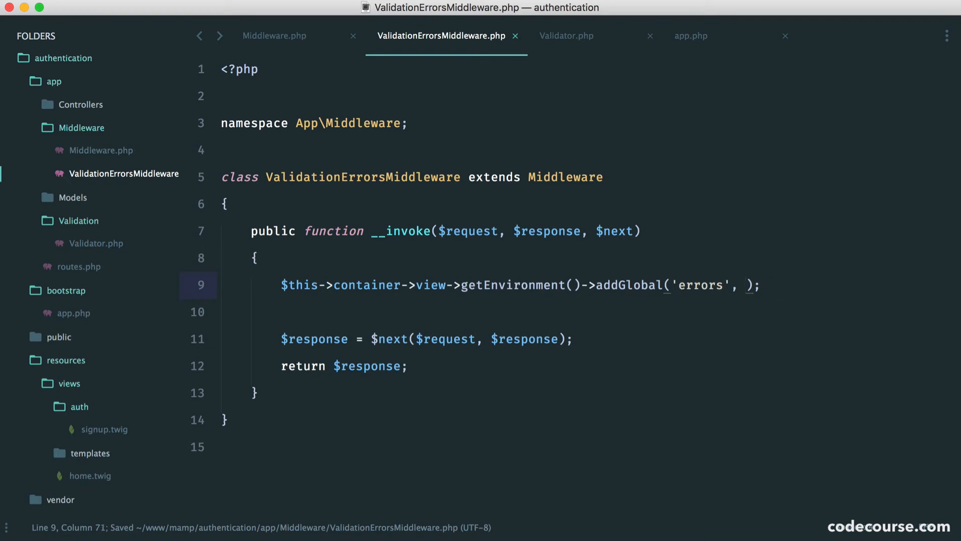
pyautogui.write("$_SESSION['erro")
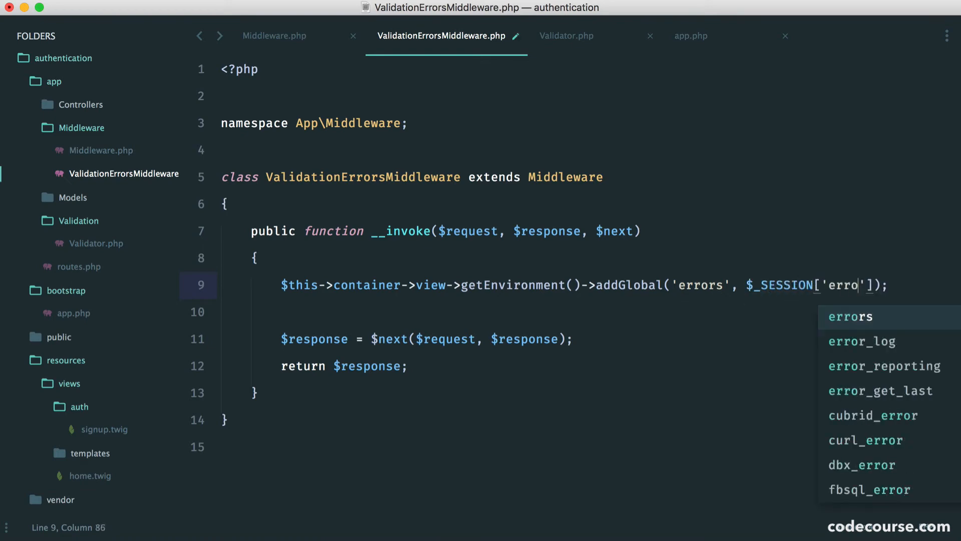
# Step: Unset $_SESSION['errors'] after confirming the session key name in Validator.php
pyautogui.click(567, 36)
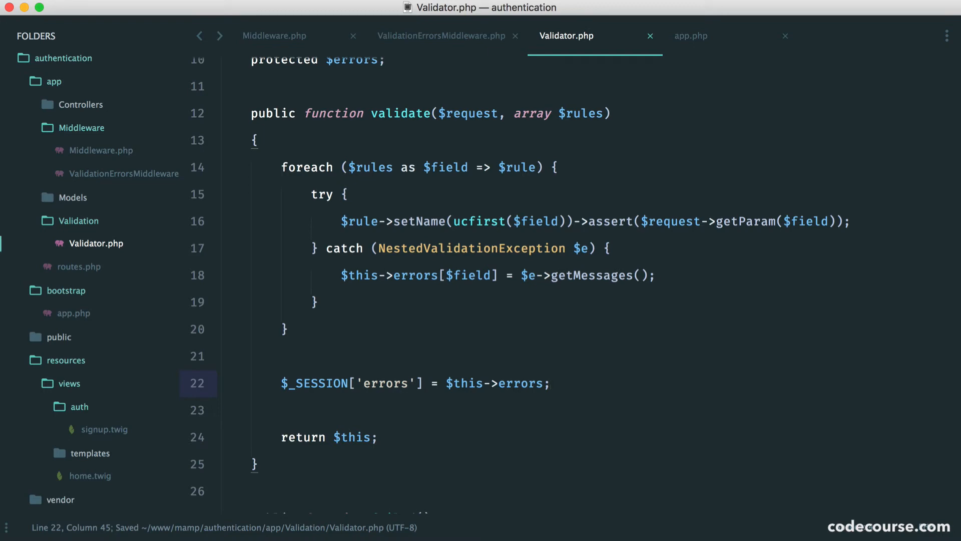
pyautogui.click(441, 35)
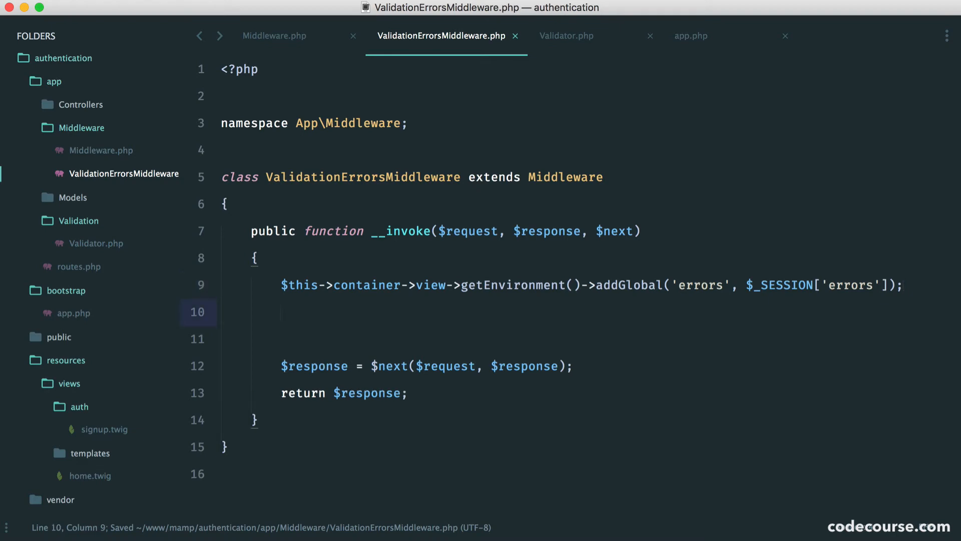
pyautogui.write('unset();')
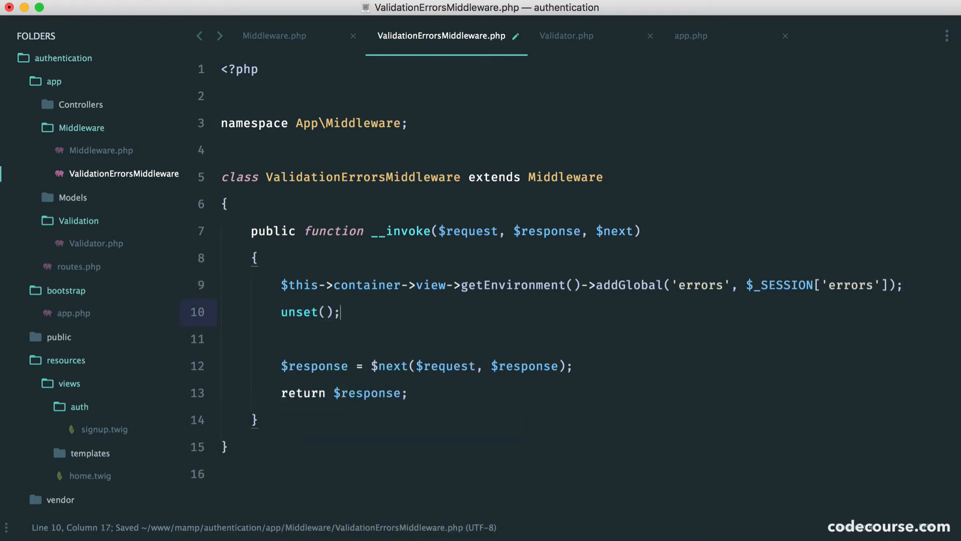
pyautogui.write("$_SESSION['")
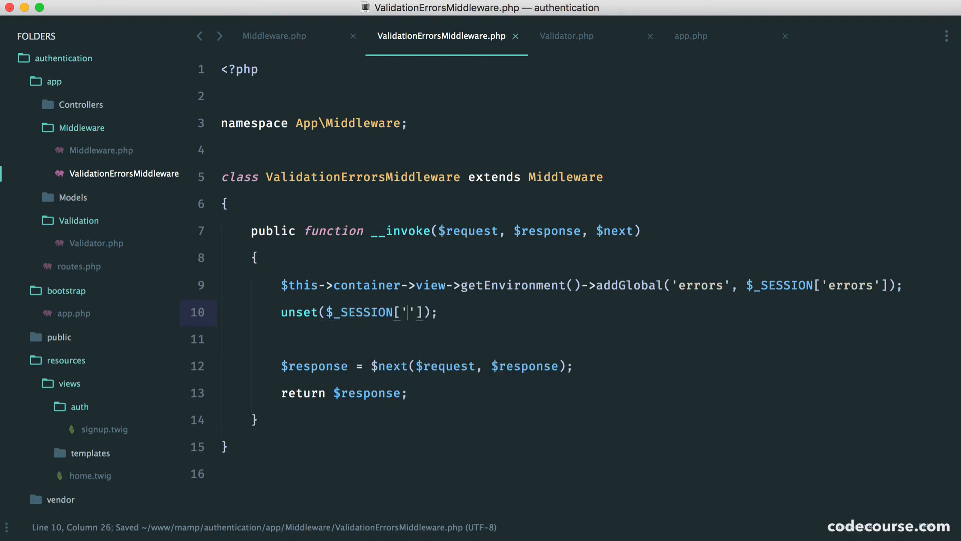
pyautogui.write('errors')
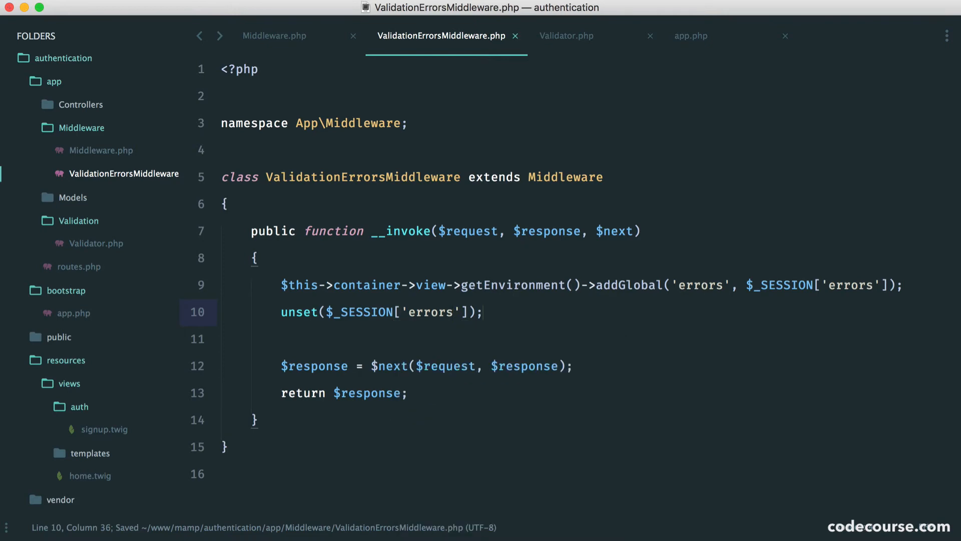
pyautogui.moveTo(676, 338)
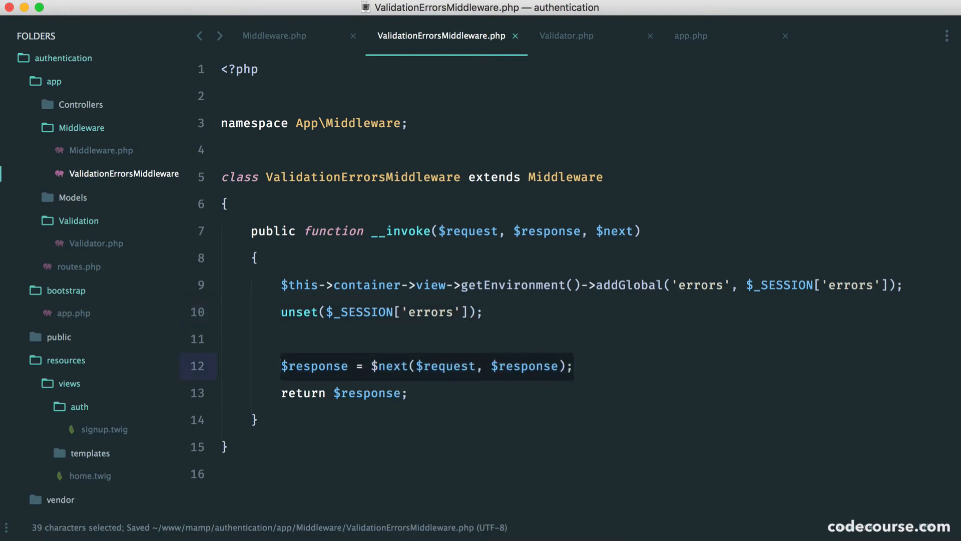
# Step: Open signup.twig and add {{ errors | json_encode }} above the form in panel-body
pyautogui.click(631, 371)
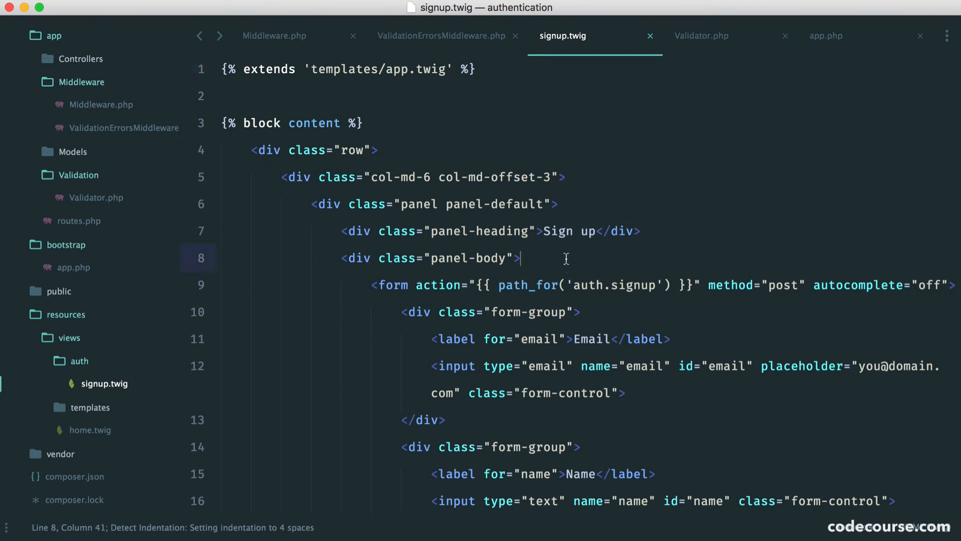
pyautogui.write('{}')
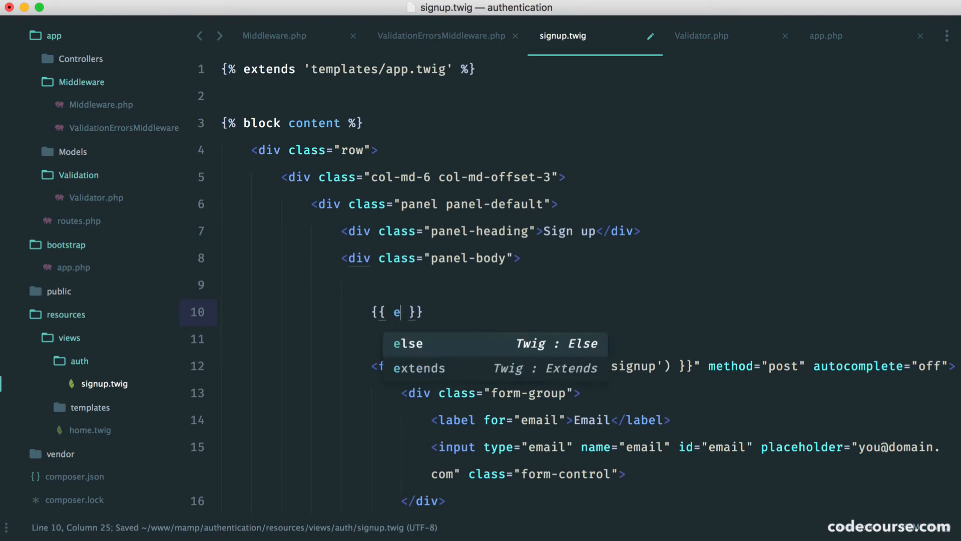
pyautogui.write('rrors | jso')
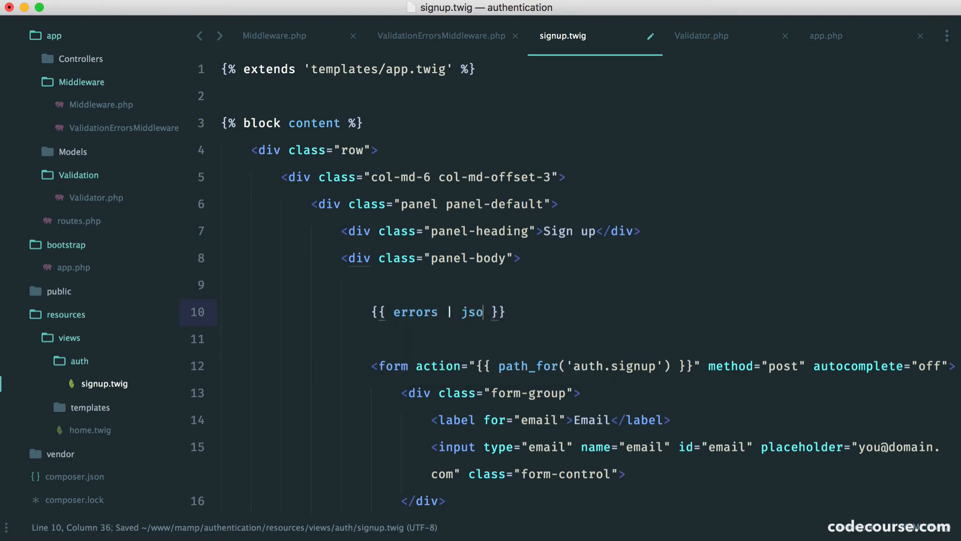
pyautogui.write('n_encode')
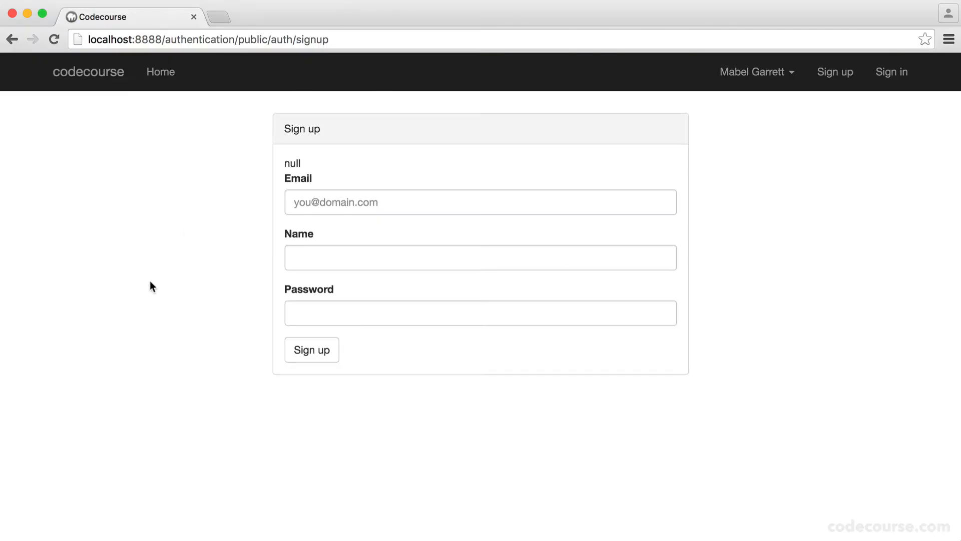
pyautogui.moveTo(359, 277)
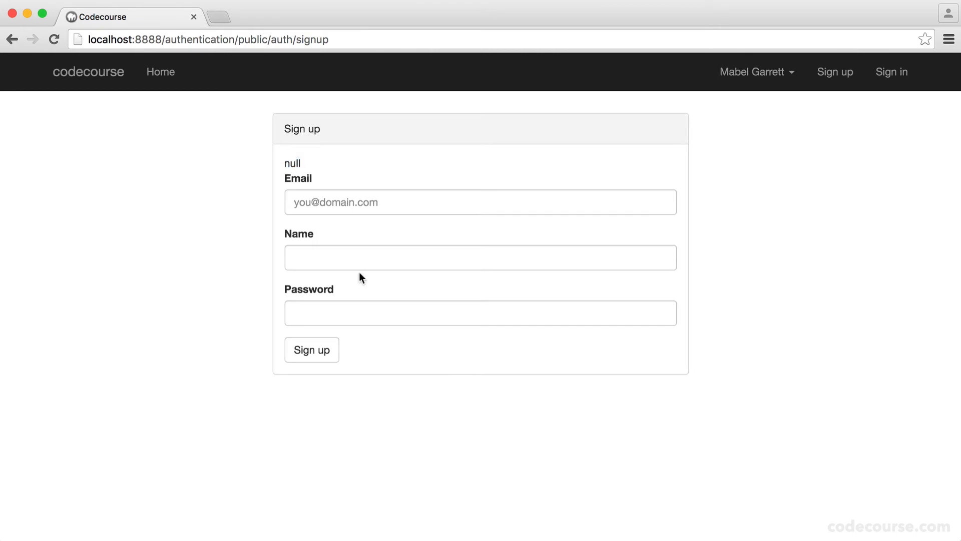
# Step: Submit the empty signup form and select the printed JSON errors for email, name and password
pyautogui.click(312, 350)
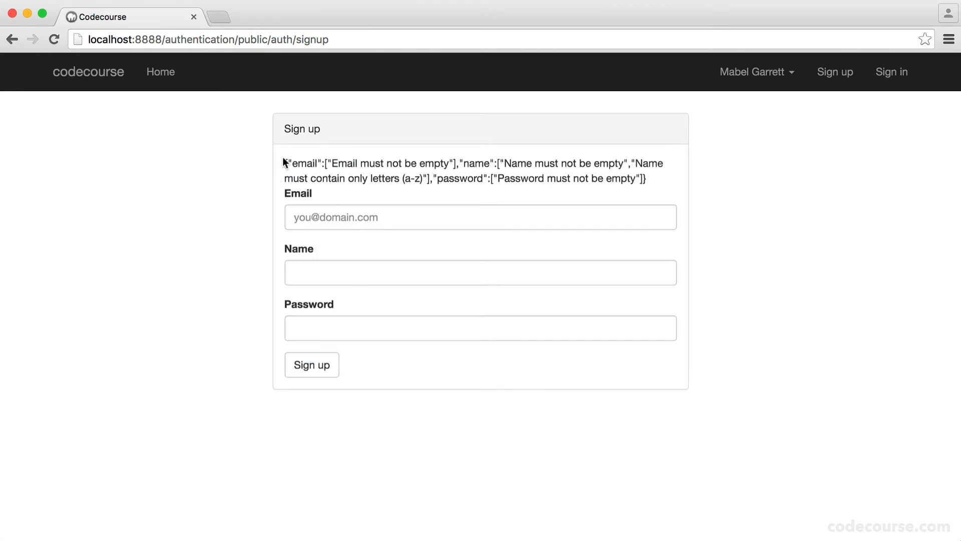
pyautogui.moveTo(283, 163); pyautogui.dragTo(648, 178)
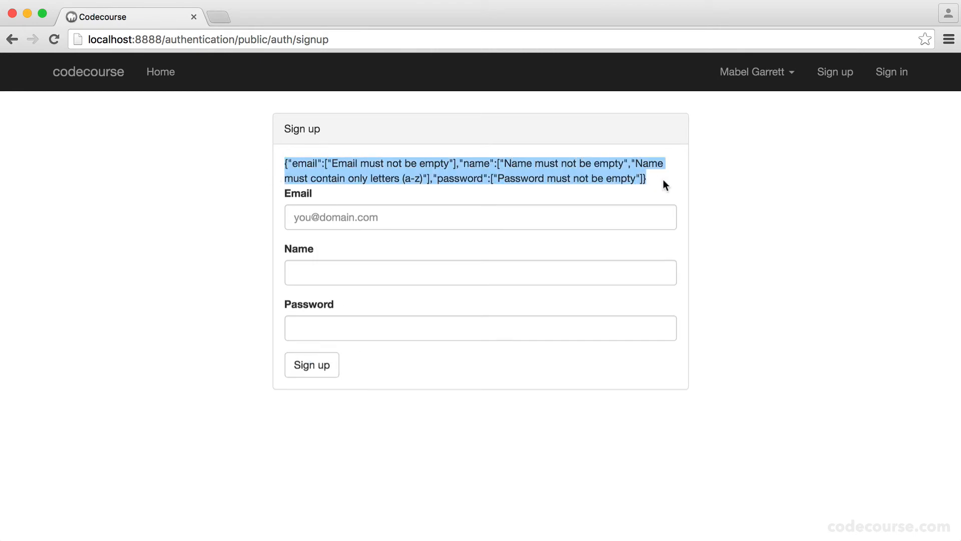
pyautogui.click(666, 187)
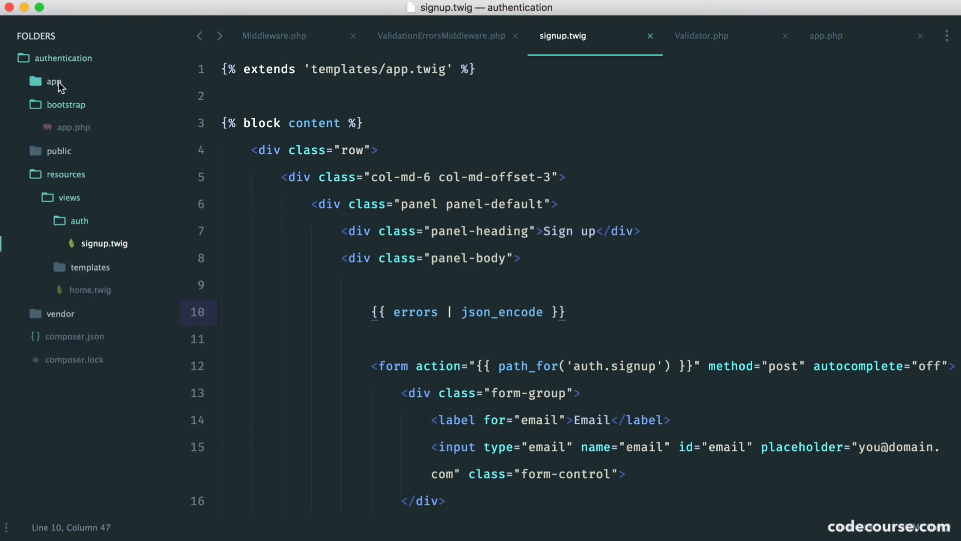
# Step: Remove the JSON errors dump, add has-error to the email form-group, and save signup.twig
pyautogui.click(51, 81)
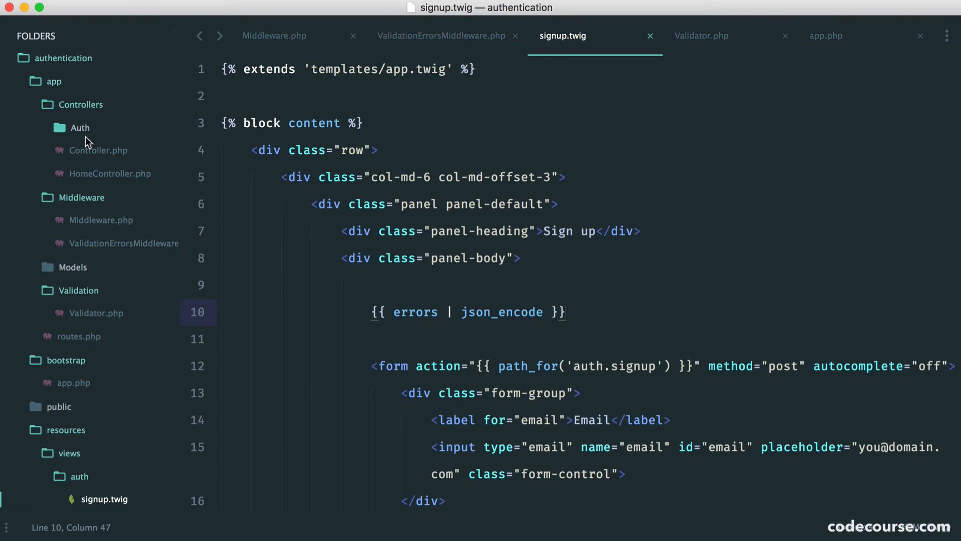
pyautogui.moveTo(598, 160)
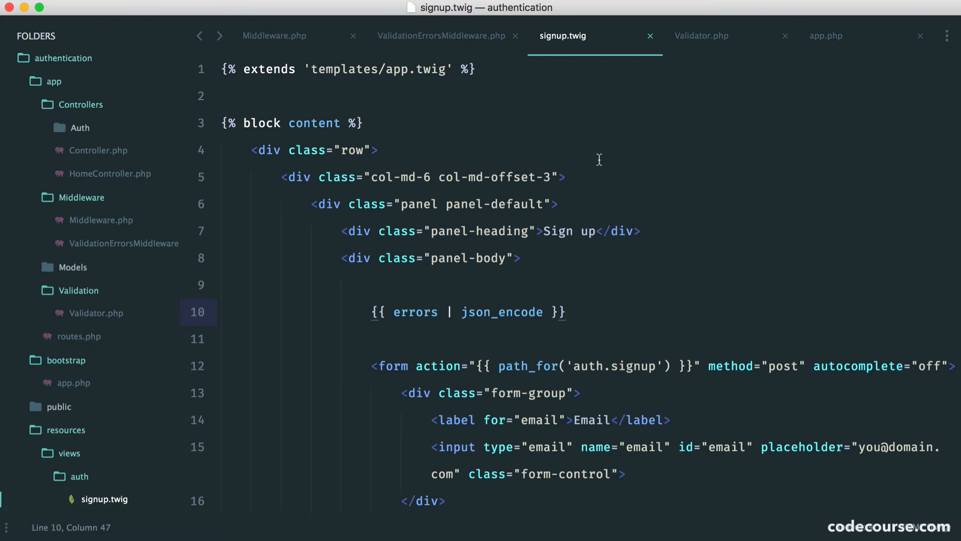
pyautogui.moveTo(372, 311); pyautogui.dragTo(564, 312)
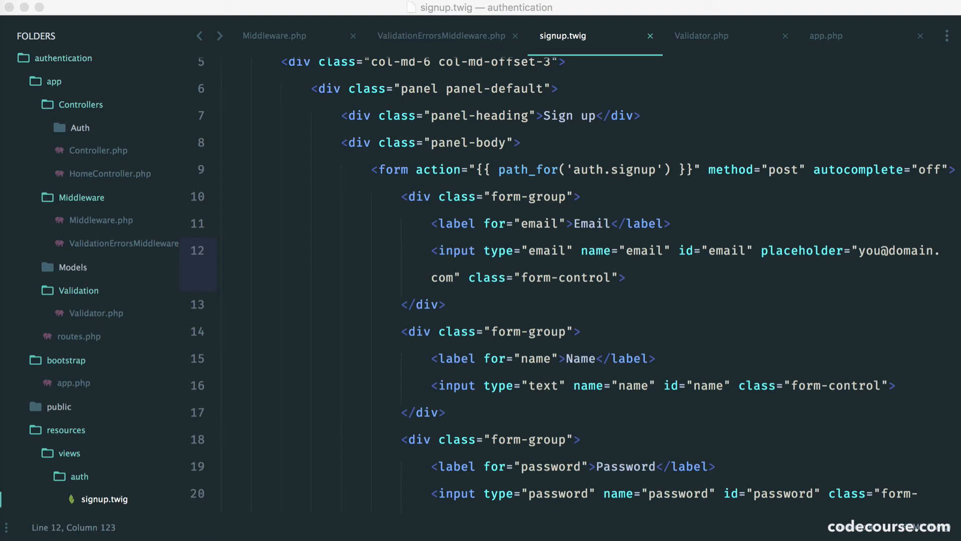
pyautogui.moveTo(538, 211)
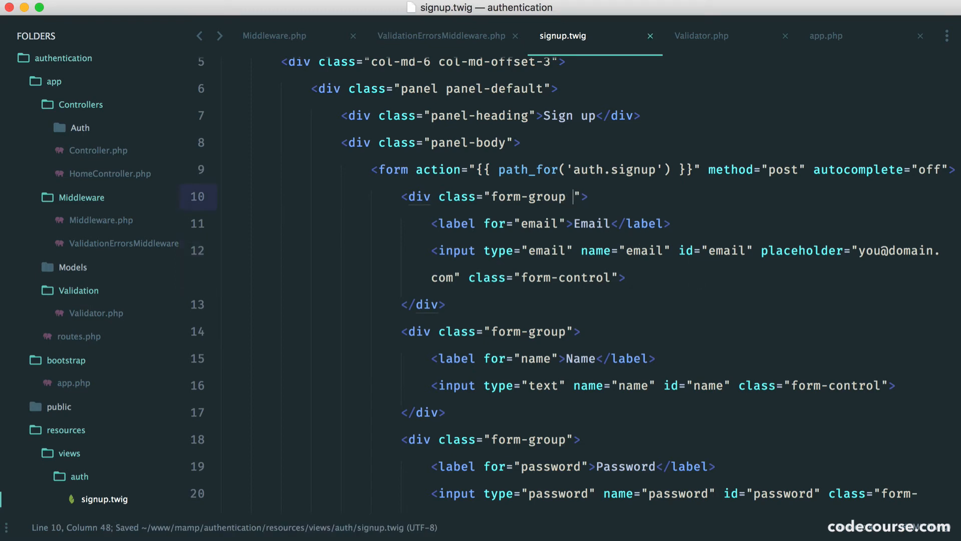
pyautogui.write('has-error')
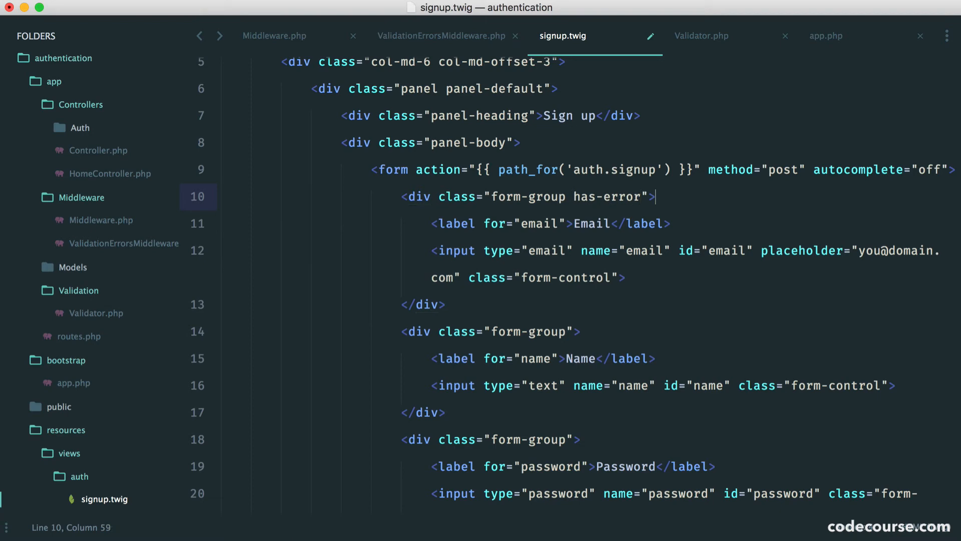
pyautogui.press('cmd+s')
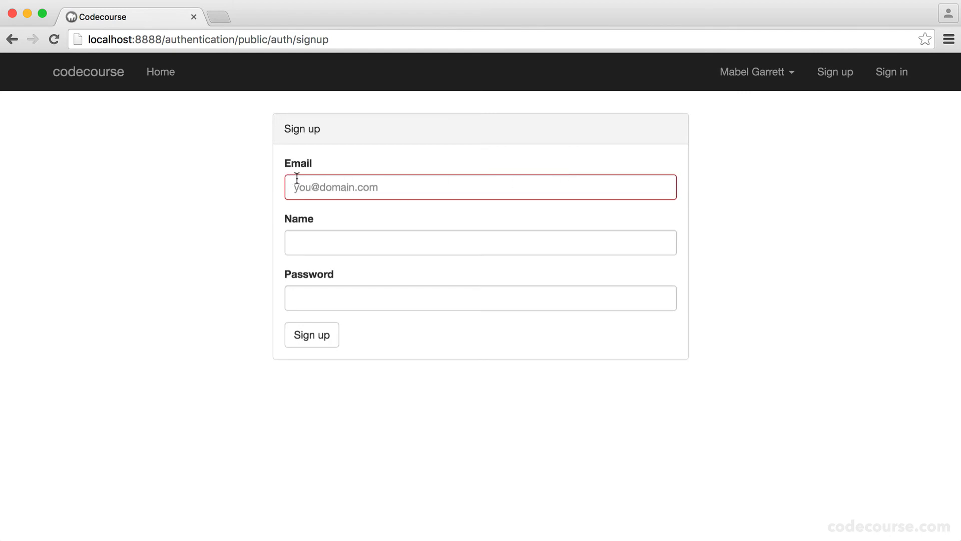
pyautogui.moveTo(344, 176)
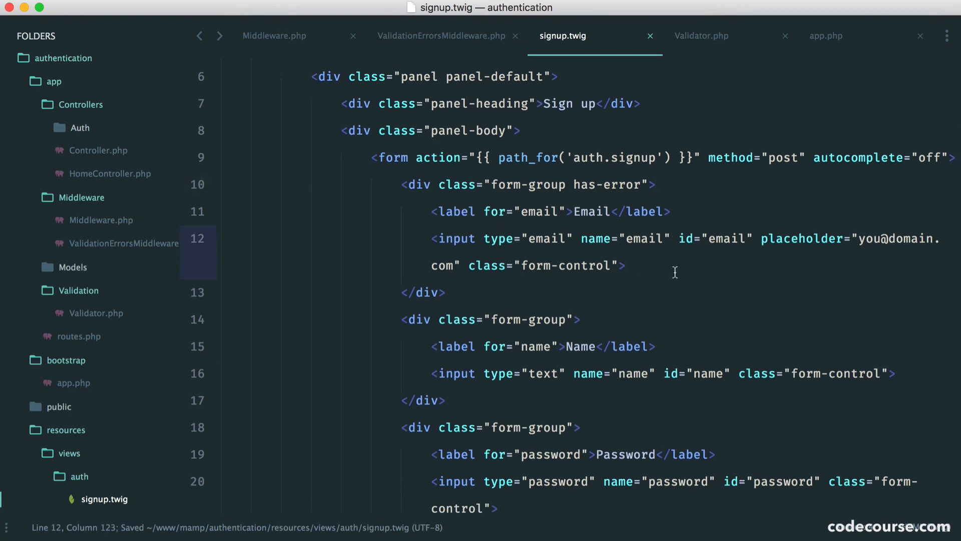
# Step: Add a span.help-block containing 'Error message' on a new line below the email input
pyautogui.press('Enter')
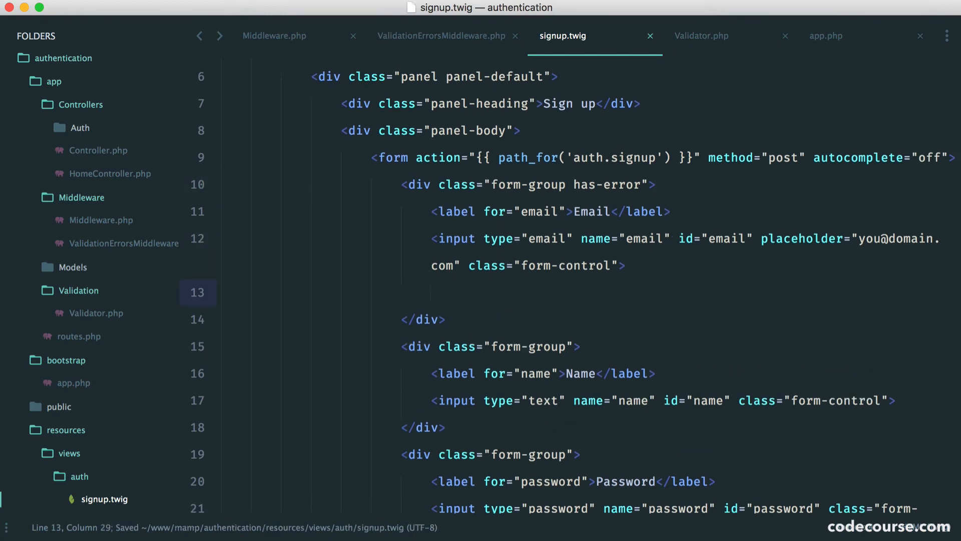
pyautogui.write('.help-block"></div>')
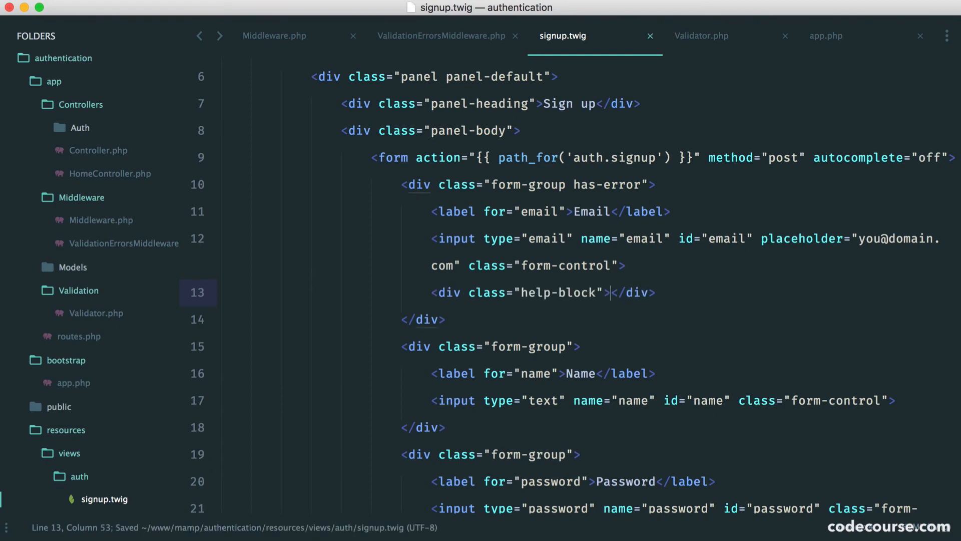
pyautogui.write('span')
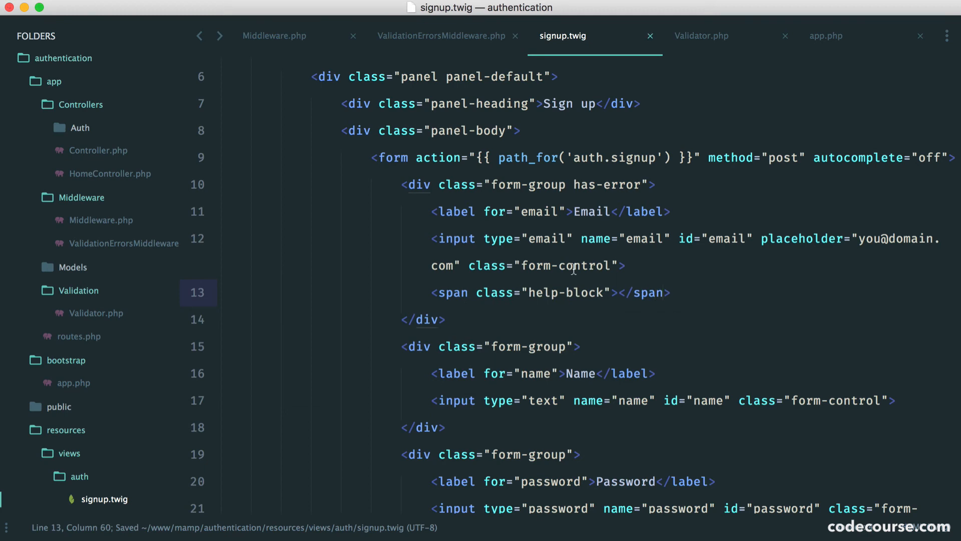
pyautogui.write('Error')
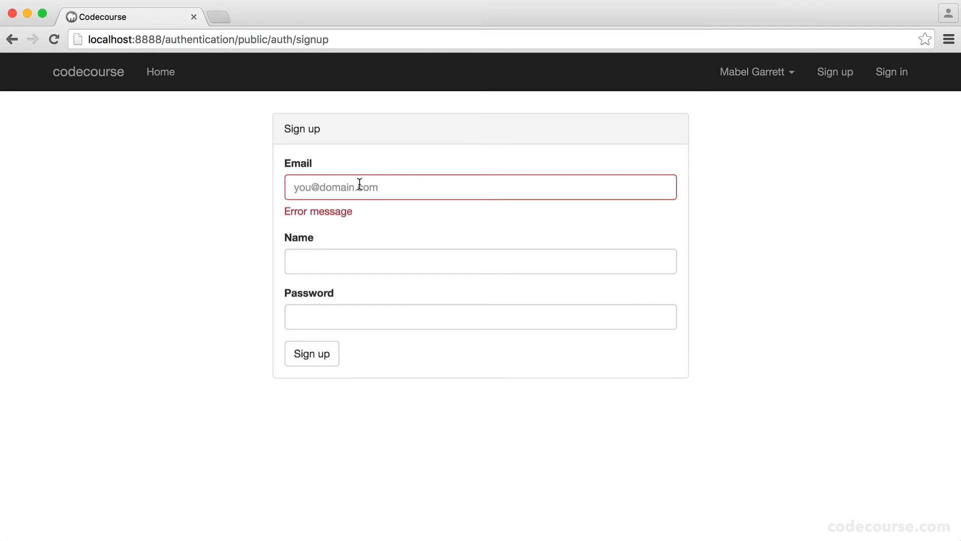
pyautogui.moveTo(321, 187)
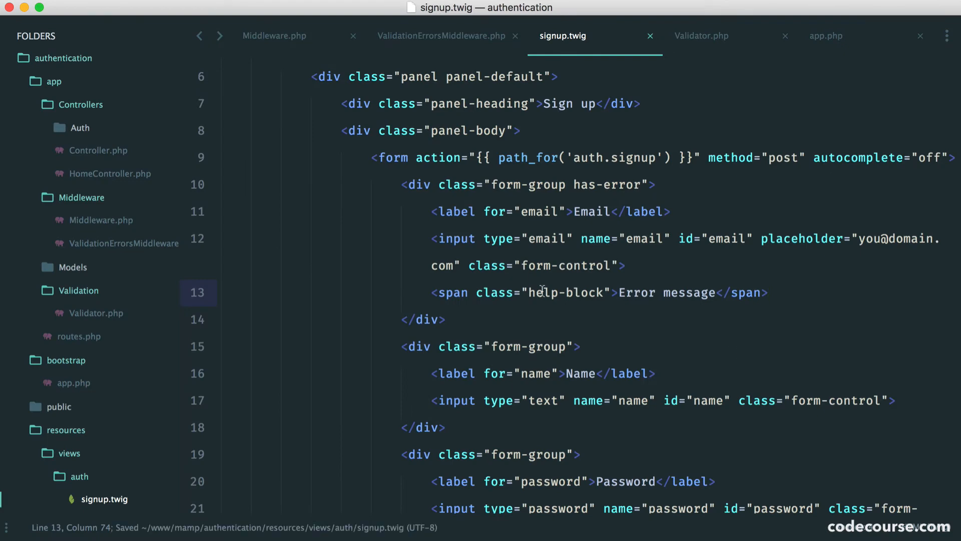
# Step: Replace has-error with {{ errors.email ? ' has-error' : '' }} on the email form-group
pyautogui.doubleClick(620, 185)
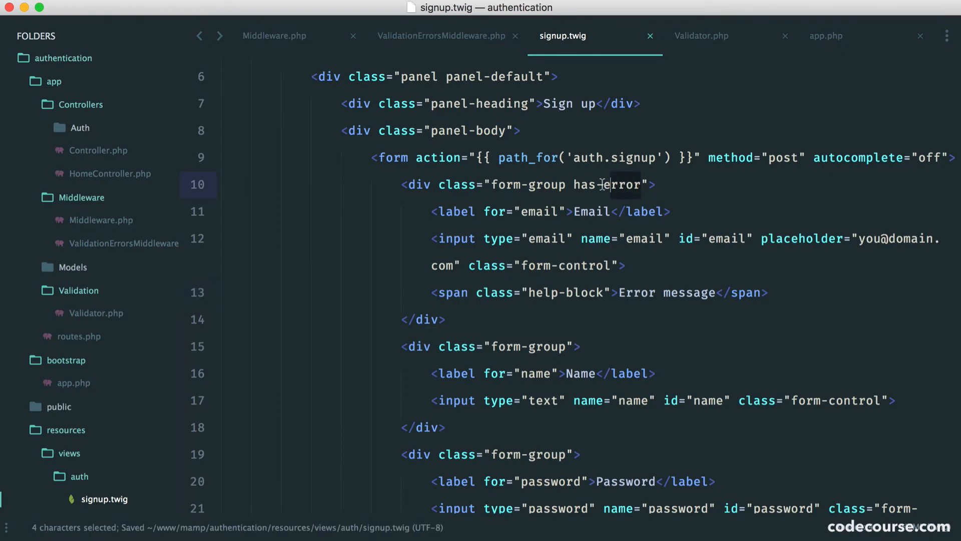
pyautogui.doubleClick(620, 185)
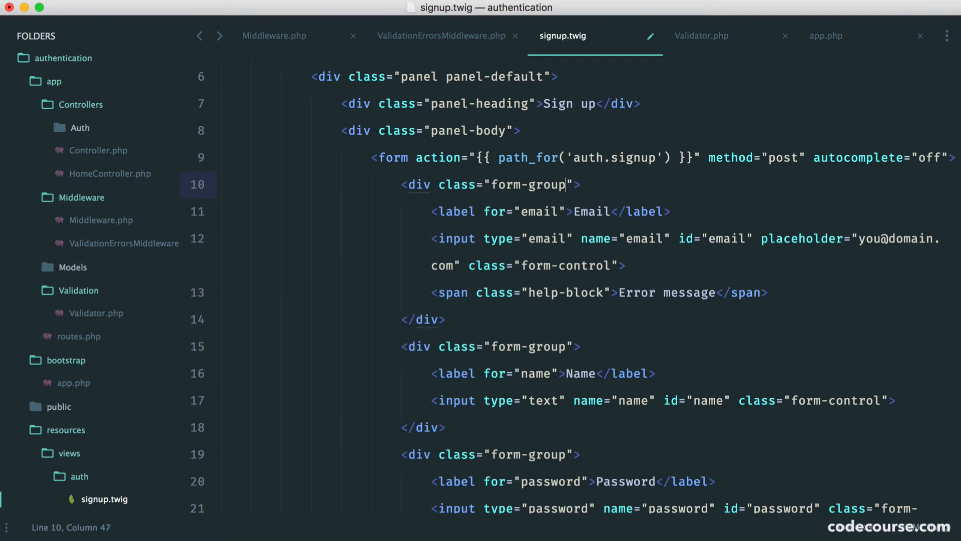
pyautogui.write('{{  }}')
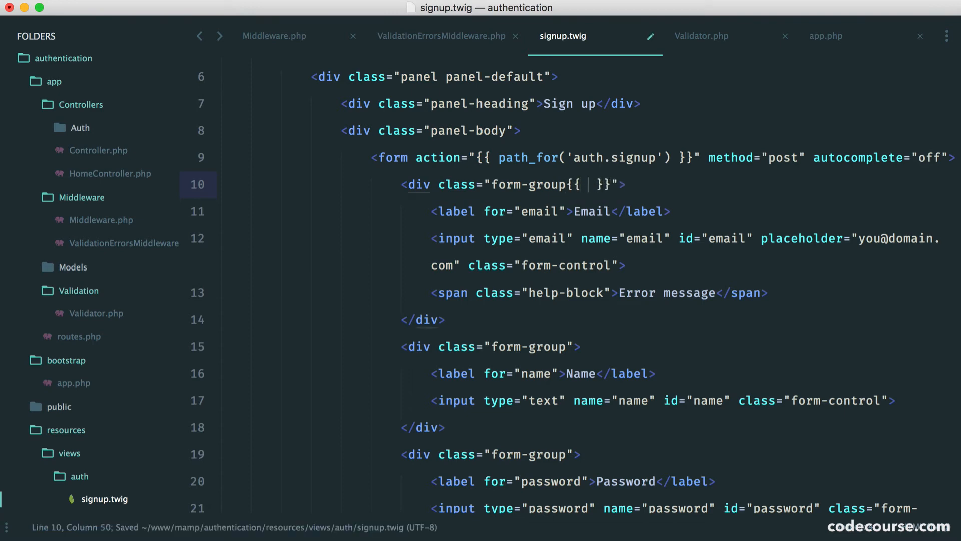
pyautogui.write('e')
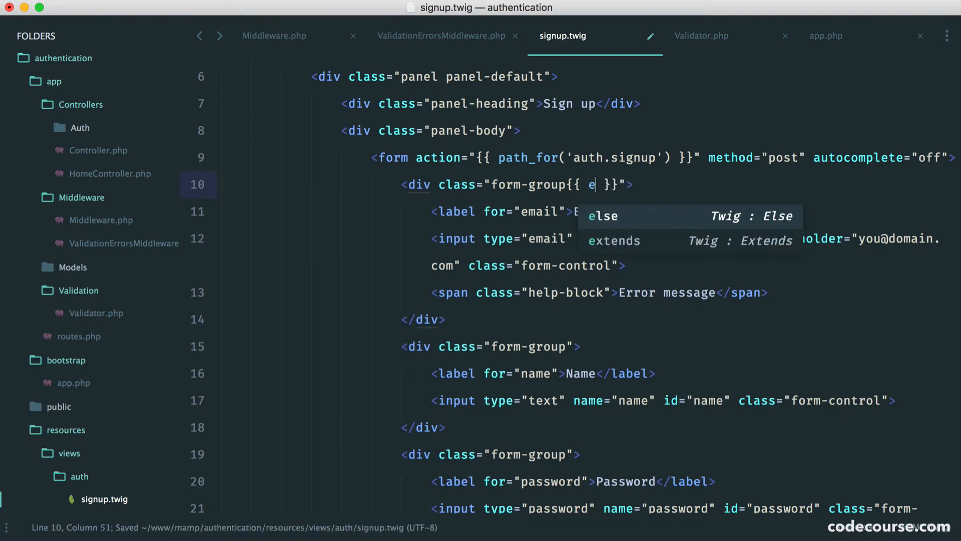
pyautogui.write("rrors.email ? ' has-error")
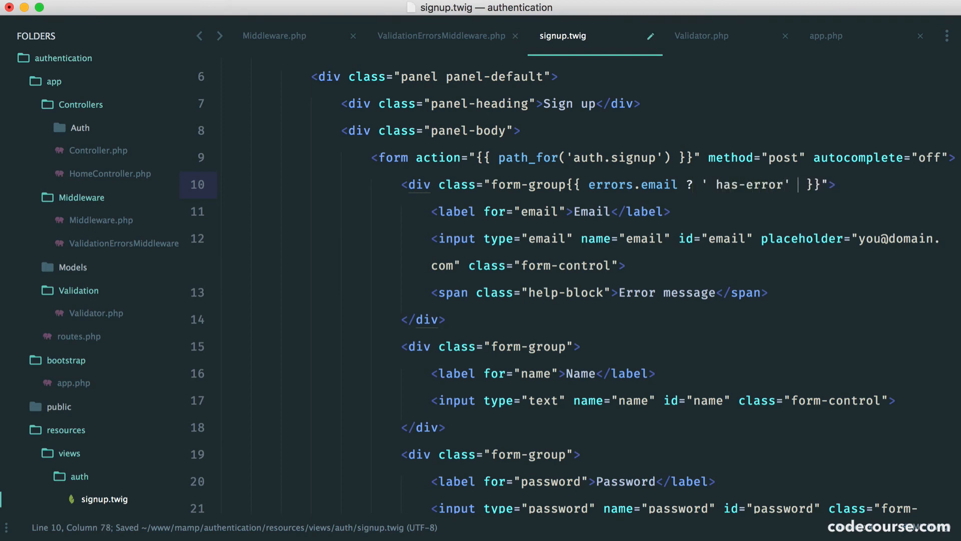
pyautogui.write(": ''")
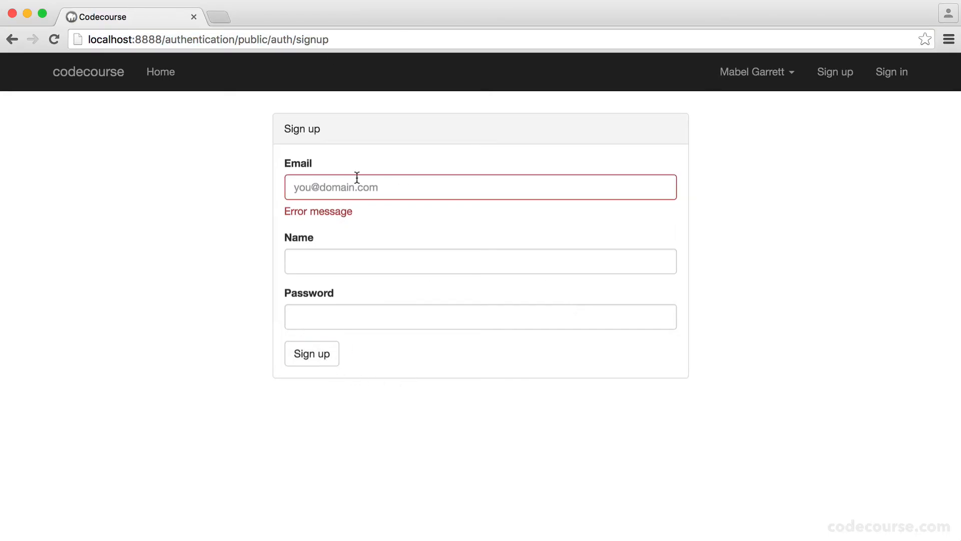
pyautogui.moveTo(398, 283)
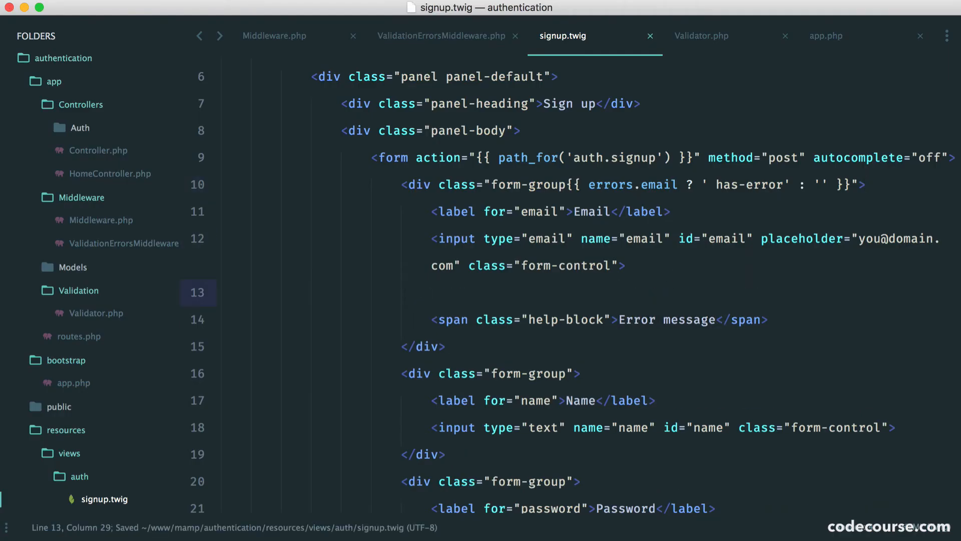
# Step: Wrap the help-block span in {% if errors.email %} … {% endif %} tags
pyautogui.write('{%%}')
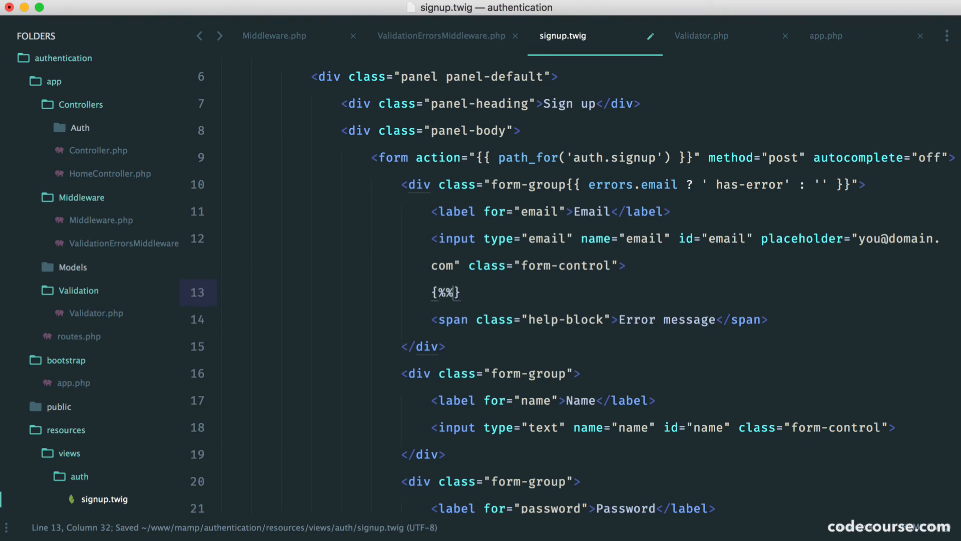
pyautogui.write('if erro')
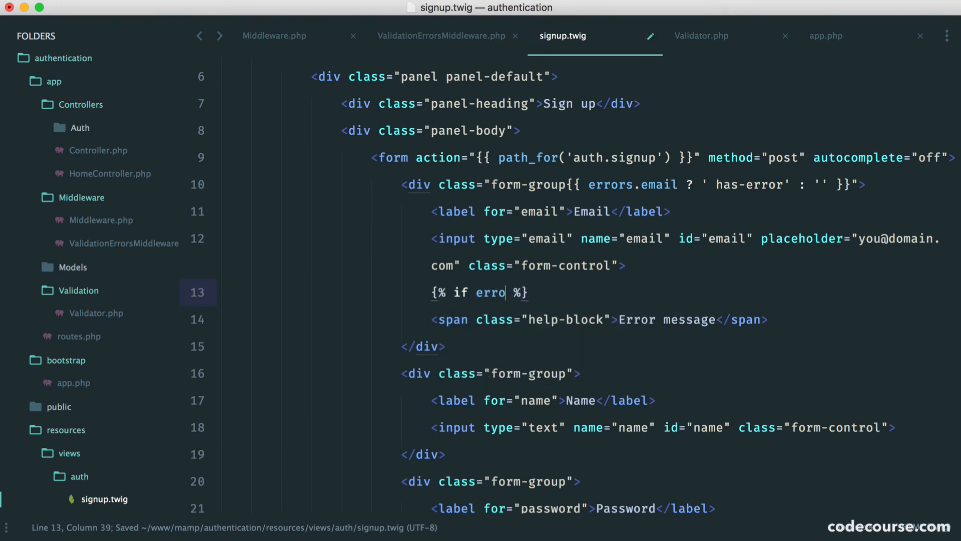
pyautogui.write('rs.email')
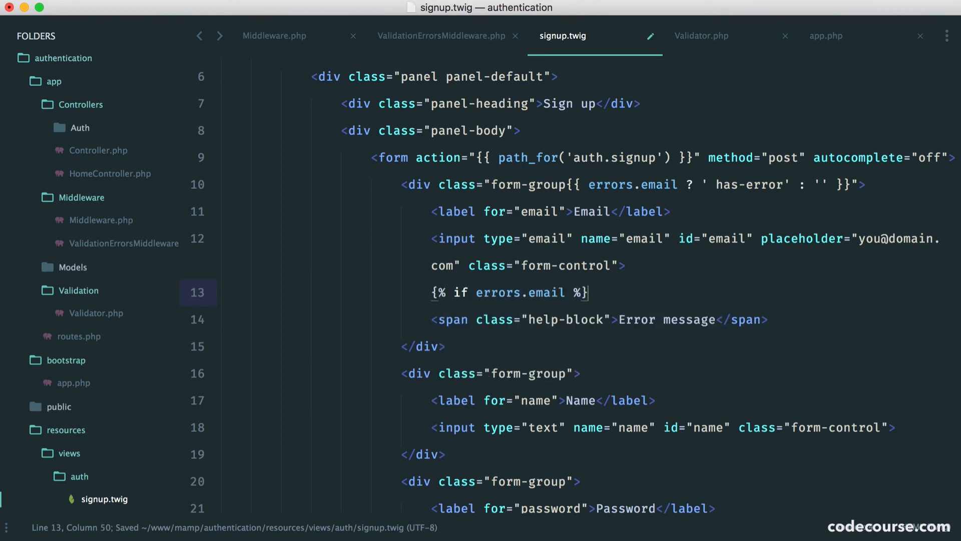
pyautogui.write('{%%}')
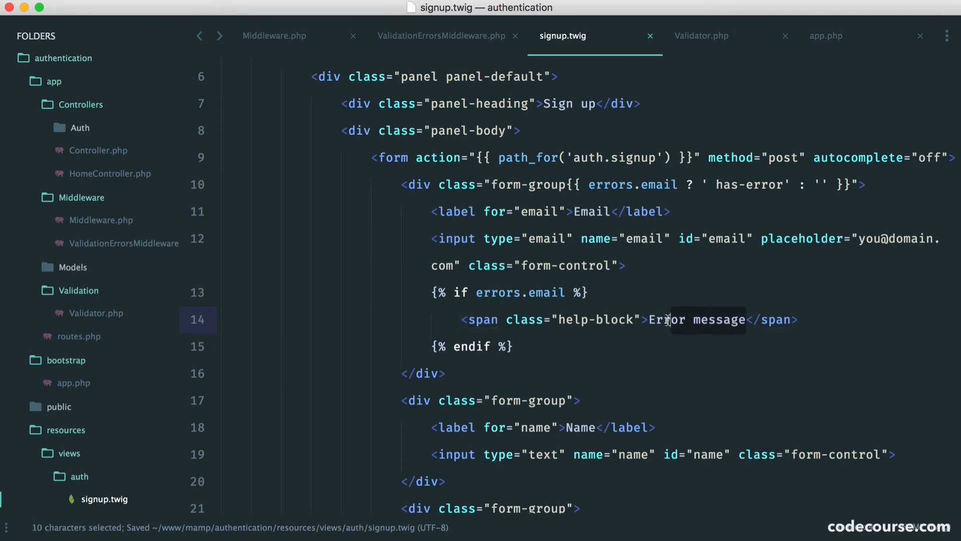
# Step: Replace the span's 'Error message' placeholder with {{ errors.email | first }}
pyautogui.press('Delete')
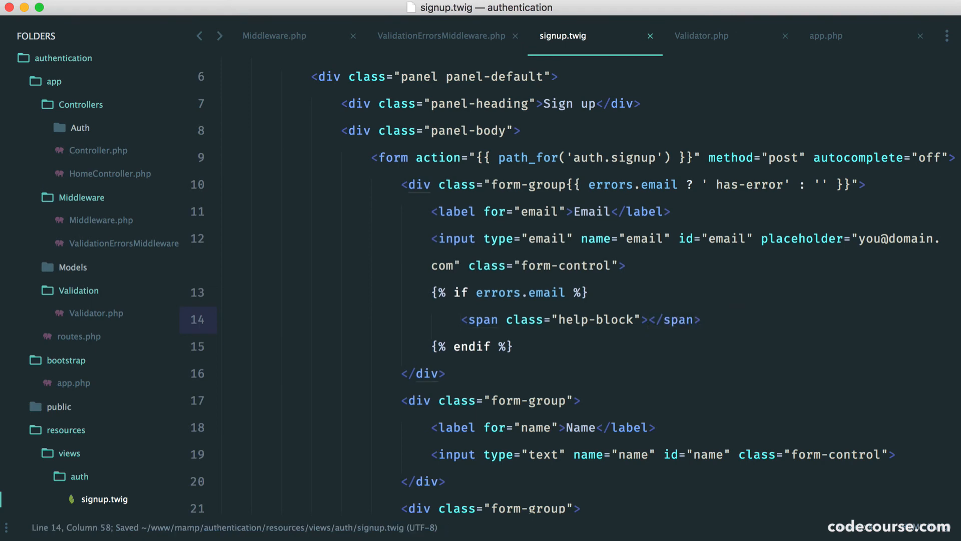
pyautogui.write('{{}}')
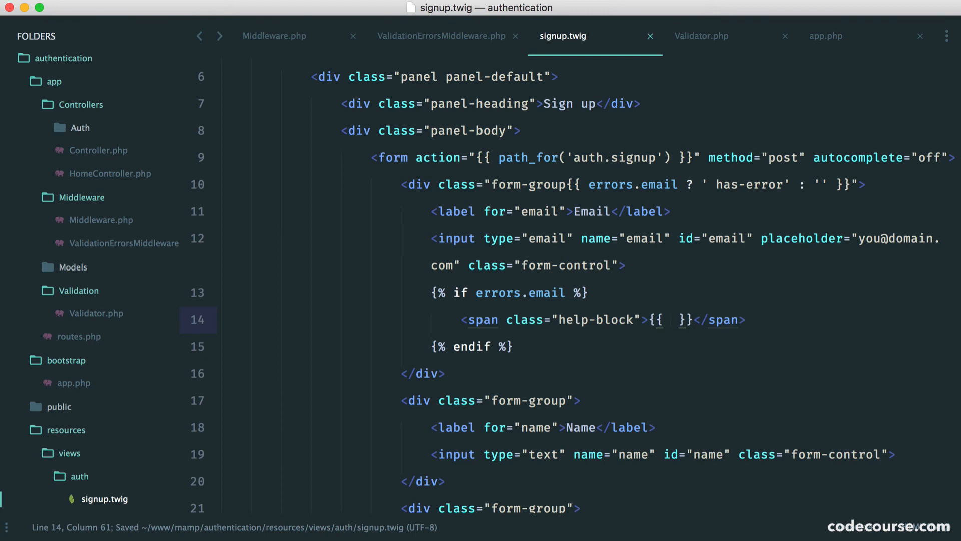
pyautogui.write('errors.email |')
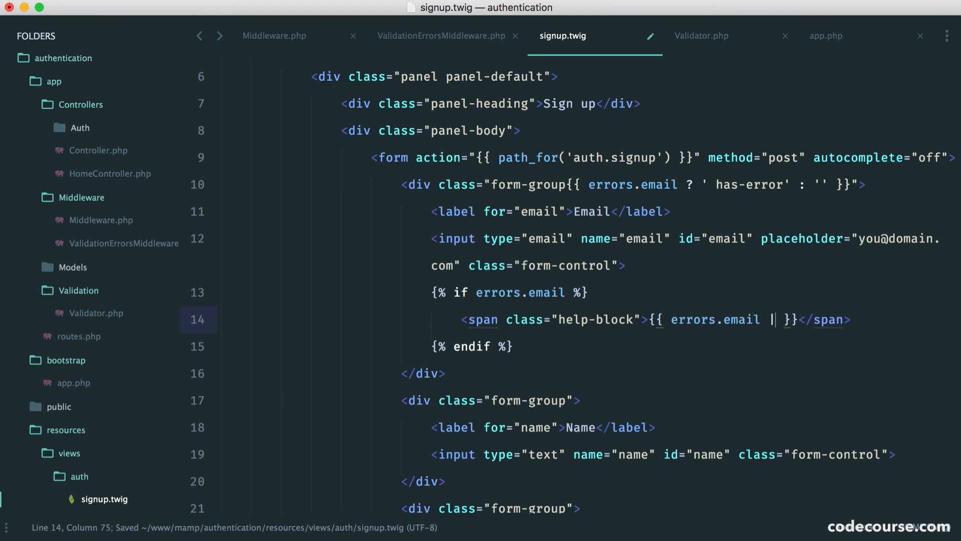
pyautogui.write('first')
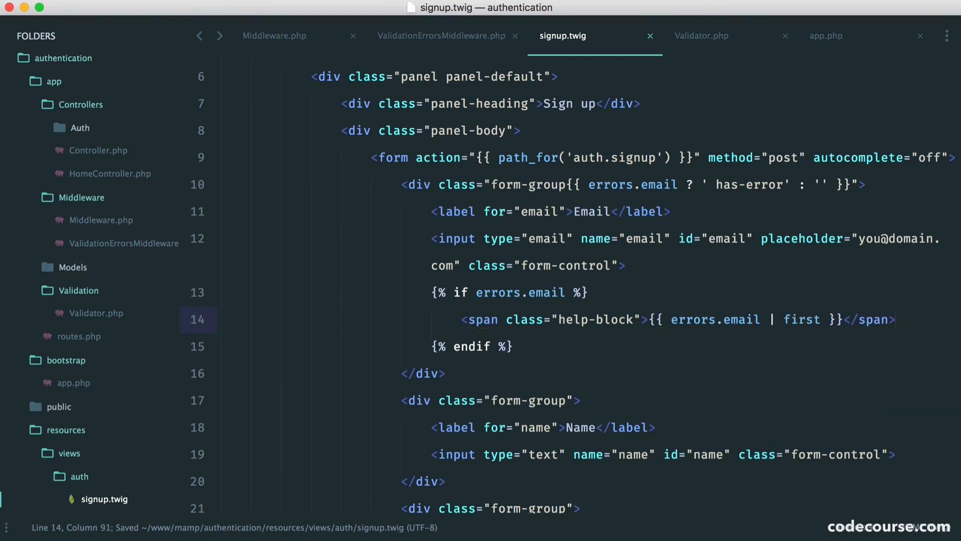
pyautogui.moveTo(690, 329)
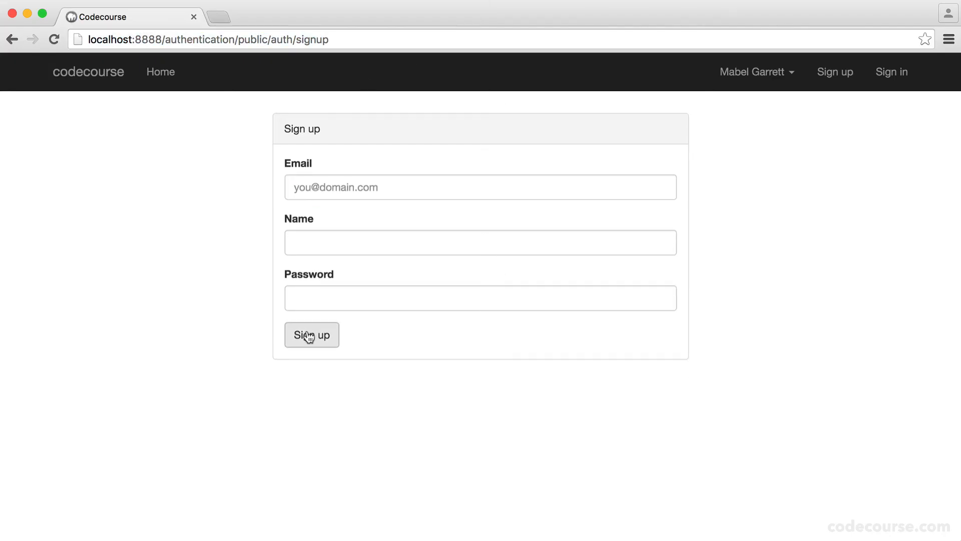
# Step: Submit the empty signup form to see 'Email must not be empty' under Email
pyautogui.click(312, 335)
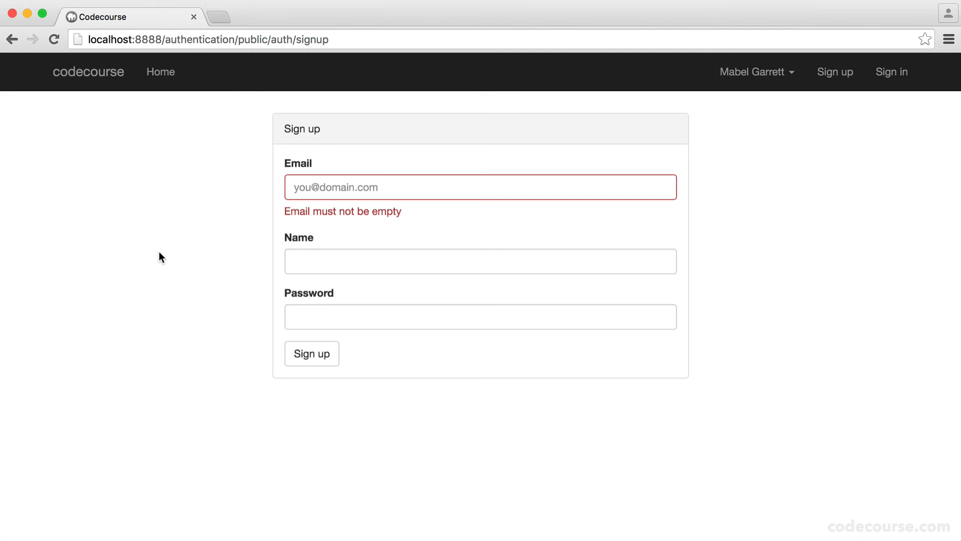
pyautogui.moveTo(359, 67)
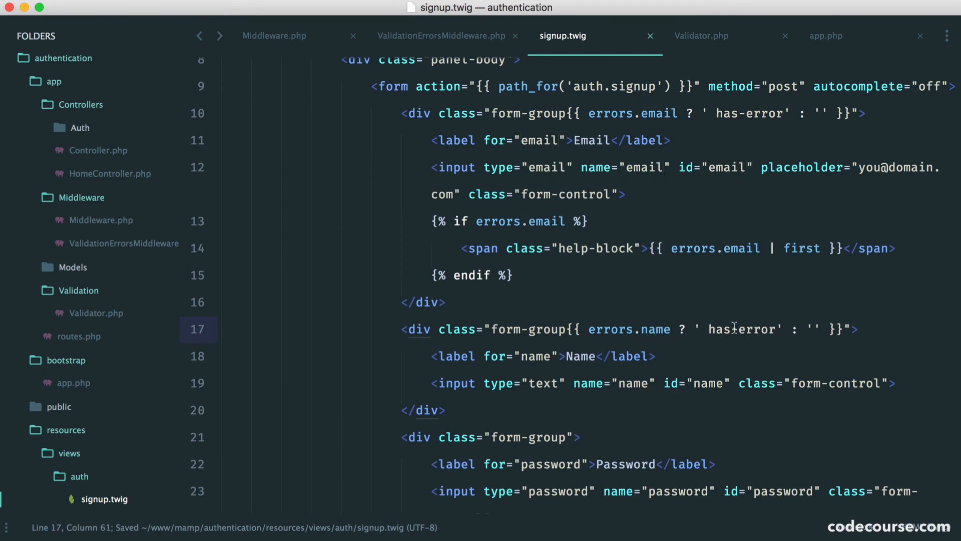
# Step: Copy the email error class and conditional span into the name and password groups, renamed accordingly
pyautogui.moveTo(431, 221); pyautogui.dragTo(513, 275)
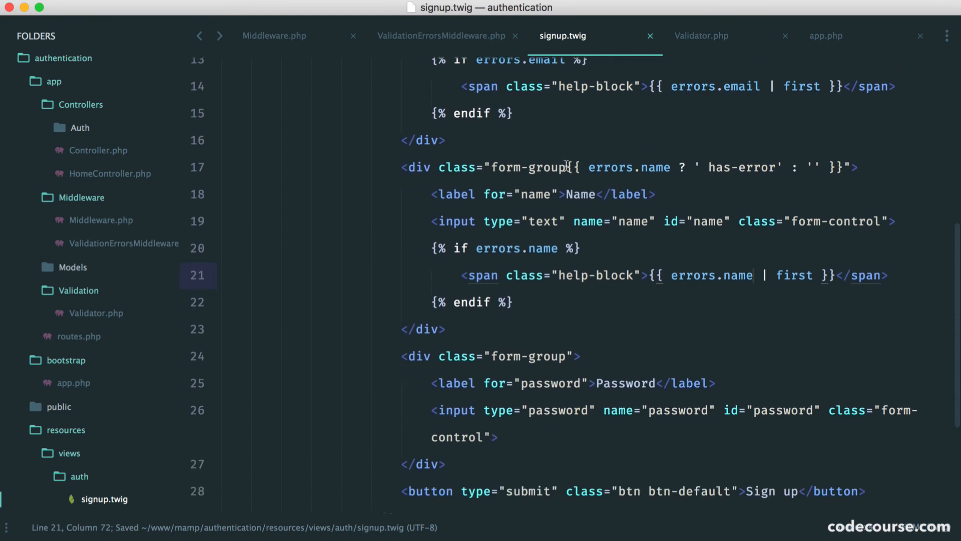
pyautogui.moveTo(565, 167); pyautogui.dragTo(838, 167)
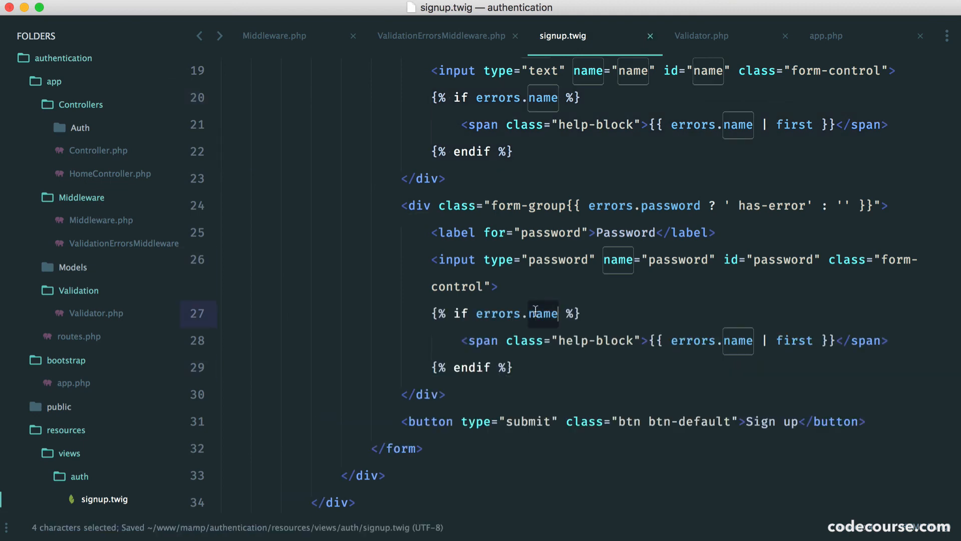
pyautogui.write('password')
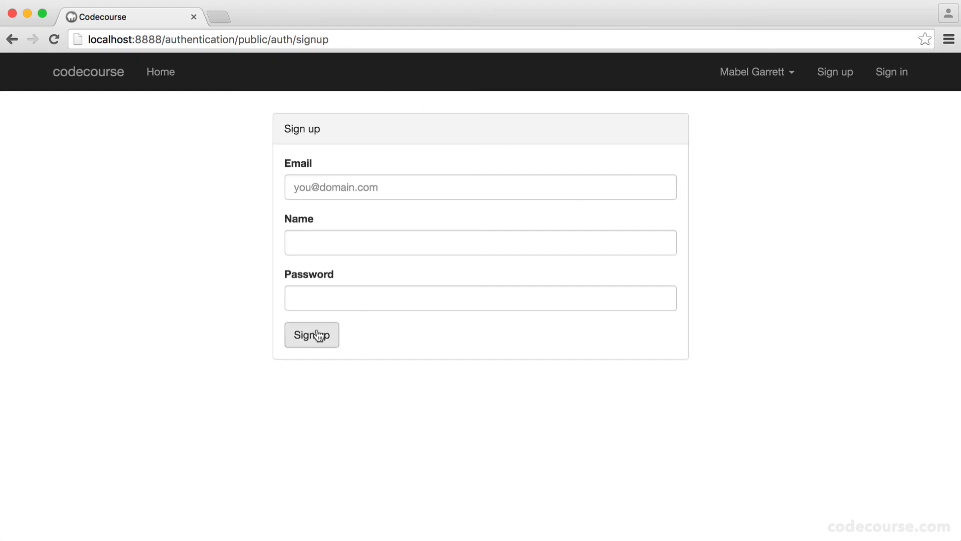
pyautogui.click(311, 334)
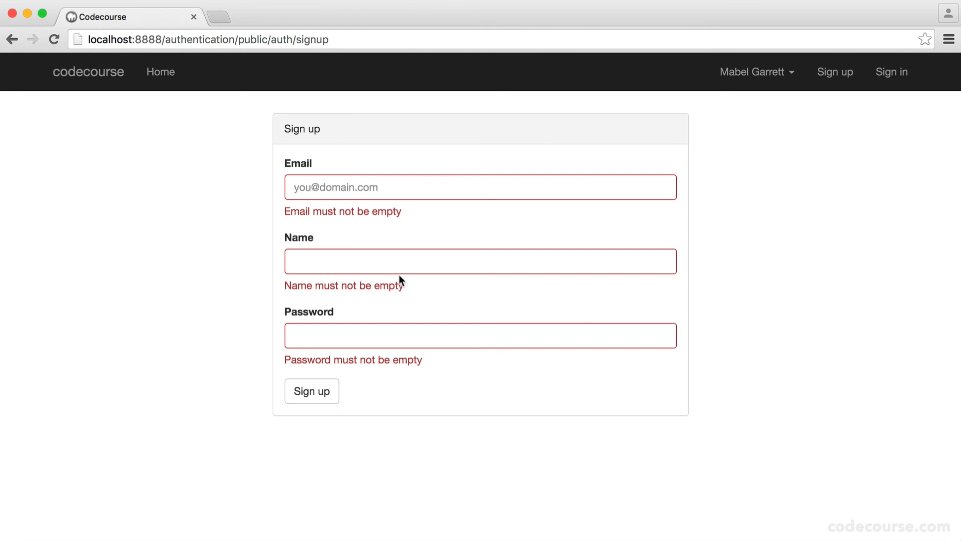
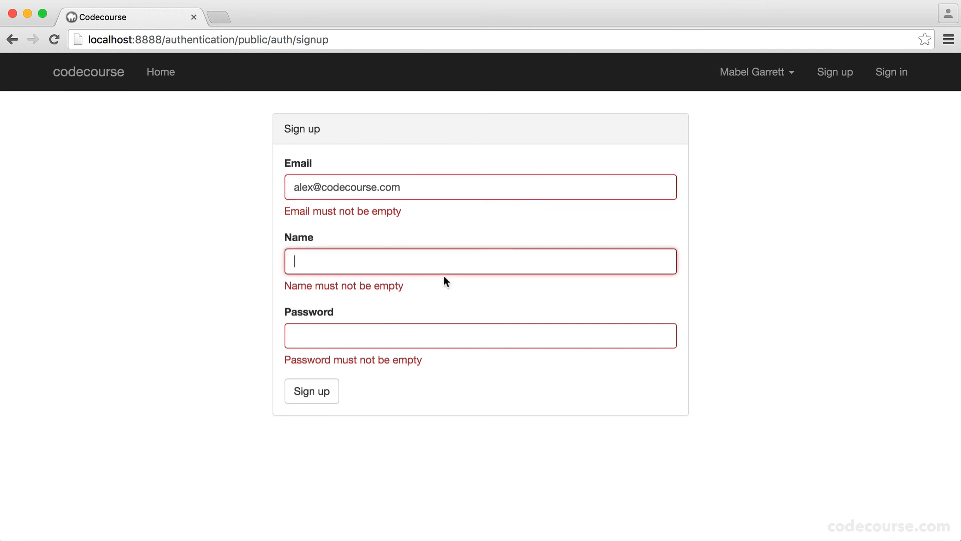
pyautogui.write('123')
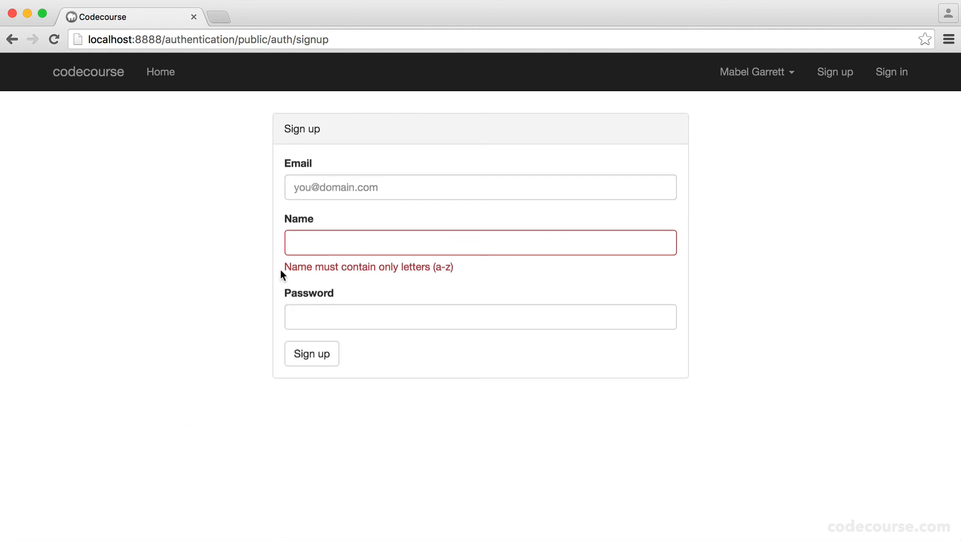
pyautogui.doubleClick(443, 267)
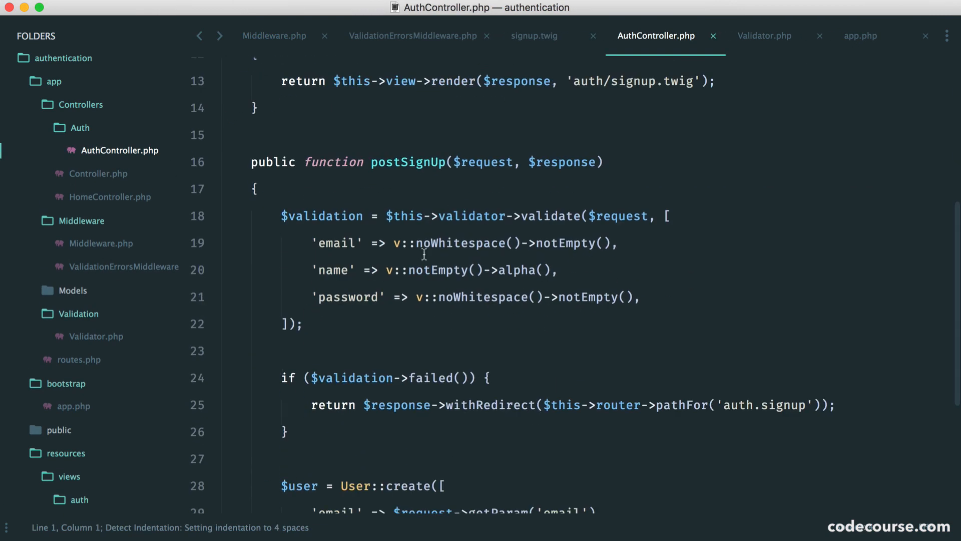
# Step: Append ->email() after notEmpty in the email rule of postSignUp
pyautogui.click(610, 243)
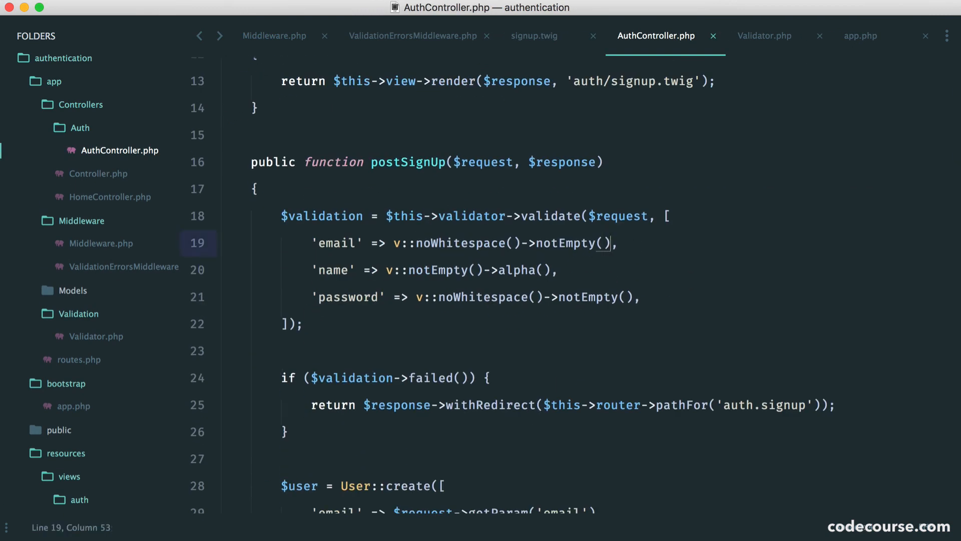
pyautogui.write('->email()')
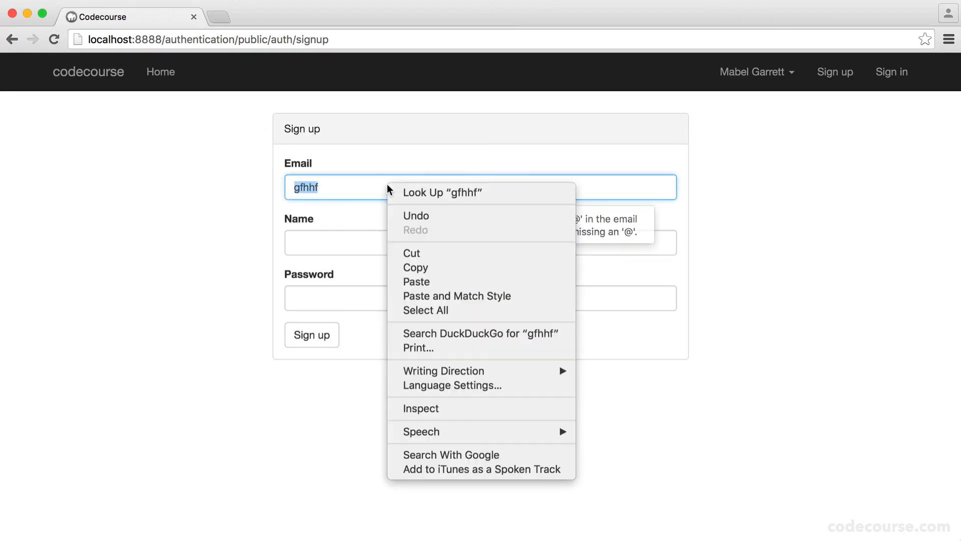
# Step: Change the email input's type from email to text in DevTools, then submit 'gfhhf'
pyautogui.click(420, 409)
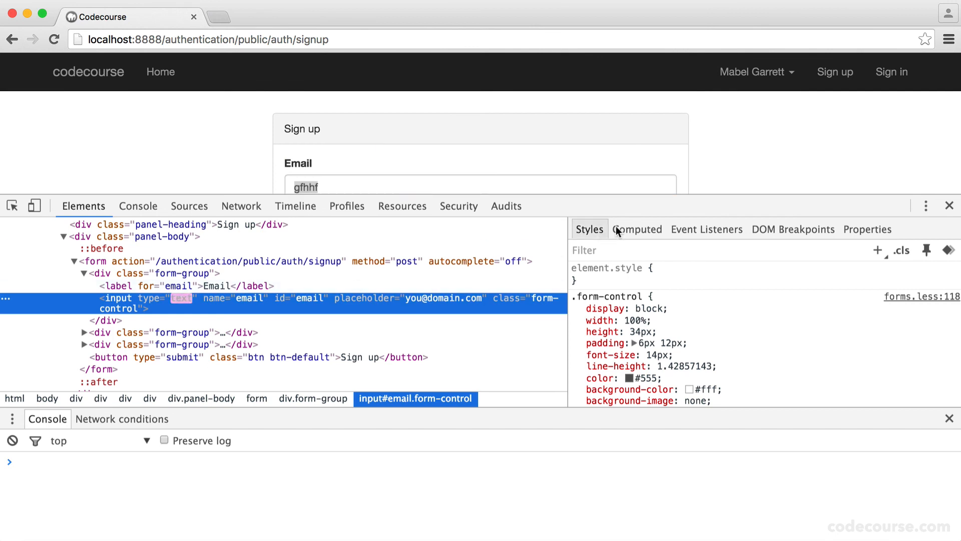
pyautogui.click(311, 335)
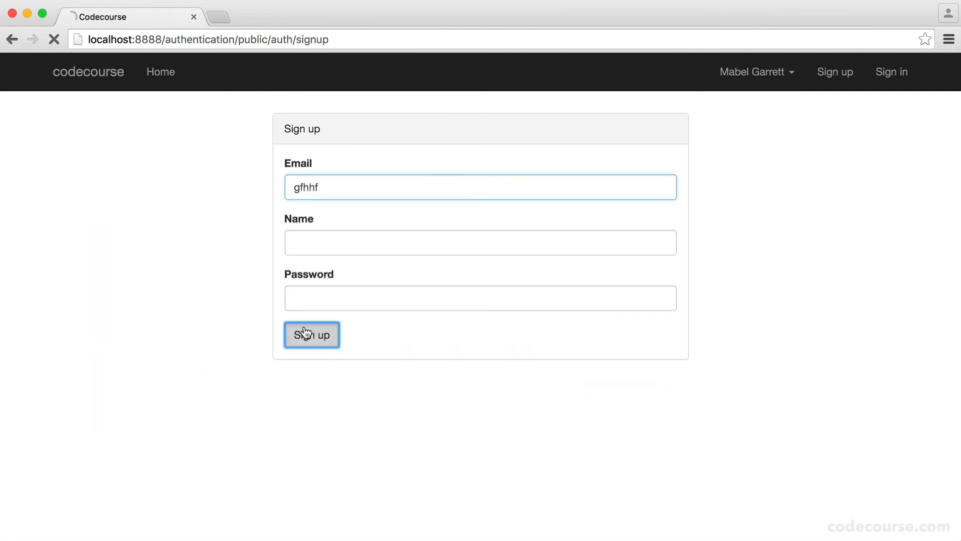
pyautogui.click(311, 334)
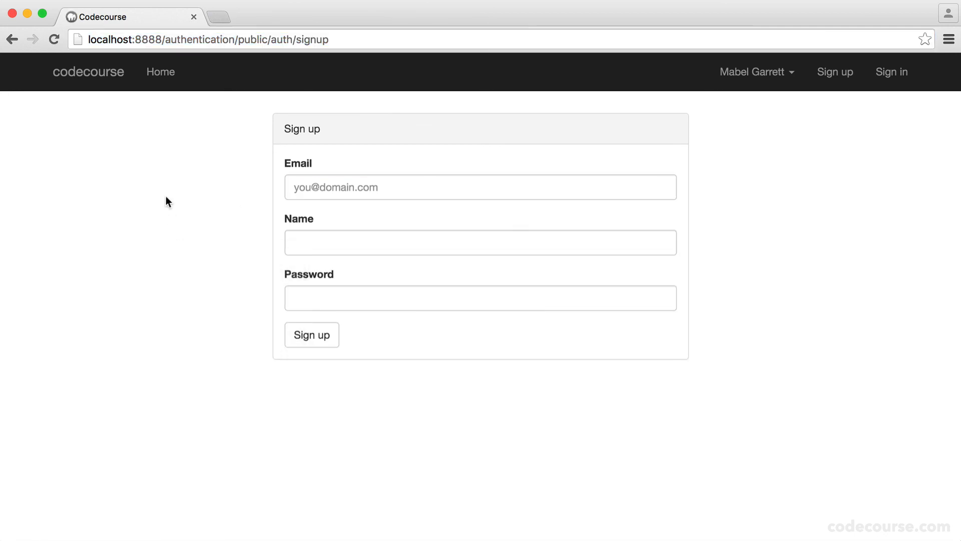
pyautogui.moveTo(187, 291)
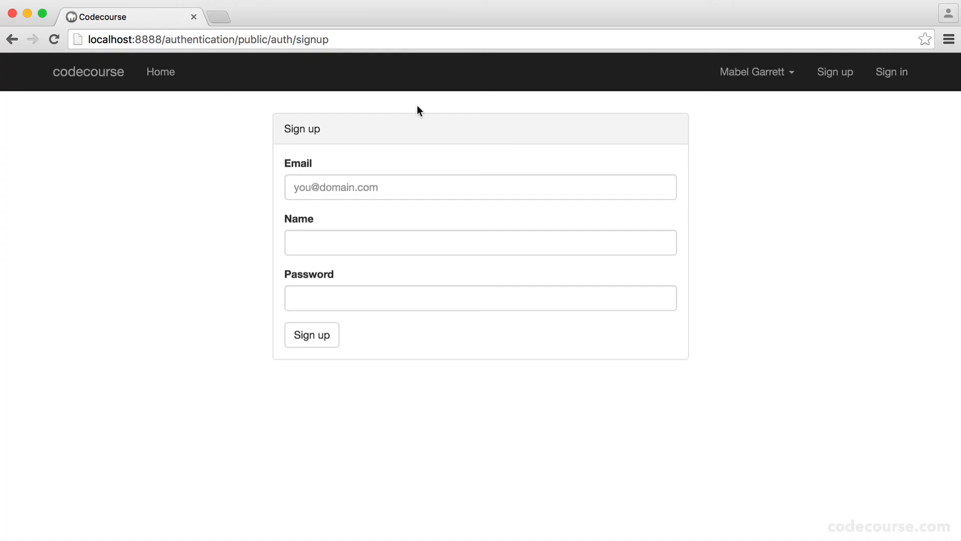
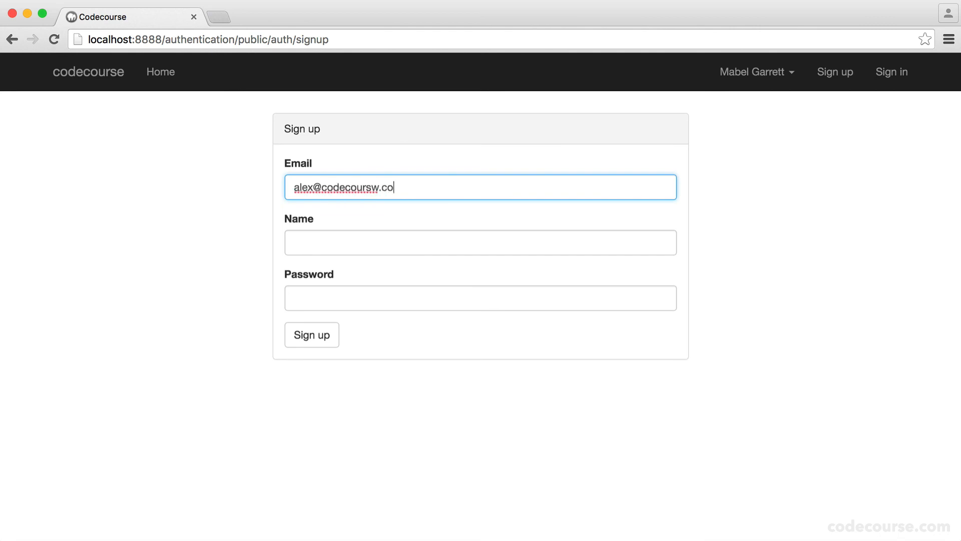
pyautogui.write('123')
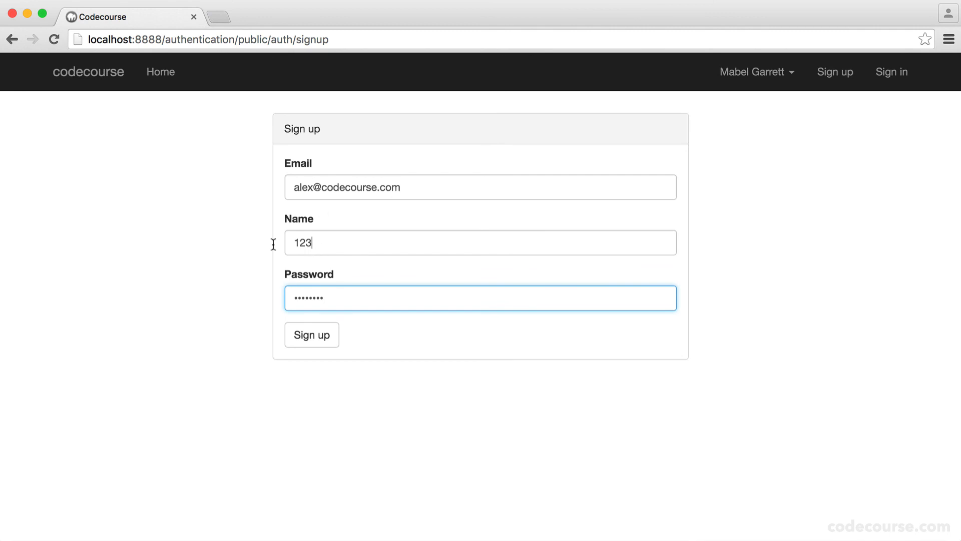
pyautogui.click(312, 335)
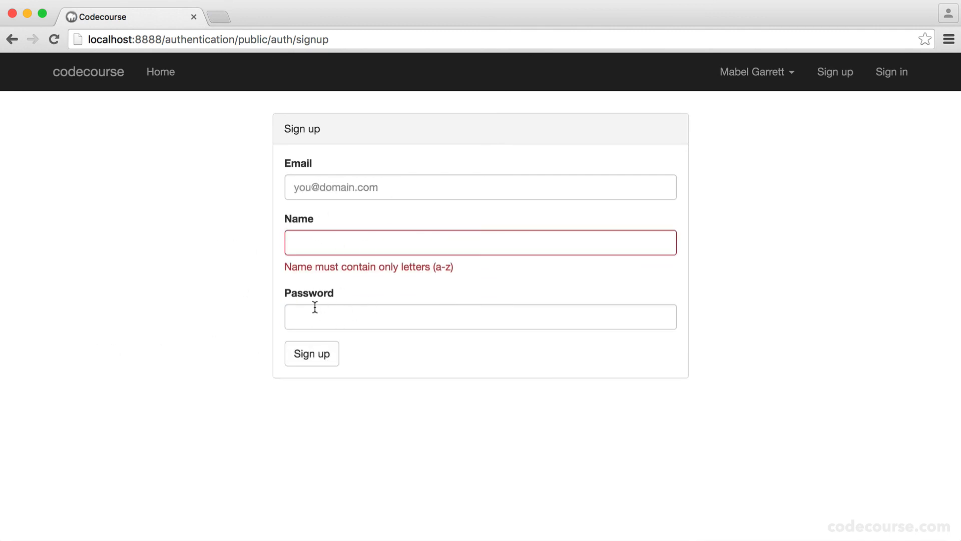
pyautogui.moveTo(315, 175)
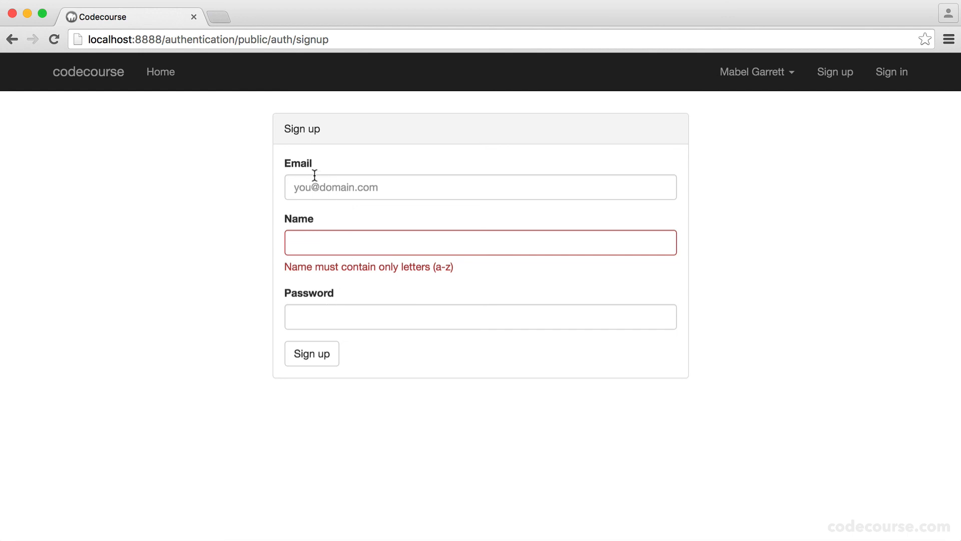